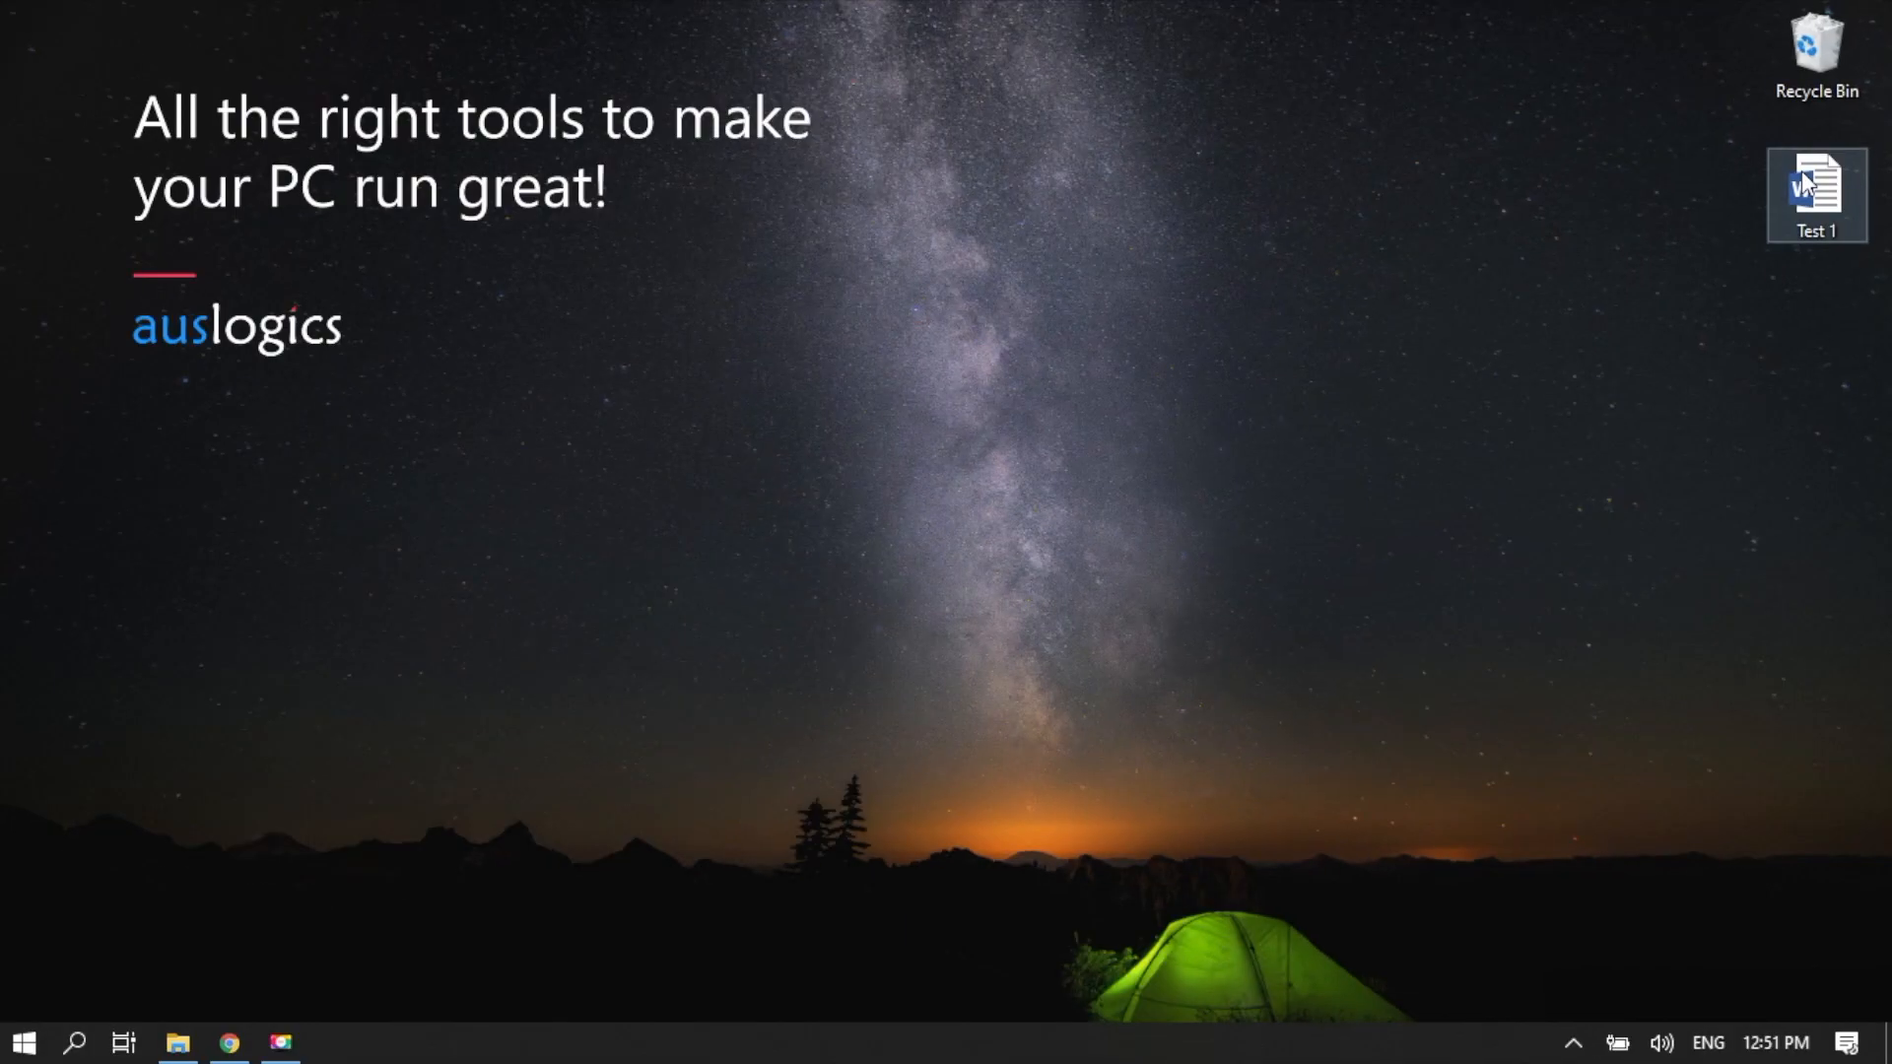
Step: Run the Quick Fixes repair for the Wi-Fi not connecting automatically issue
double_click(1815, 193)
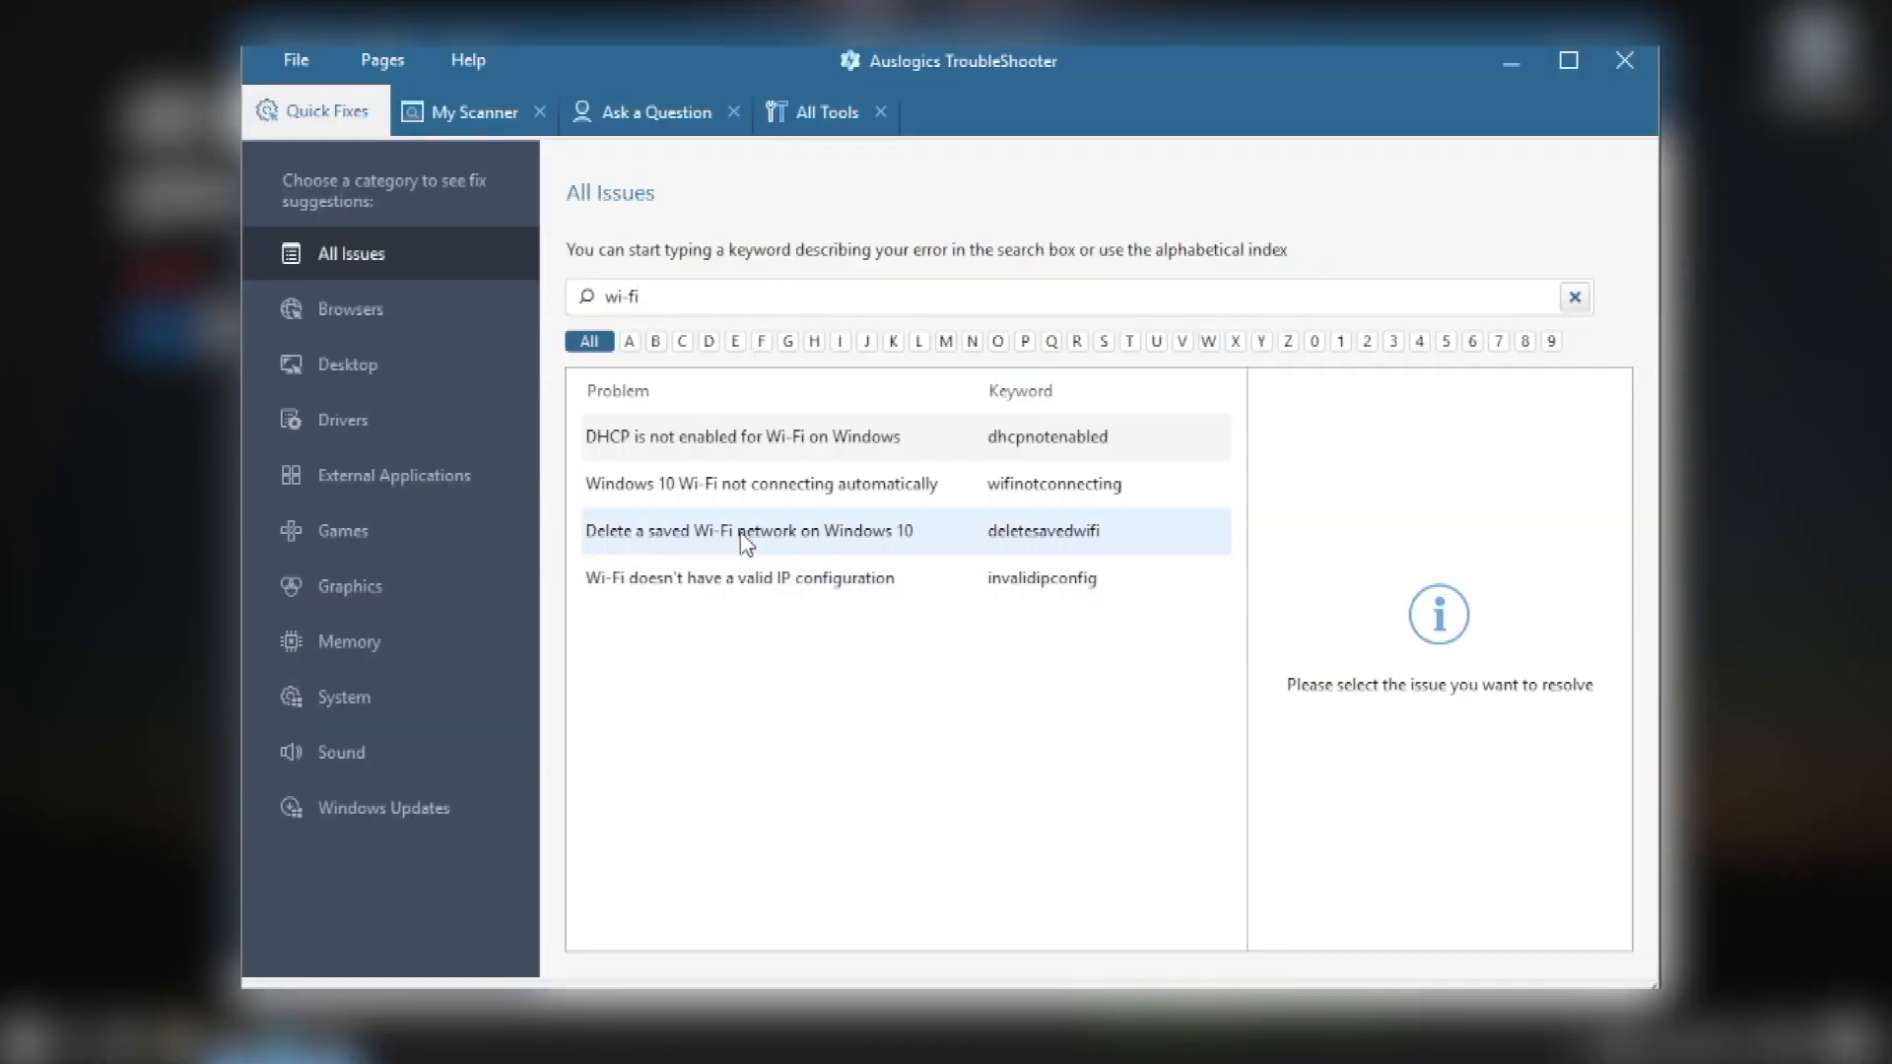
left_click(761, 484)
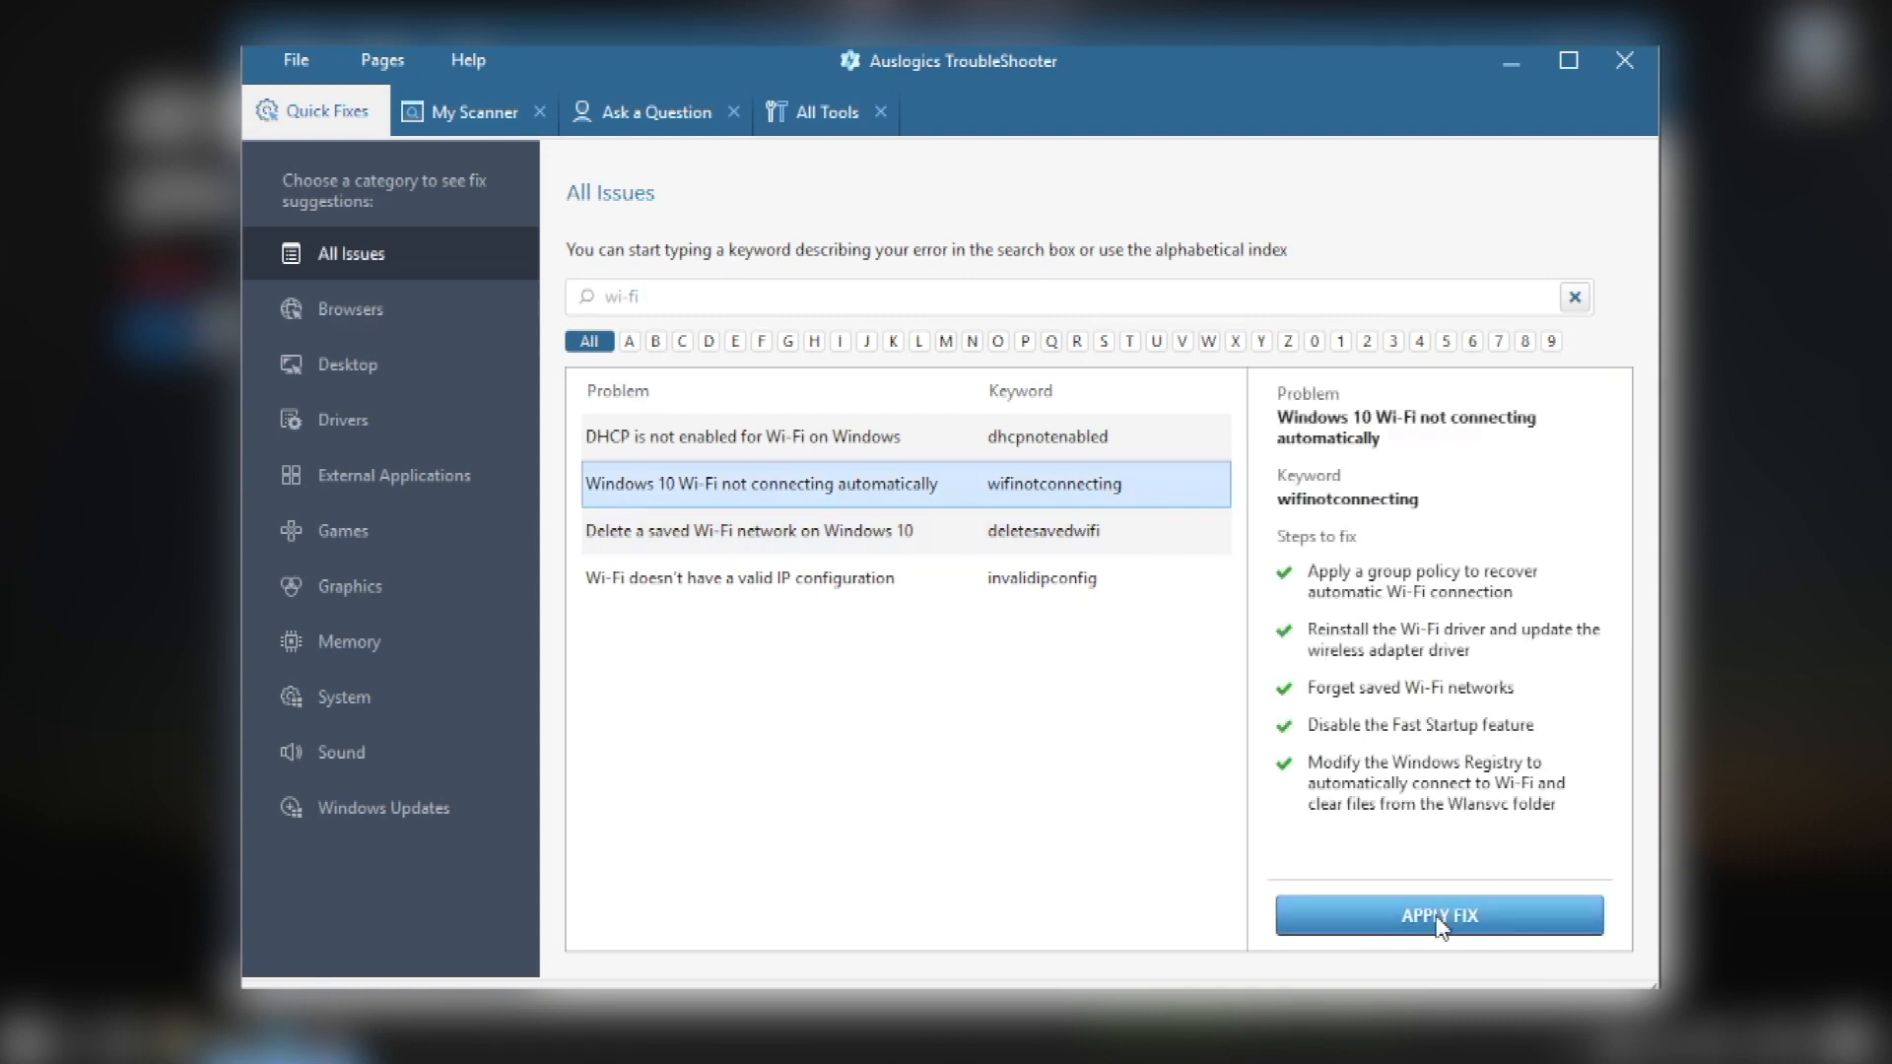
left_click(1437, 914)
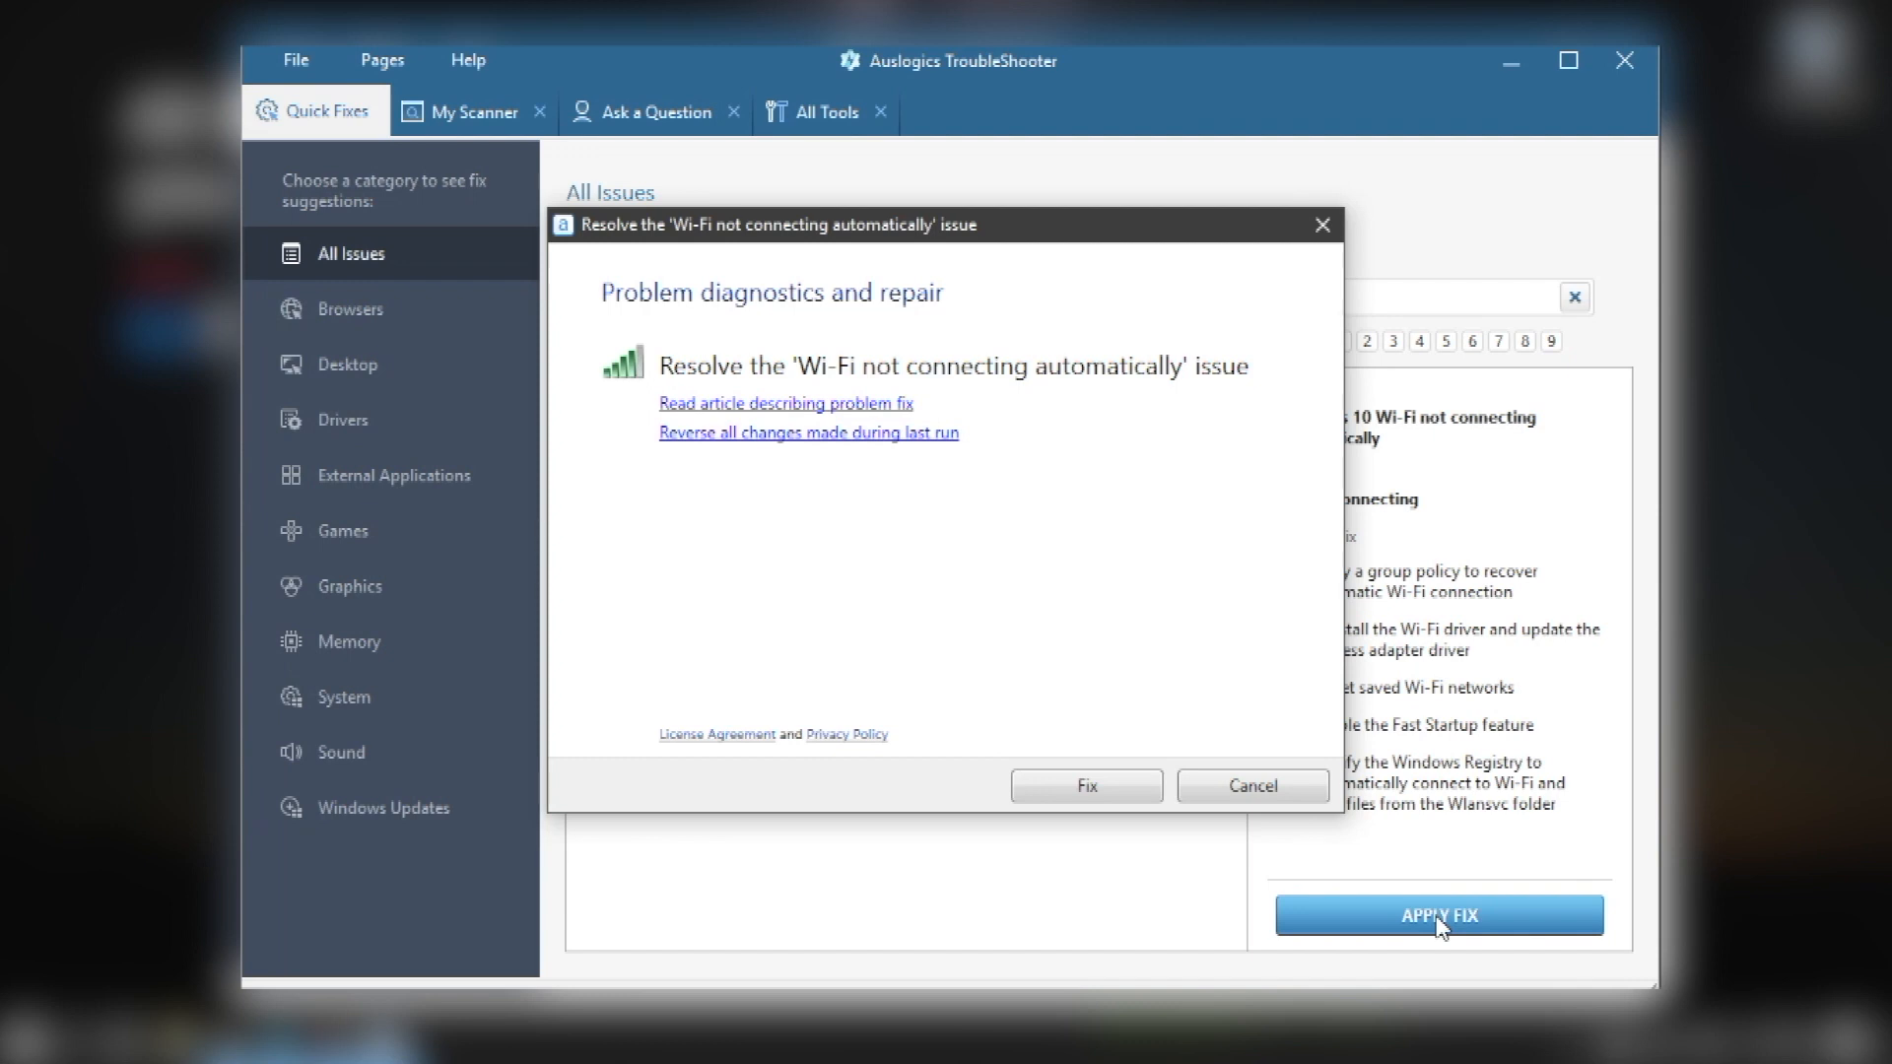
left_click(1084, 786)
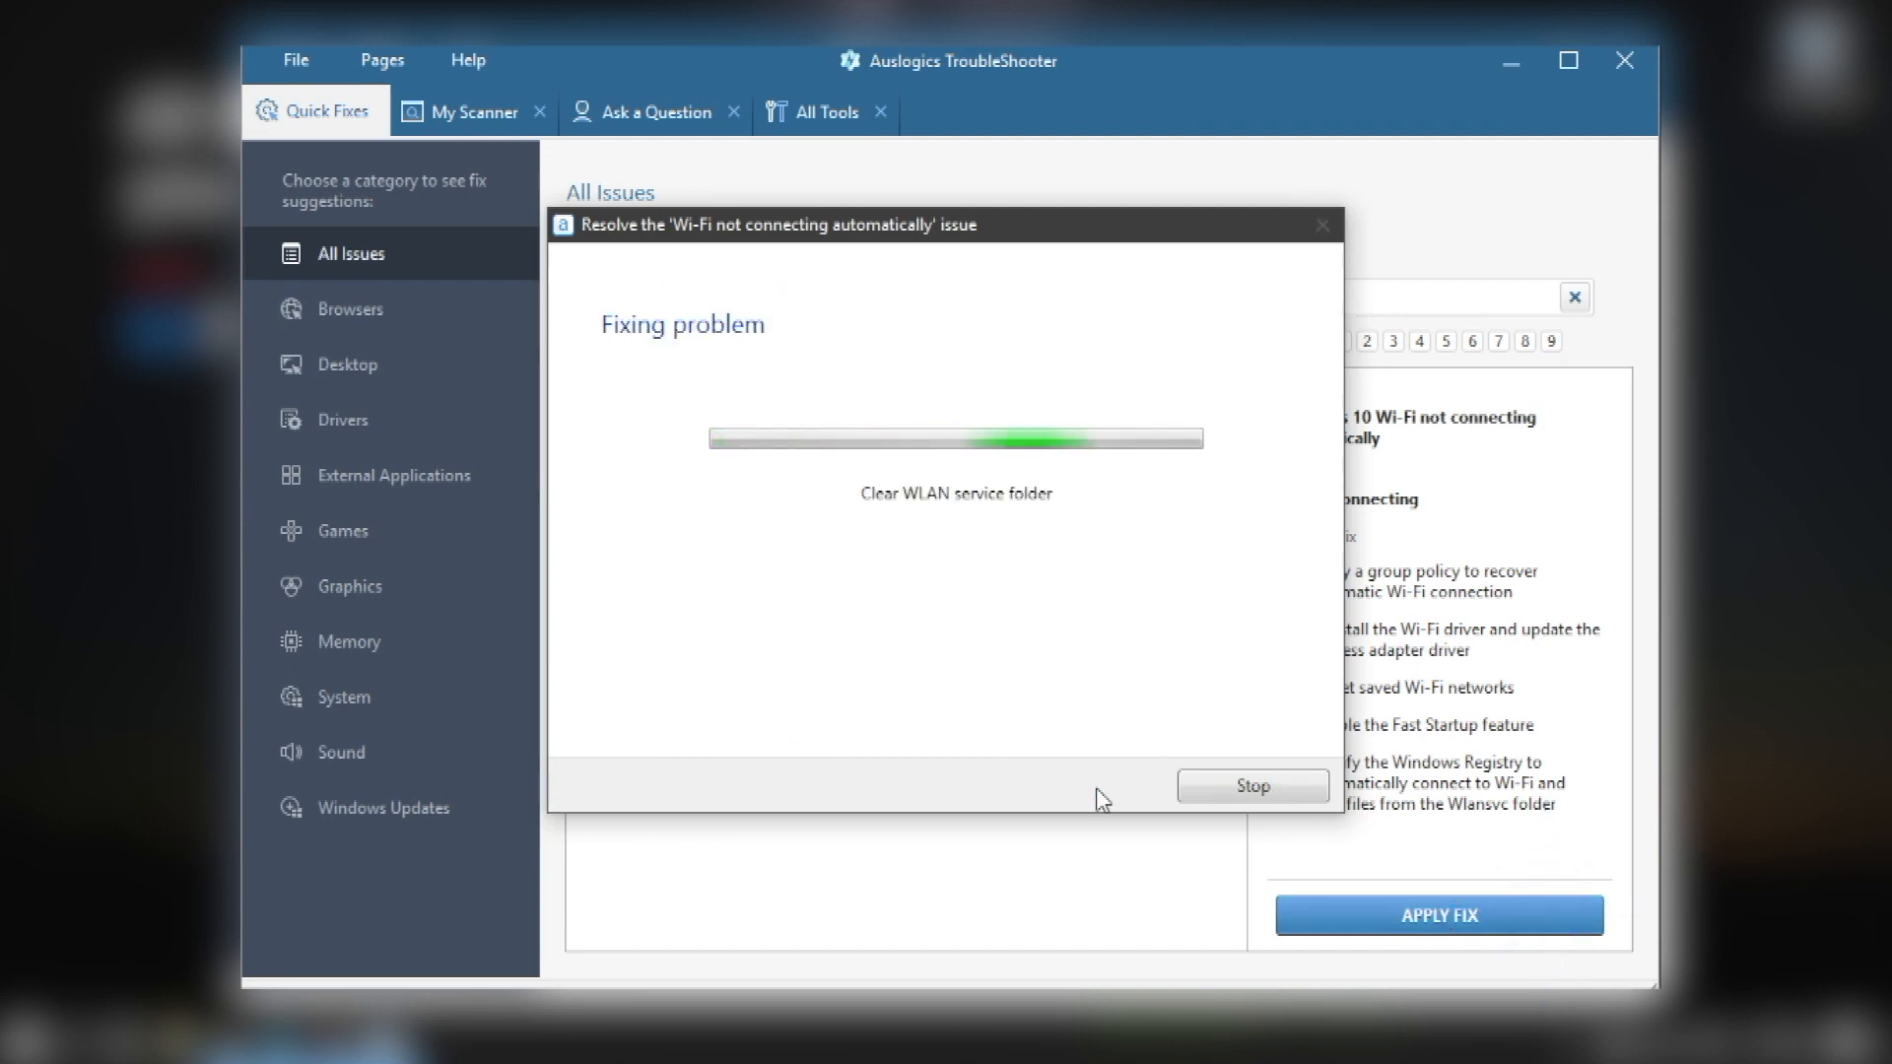
Step: Switch to the My Scanner overview and download the TroubleShooter installer
left_click(471, 110)
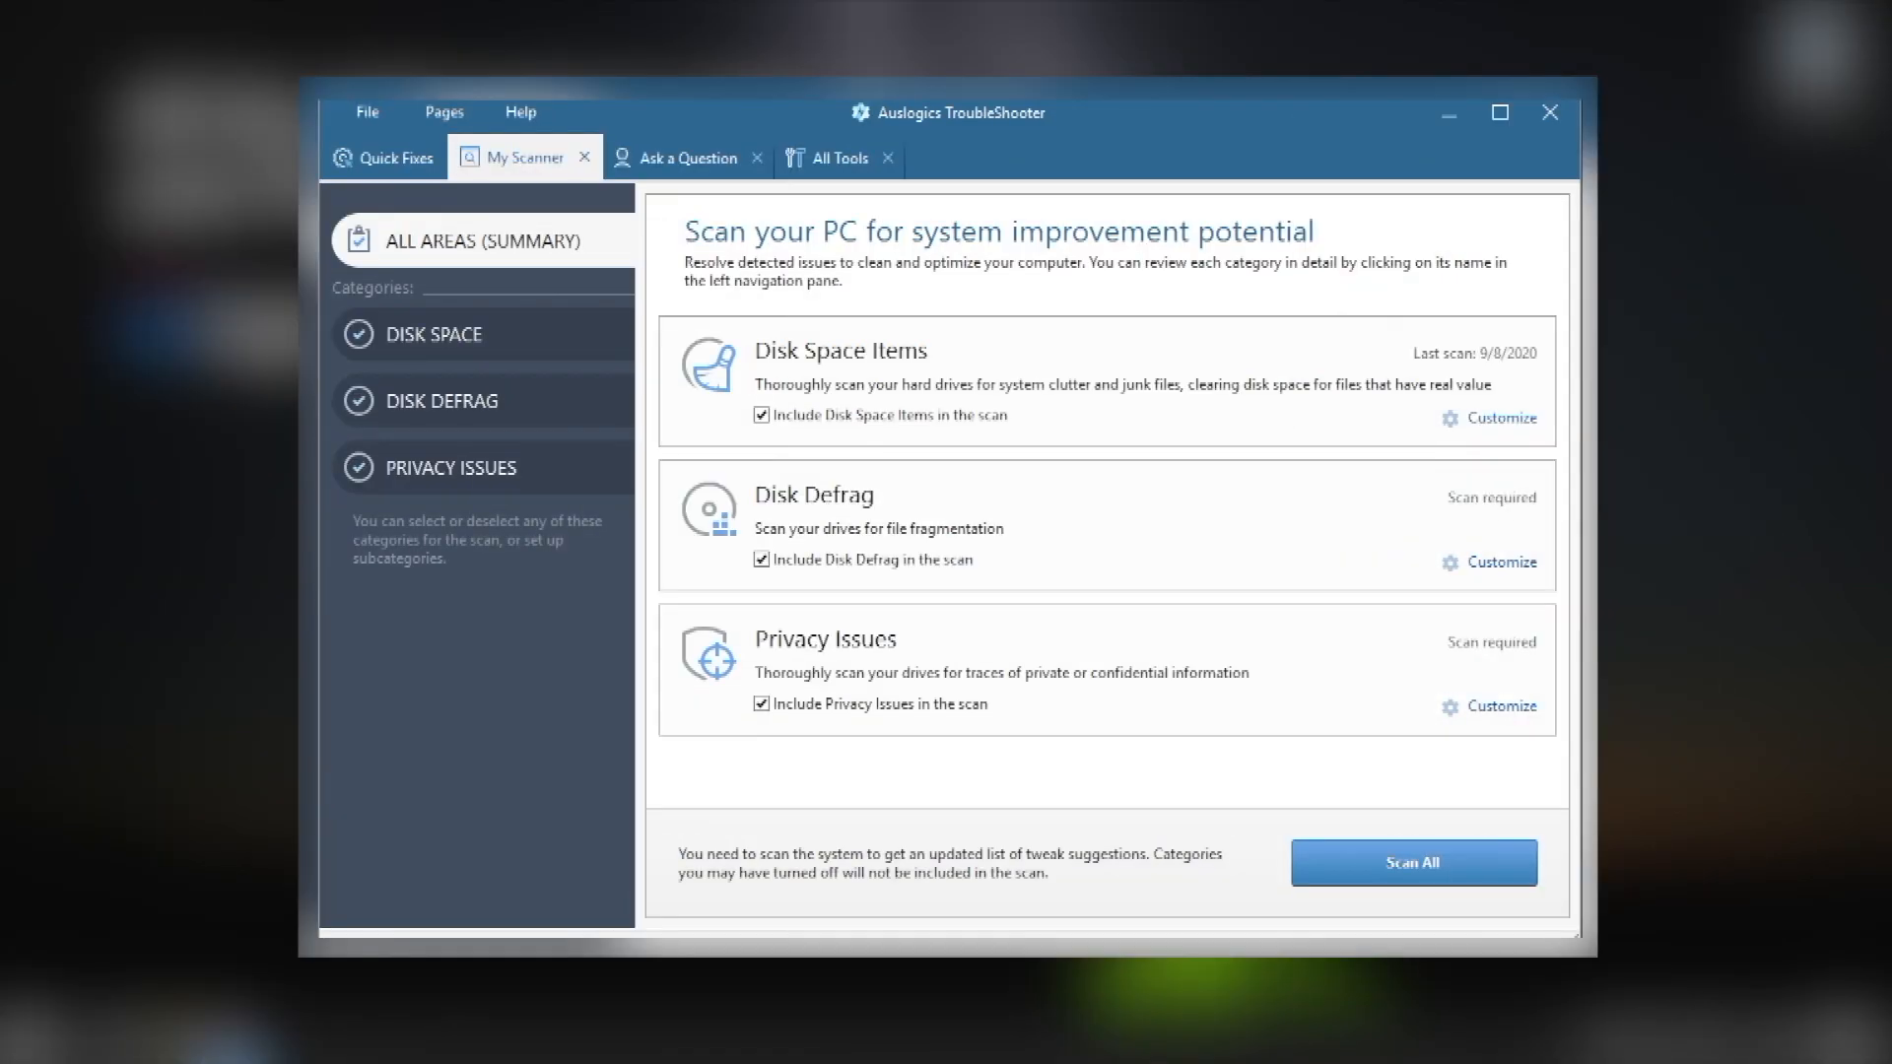
left_click(835, 157)
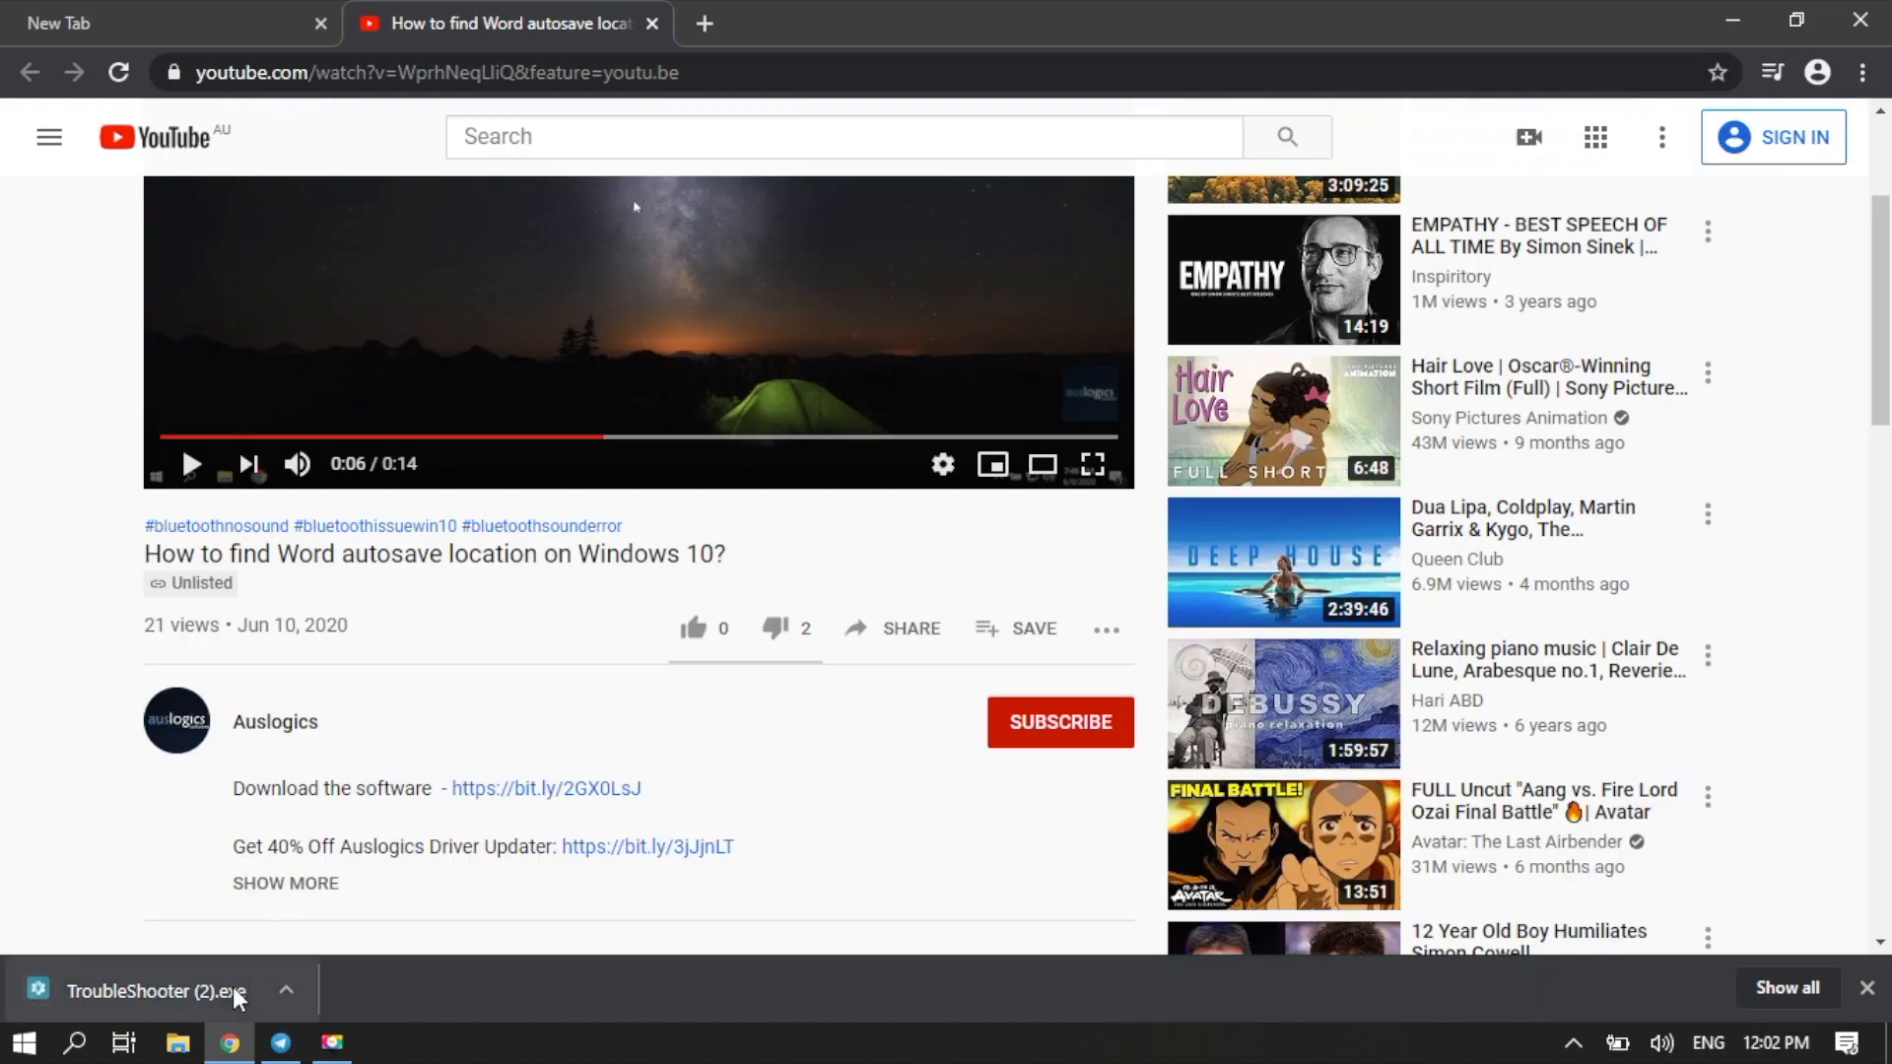
Step: Run the Find Word autosave location fix and reveal the found ASD file's UnsavedFiles folder
left_click(144, 991)
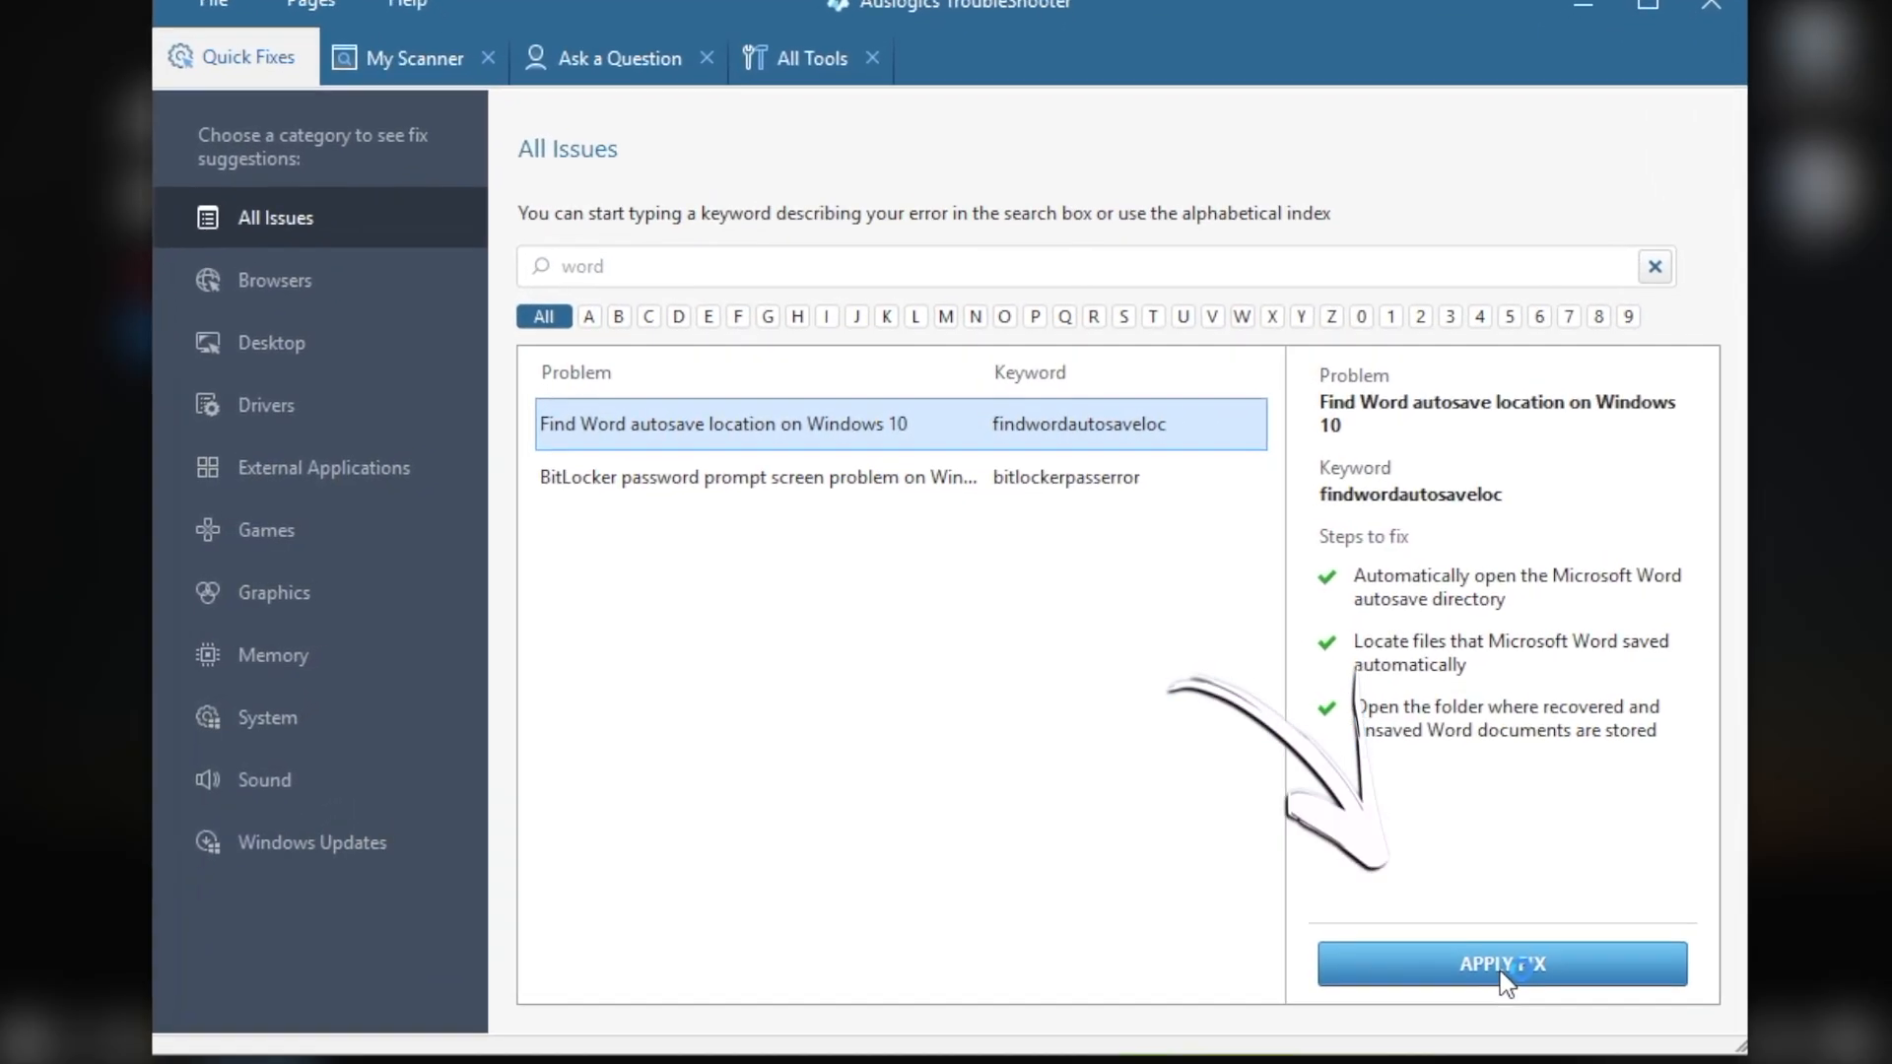
left_click(1502, 964)
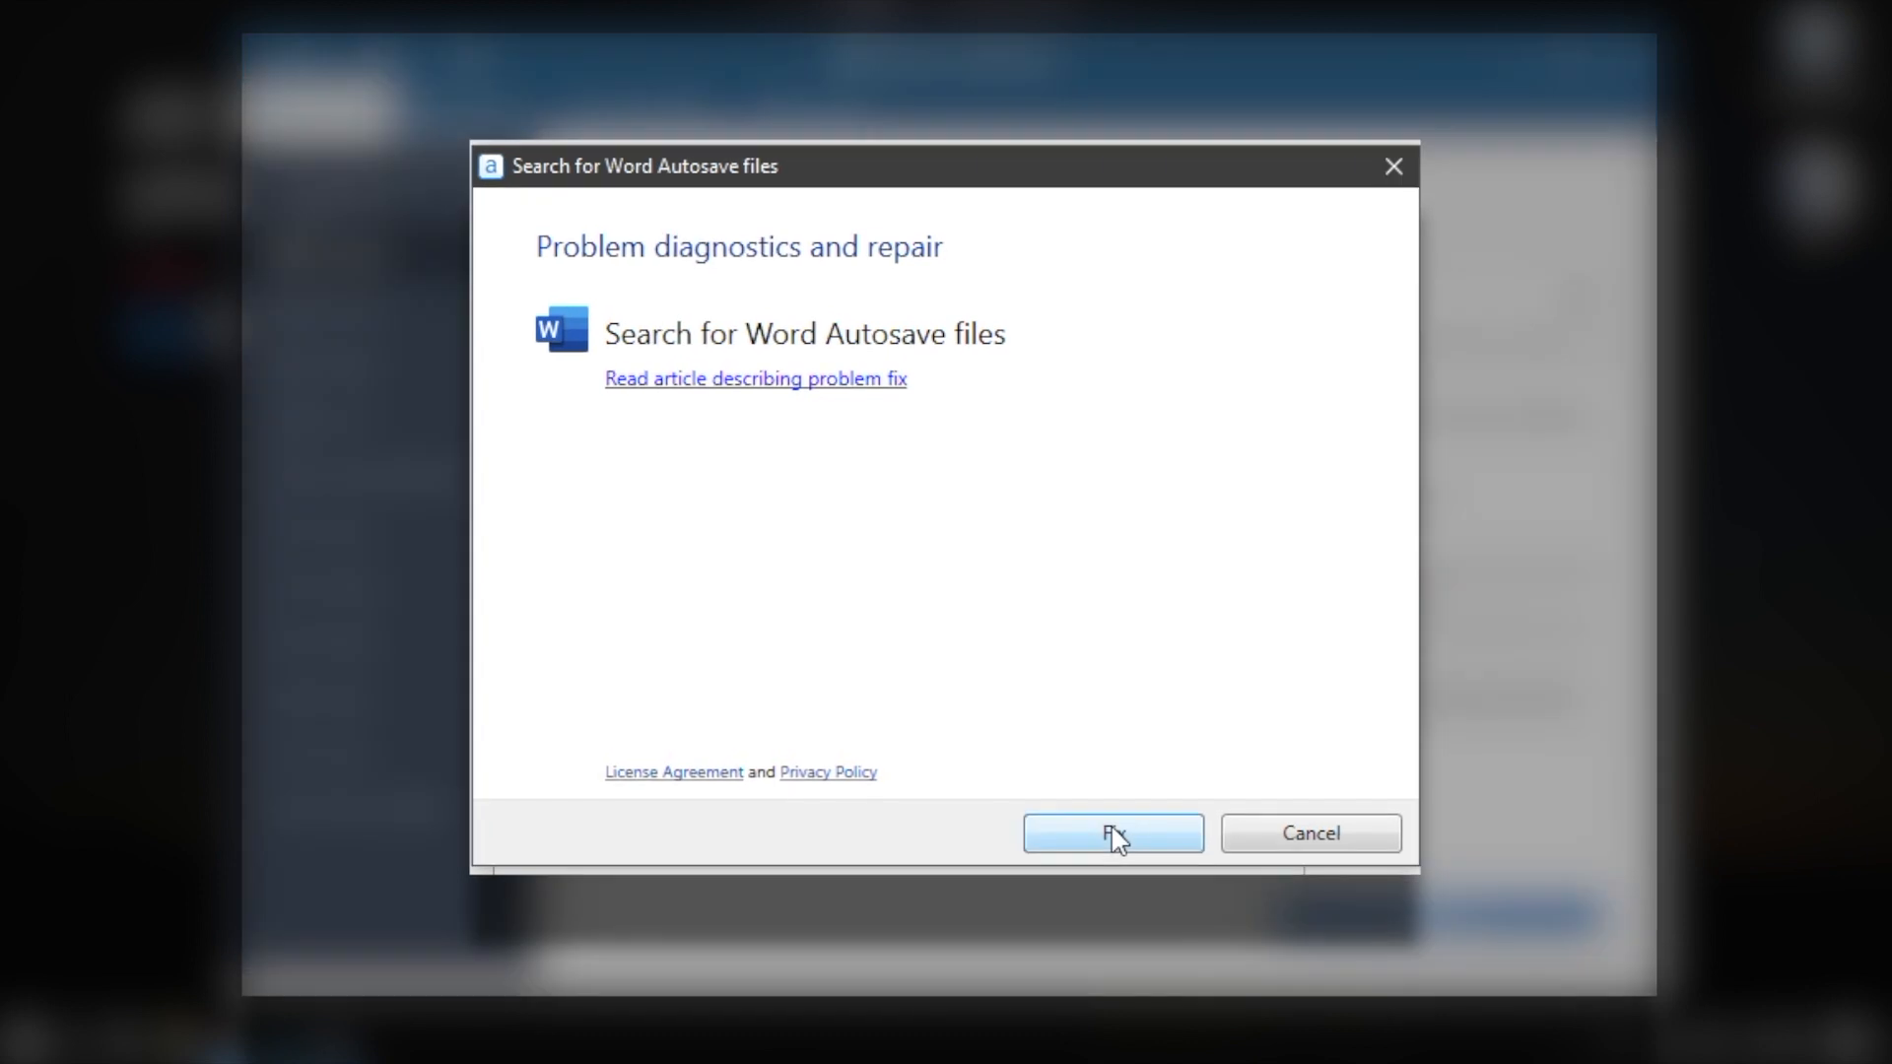
left_click(1112, 832)
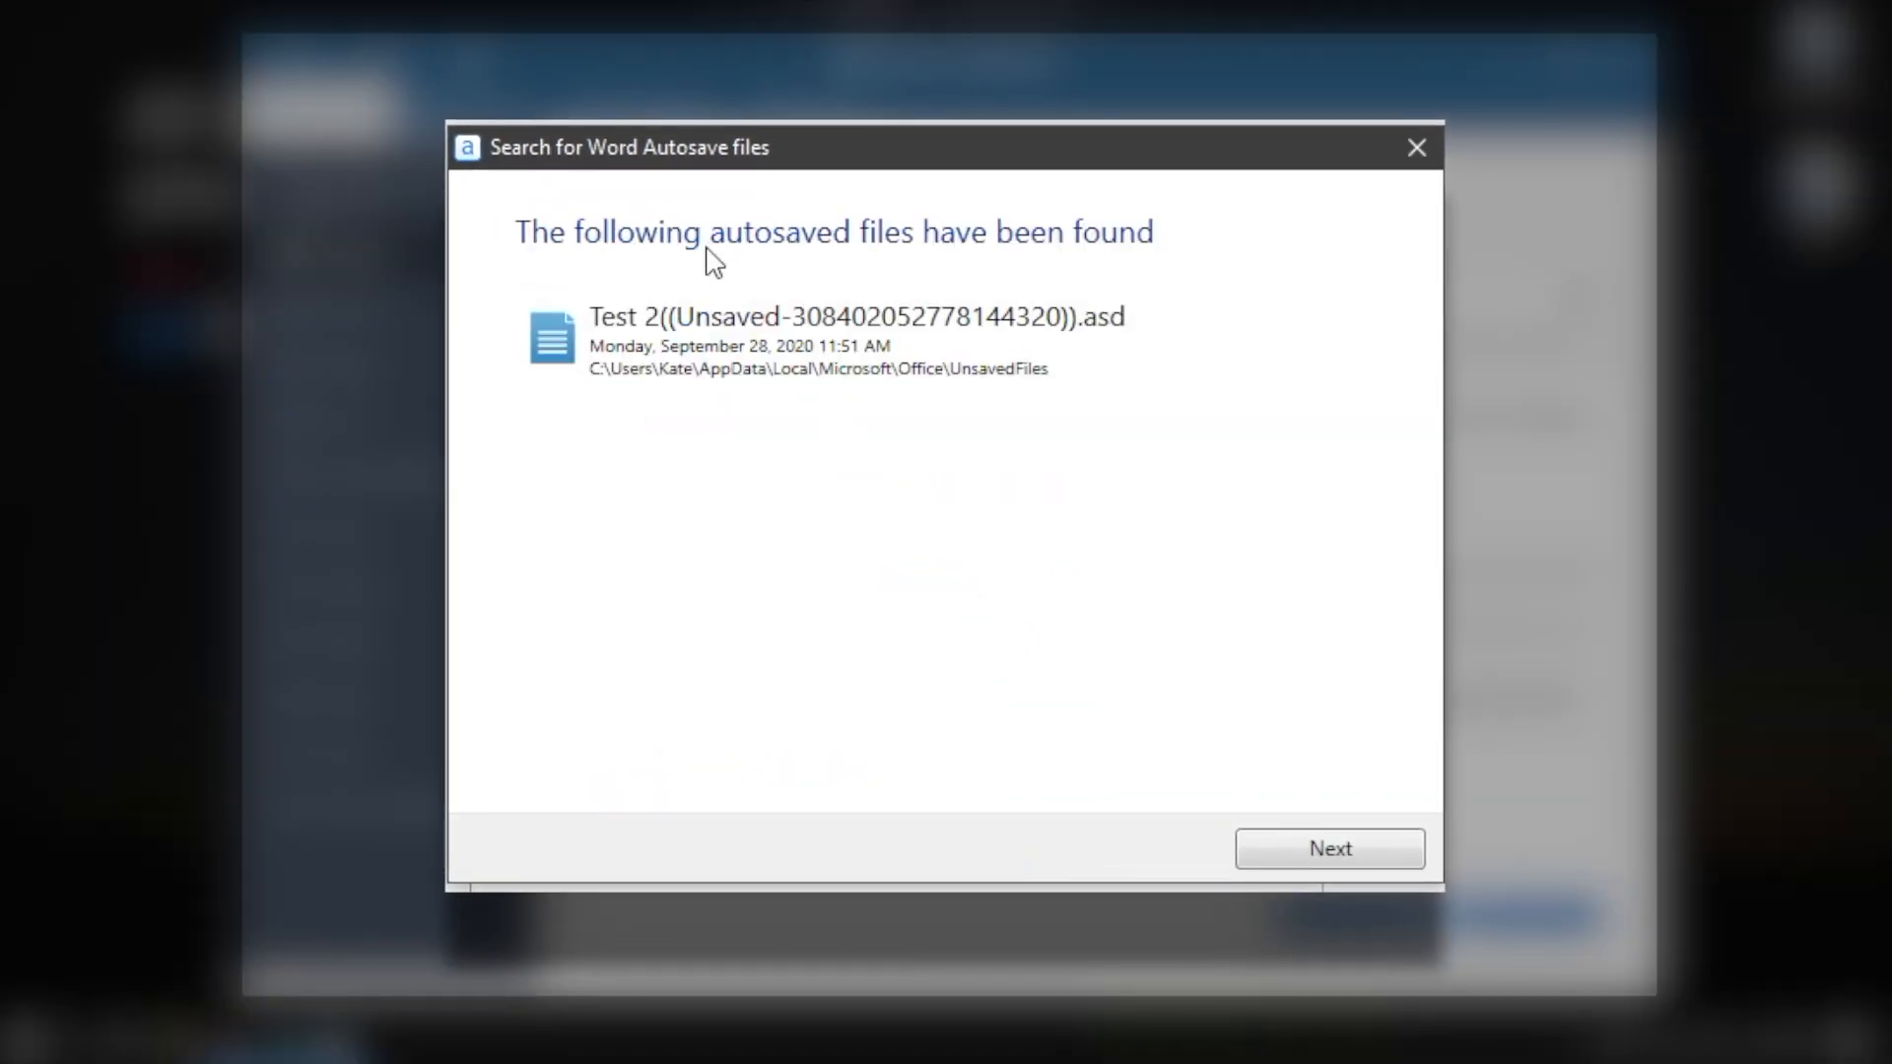
left_click(845, 340)
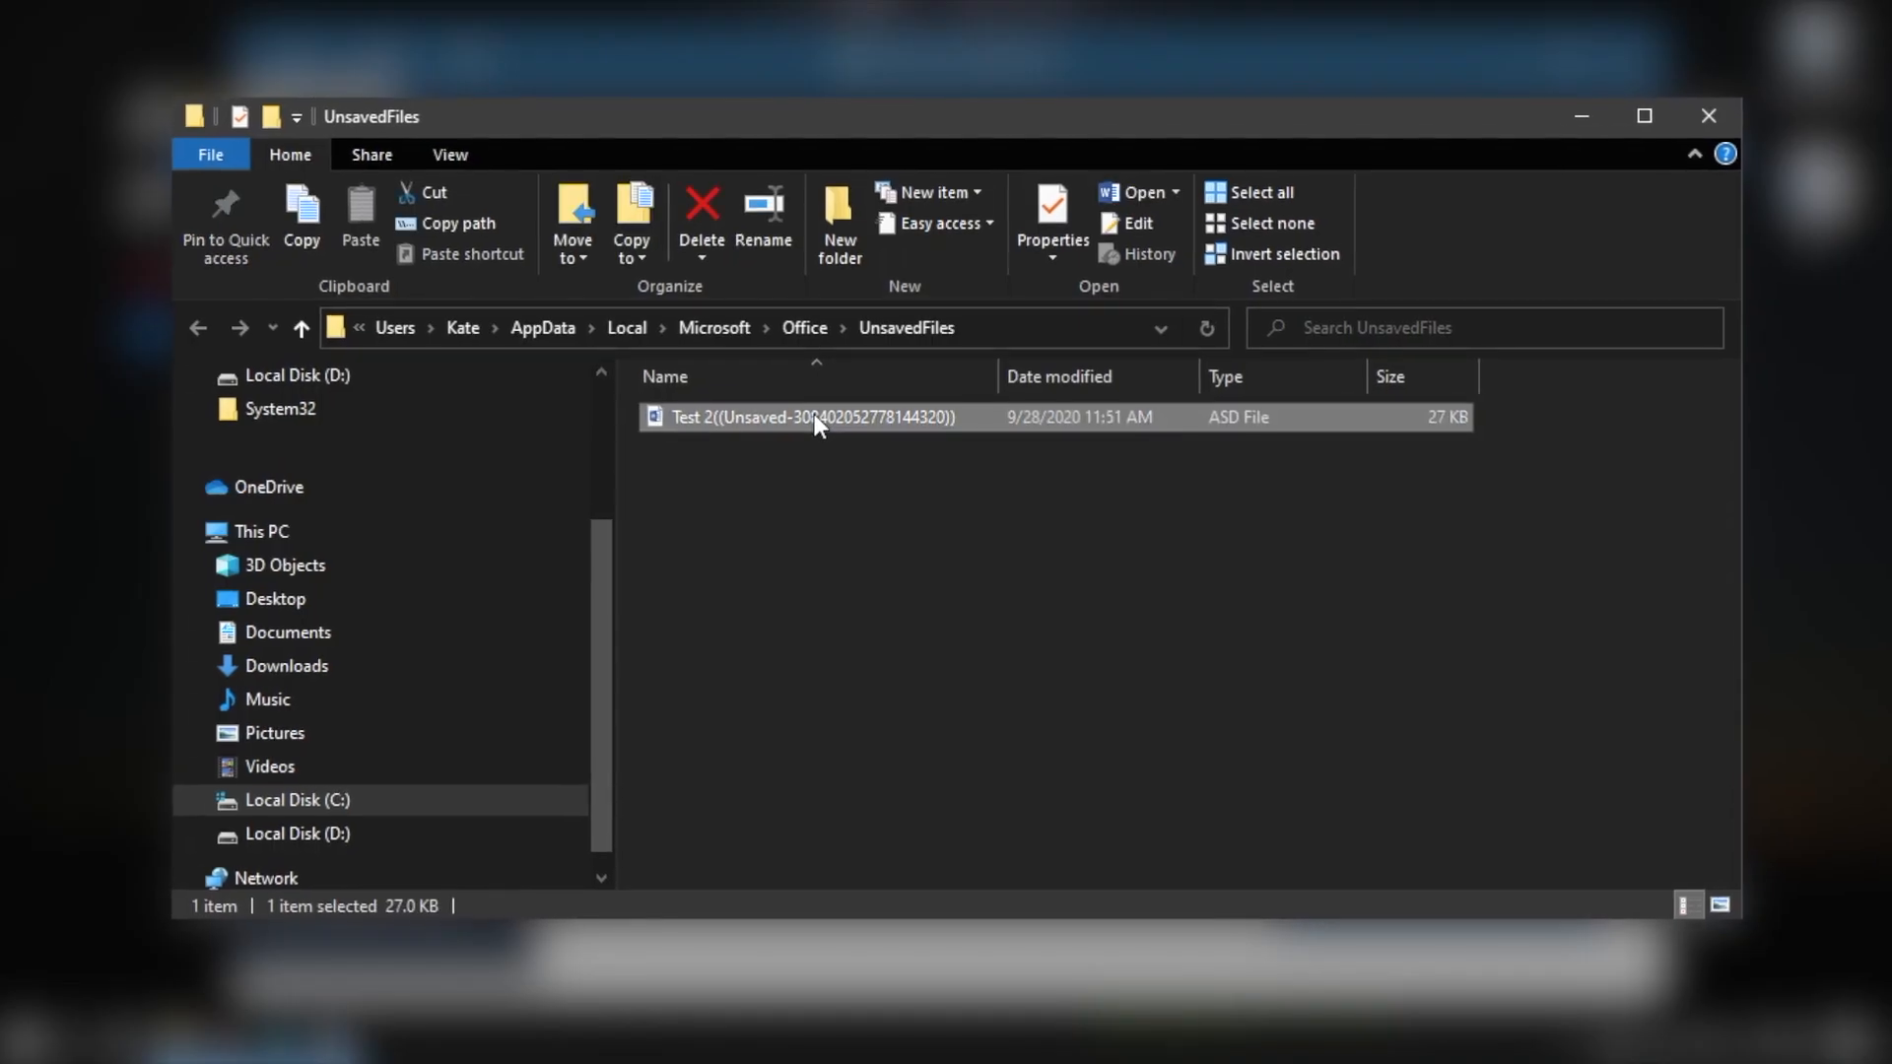
Step: Load the unsaved Test 2 .asd autosave file from the UnsavedFiles folder into Word
double_click(808, 416)
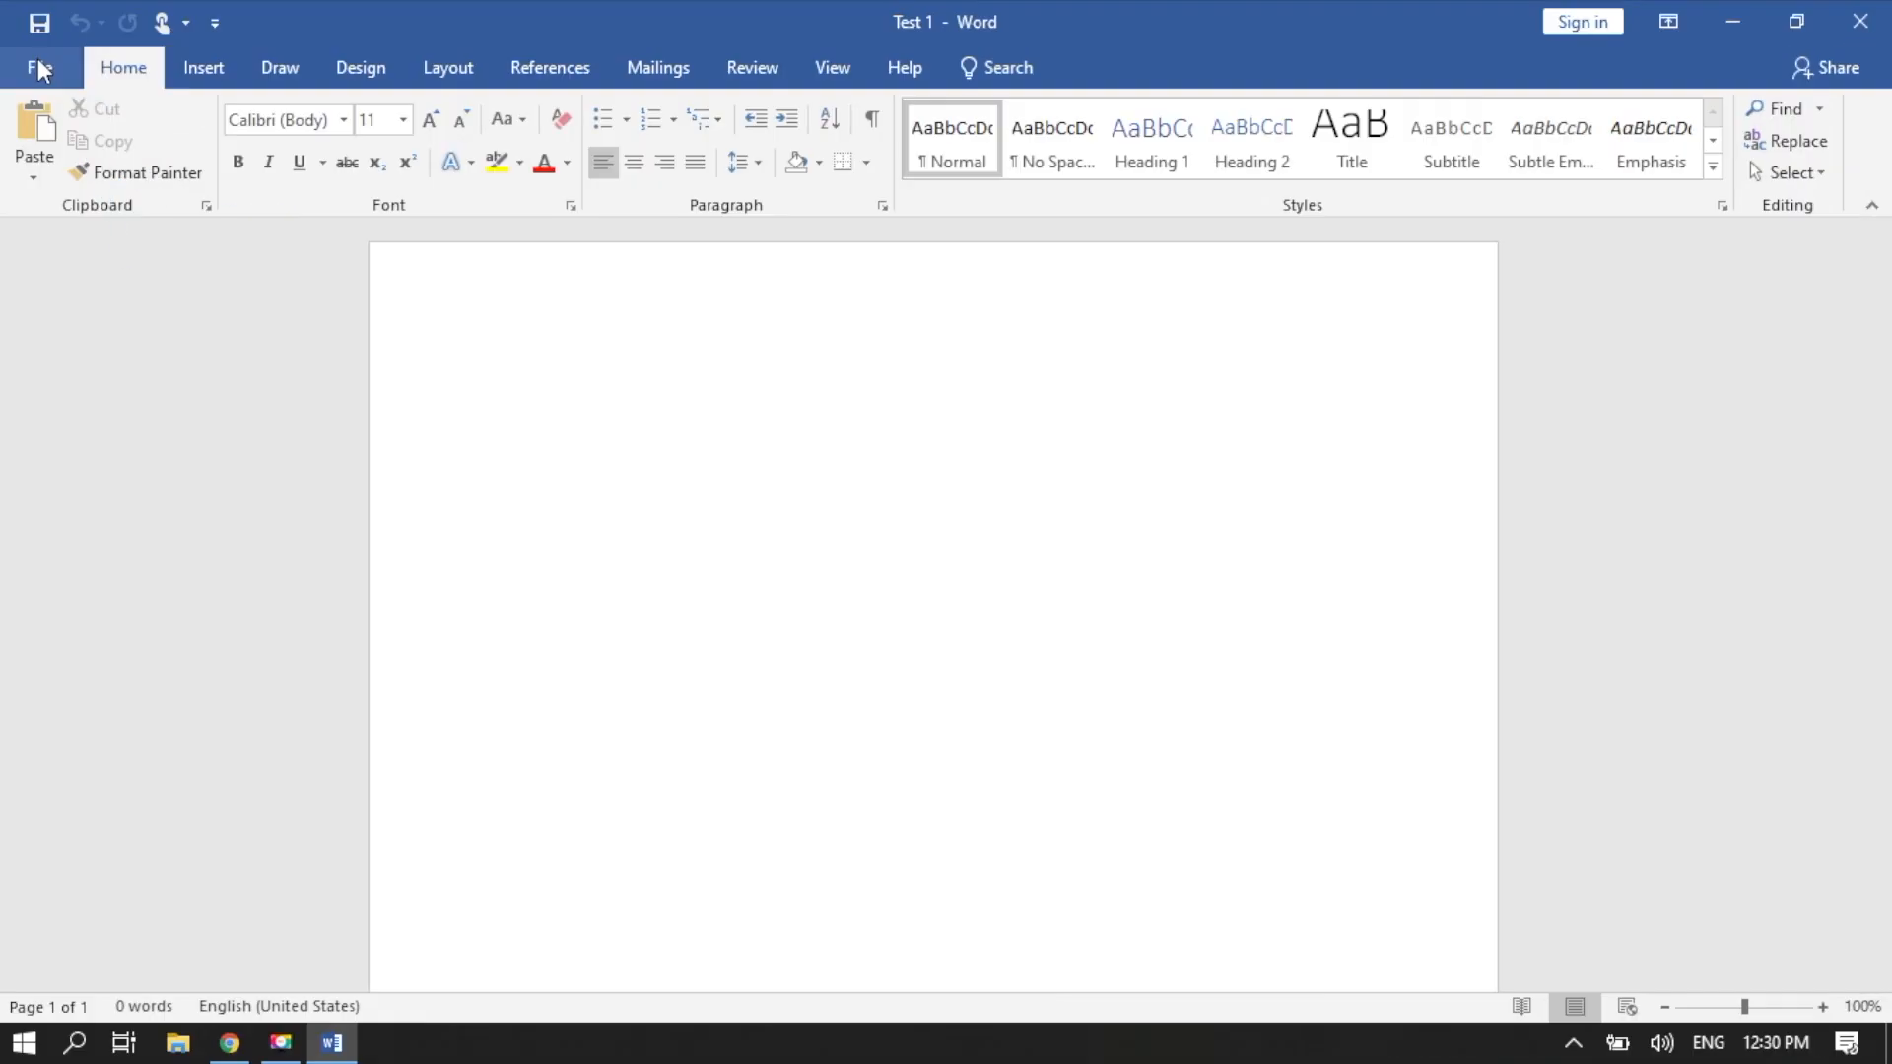
Step: Look up the AutoRecover file location path in Word Options > Save and close with OK
left_click(40, 67)
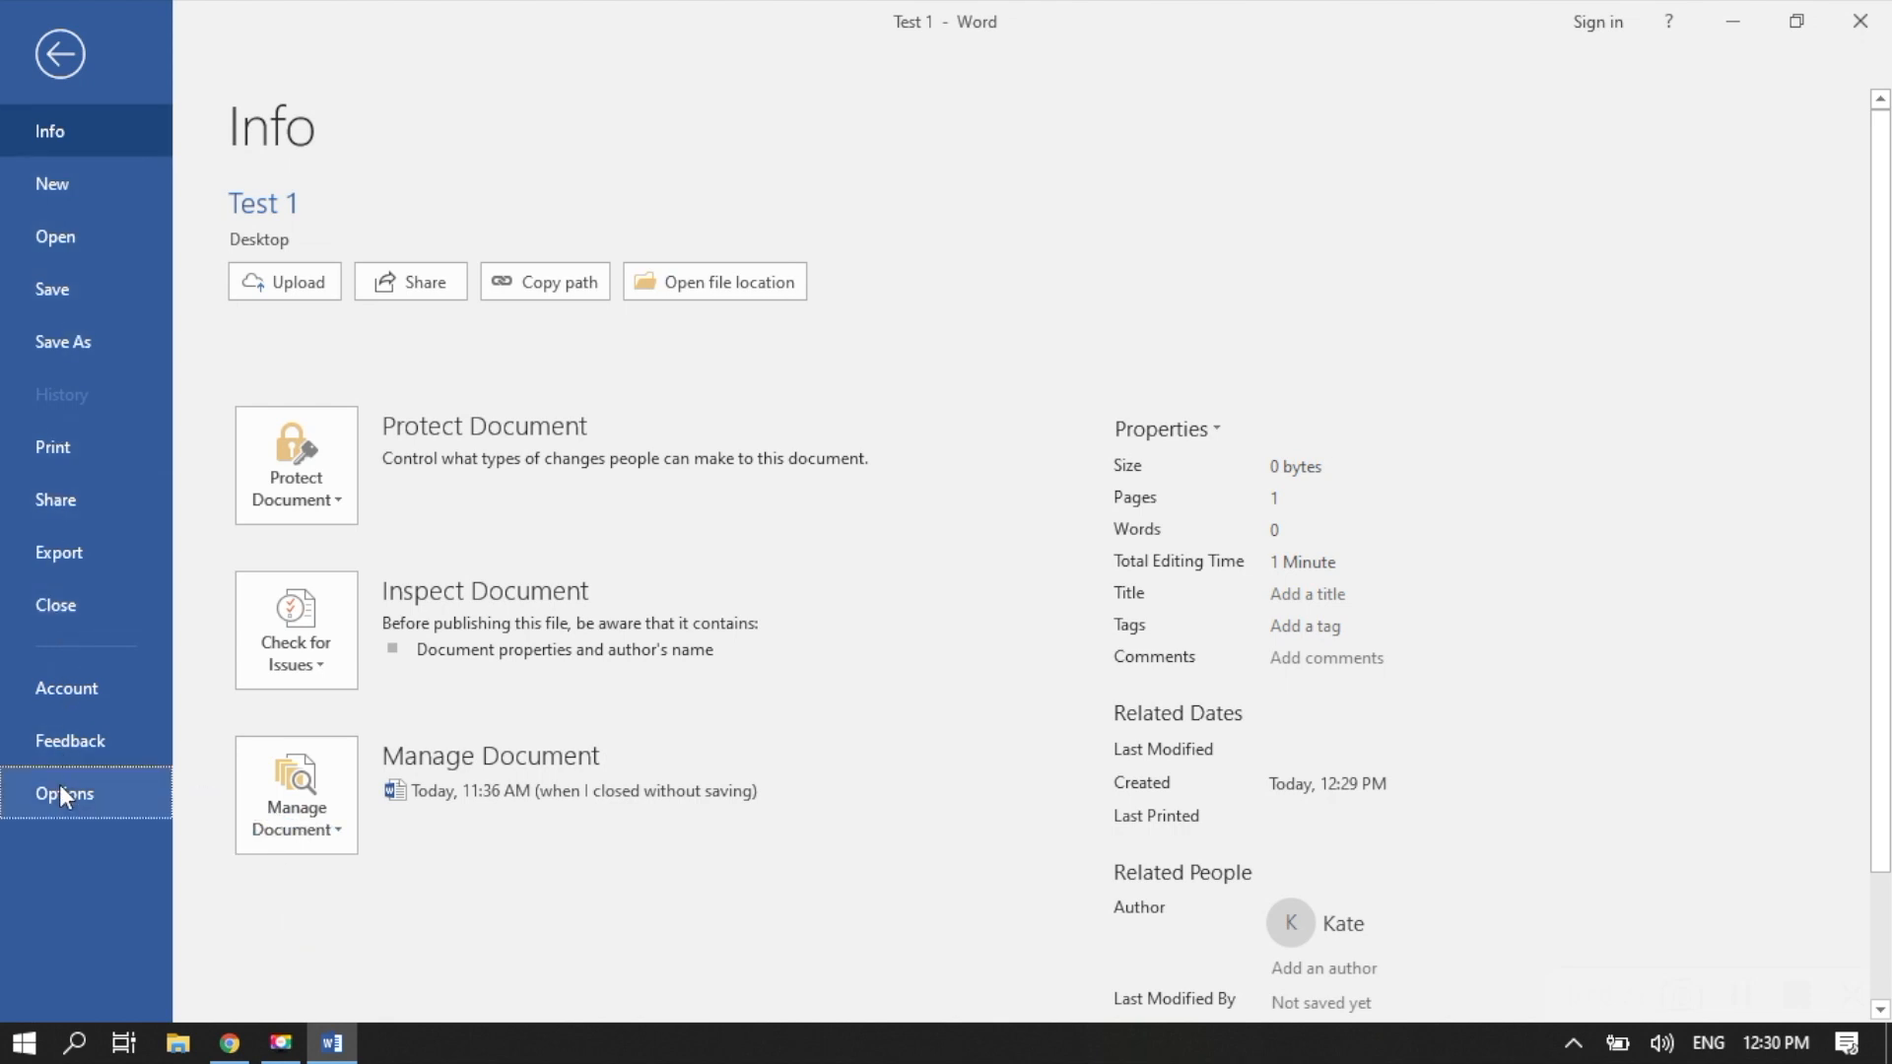
left_click(63, 793)
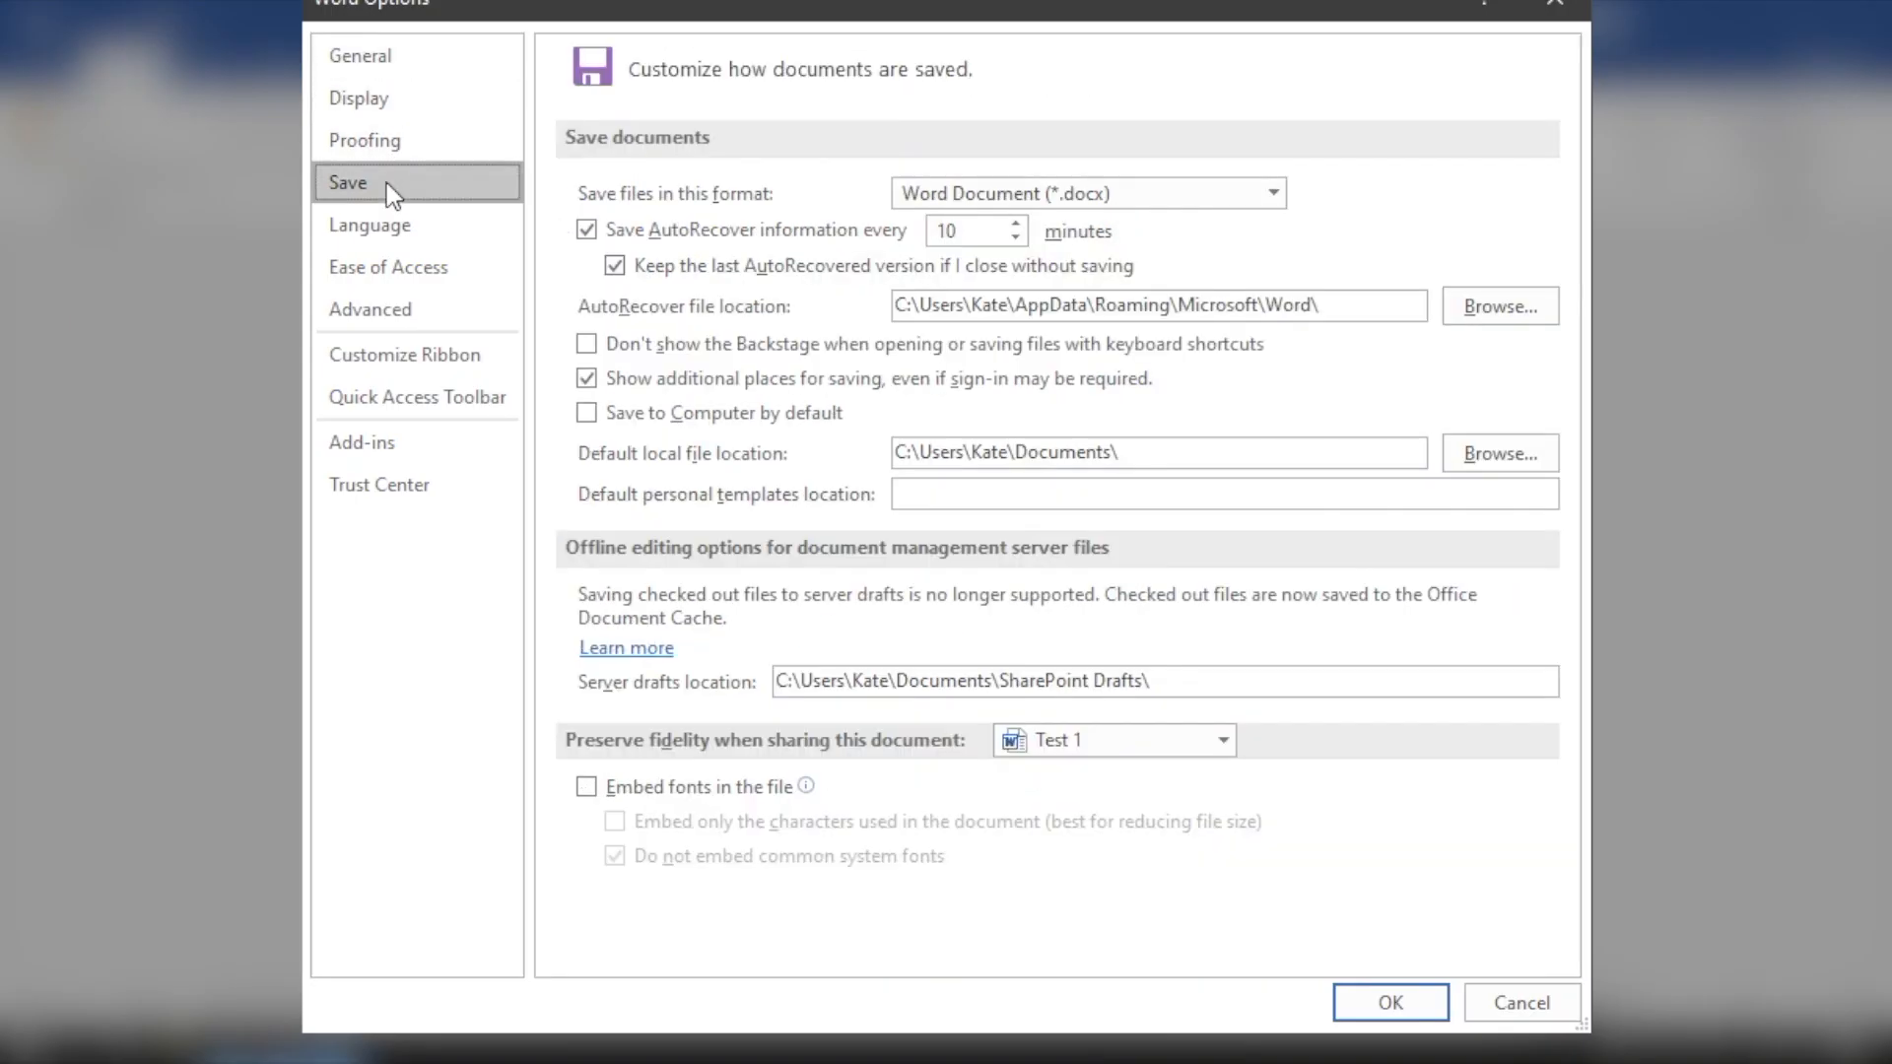
mouse_move(820, 301)
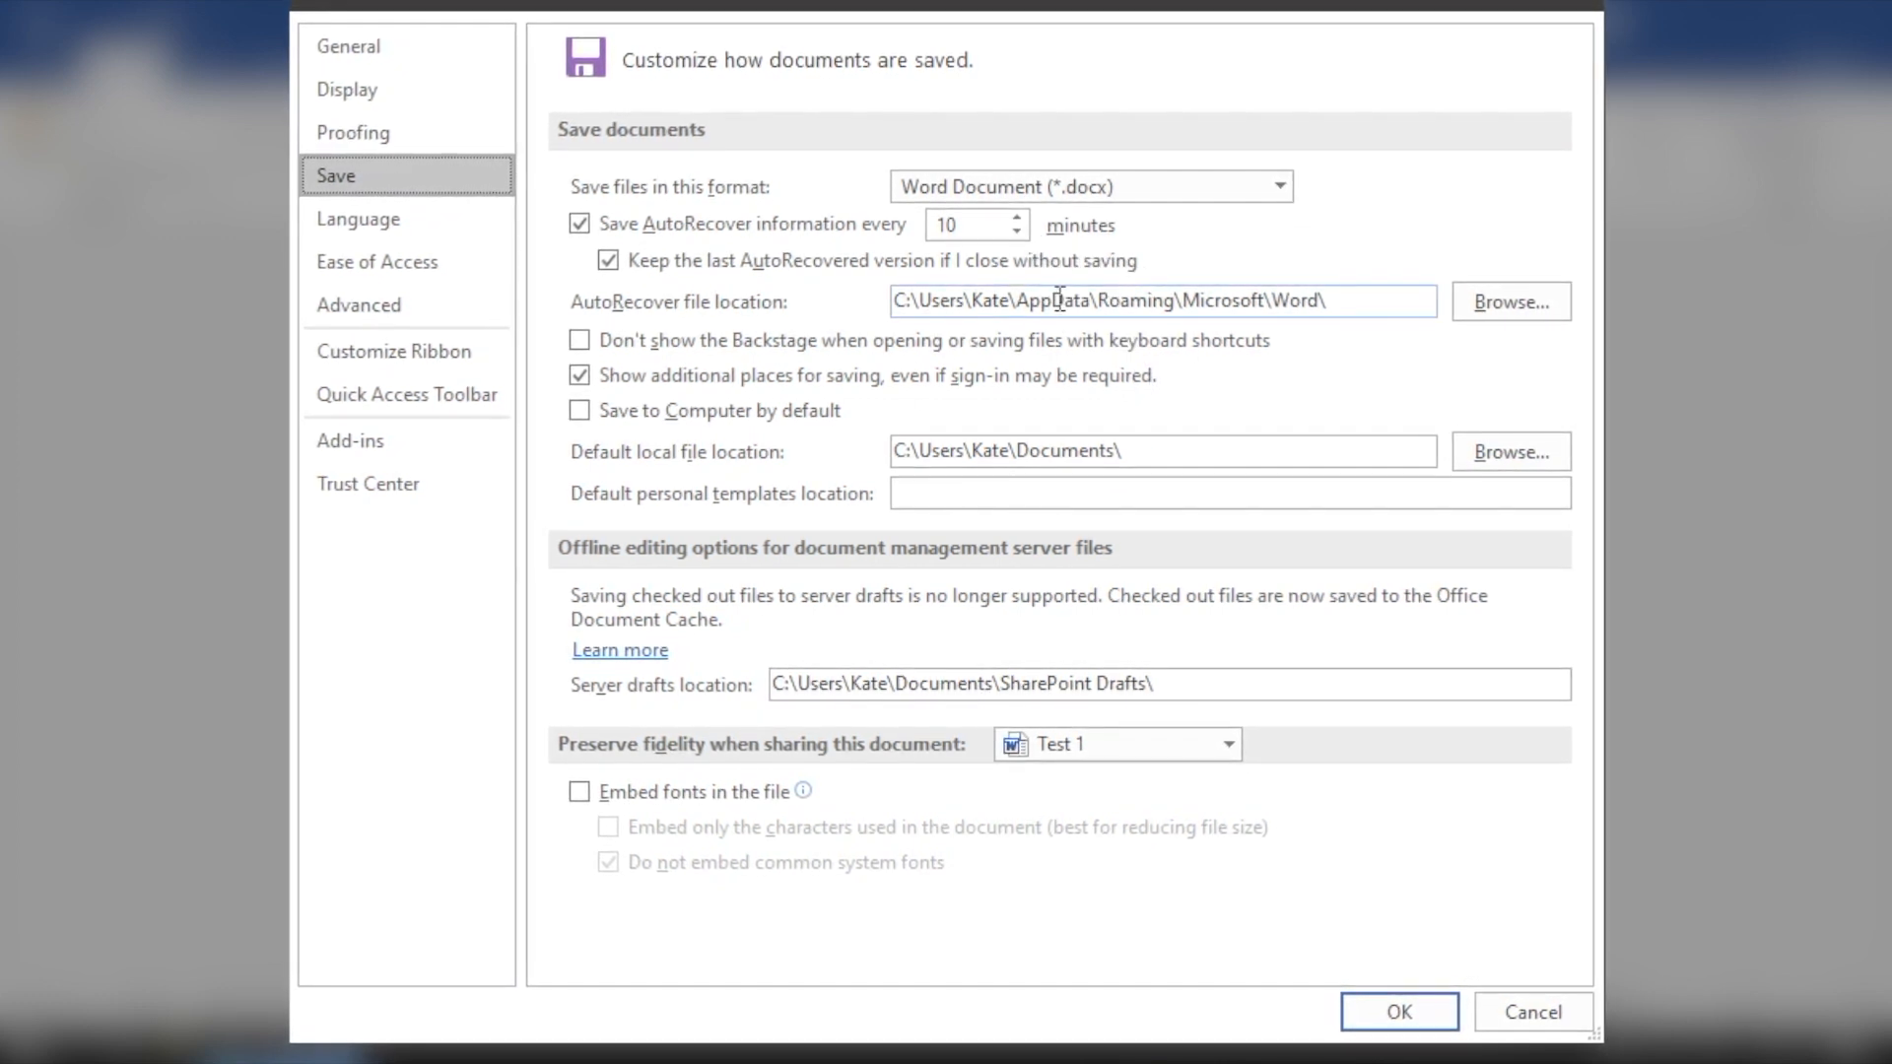
left_click(1206, 299)
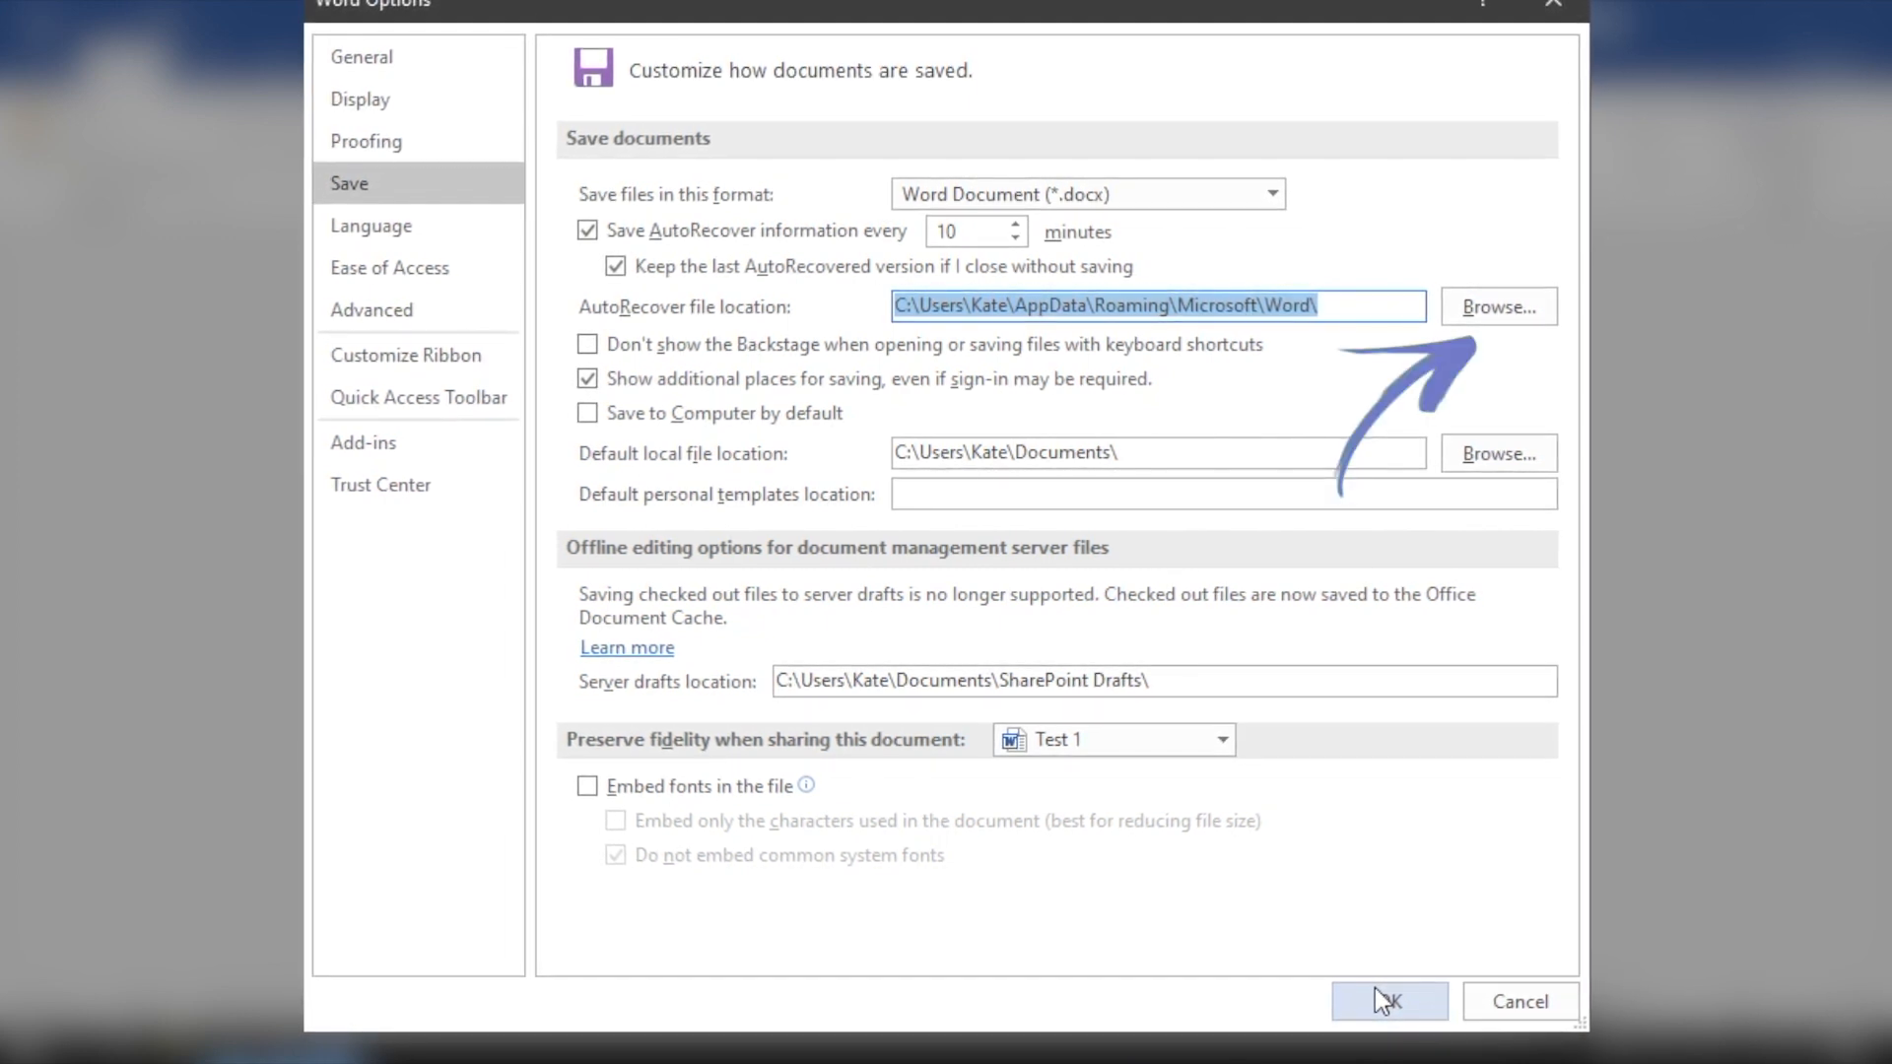
left_click(1387, 1001)
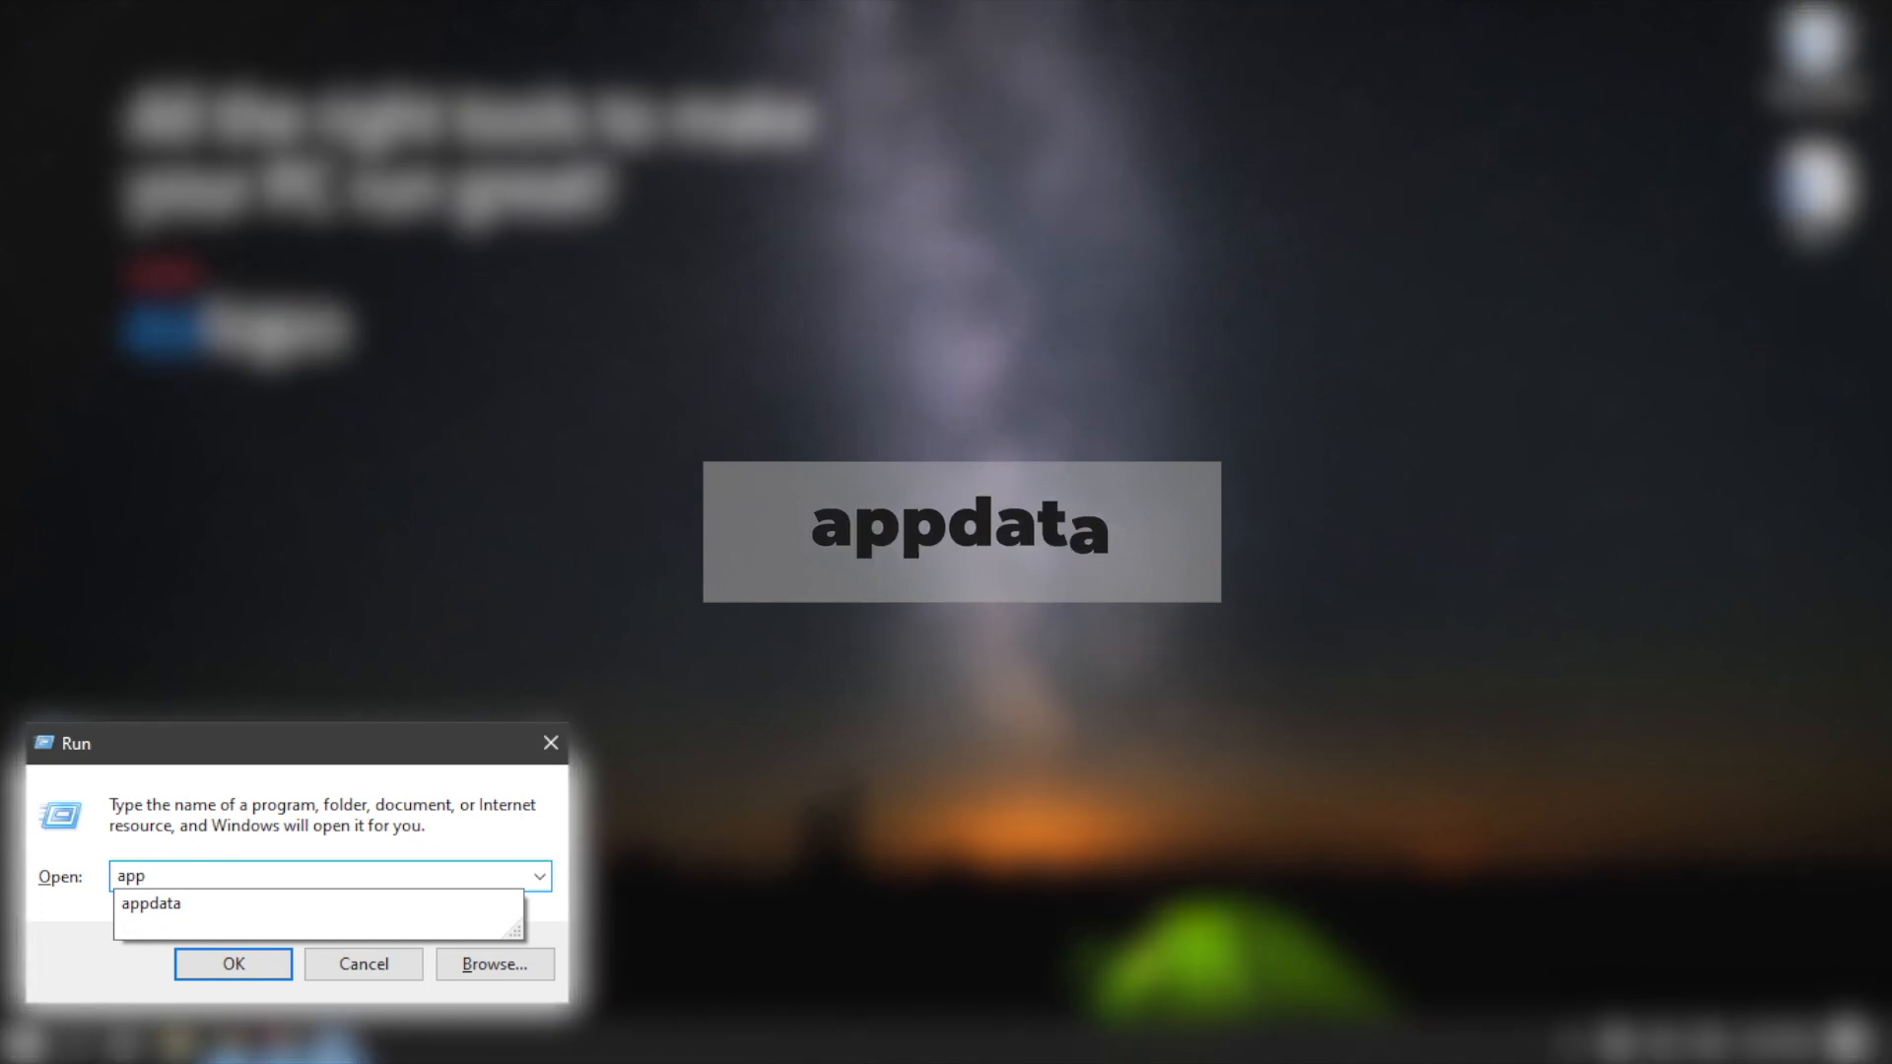
Step: Browse AppData > Roaming > Microsoft > Word > Test and load its latest-version docx shortcut
left_click(233, 963)
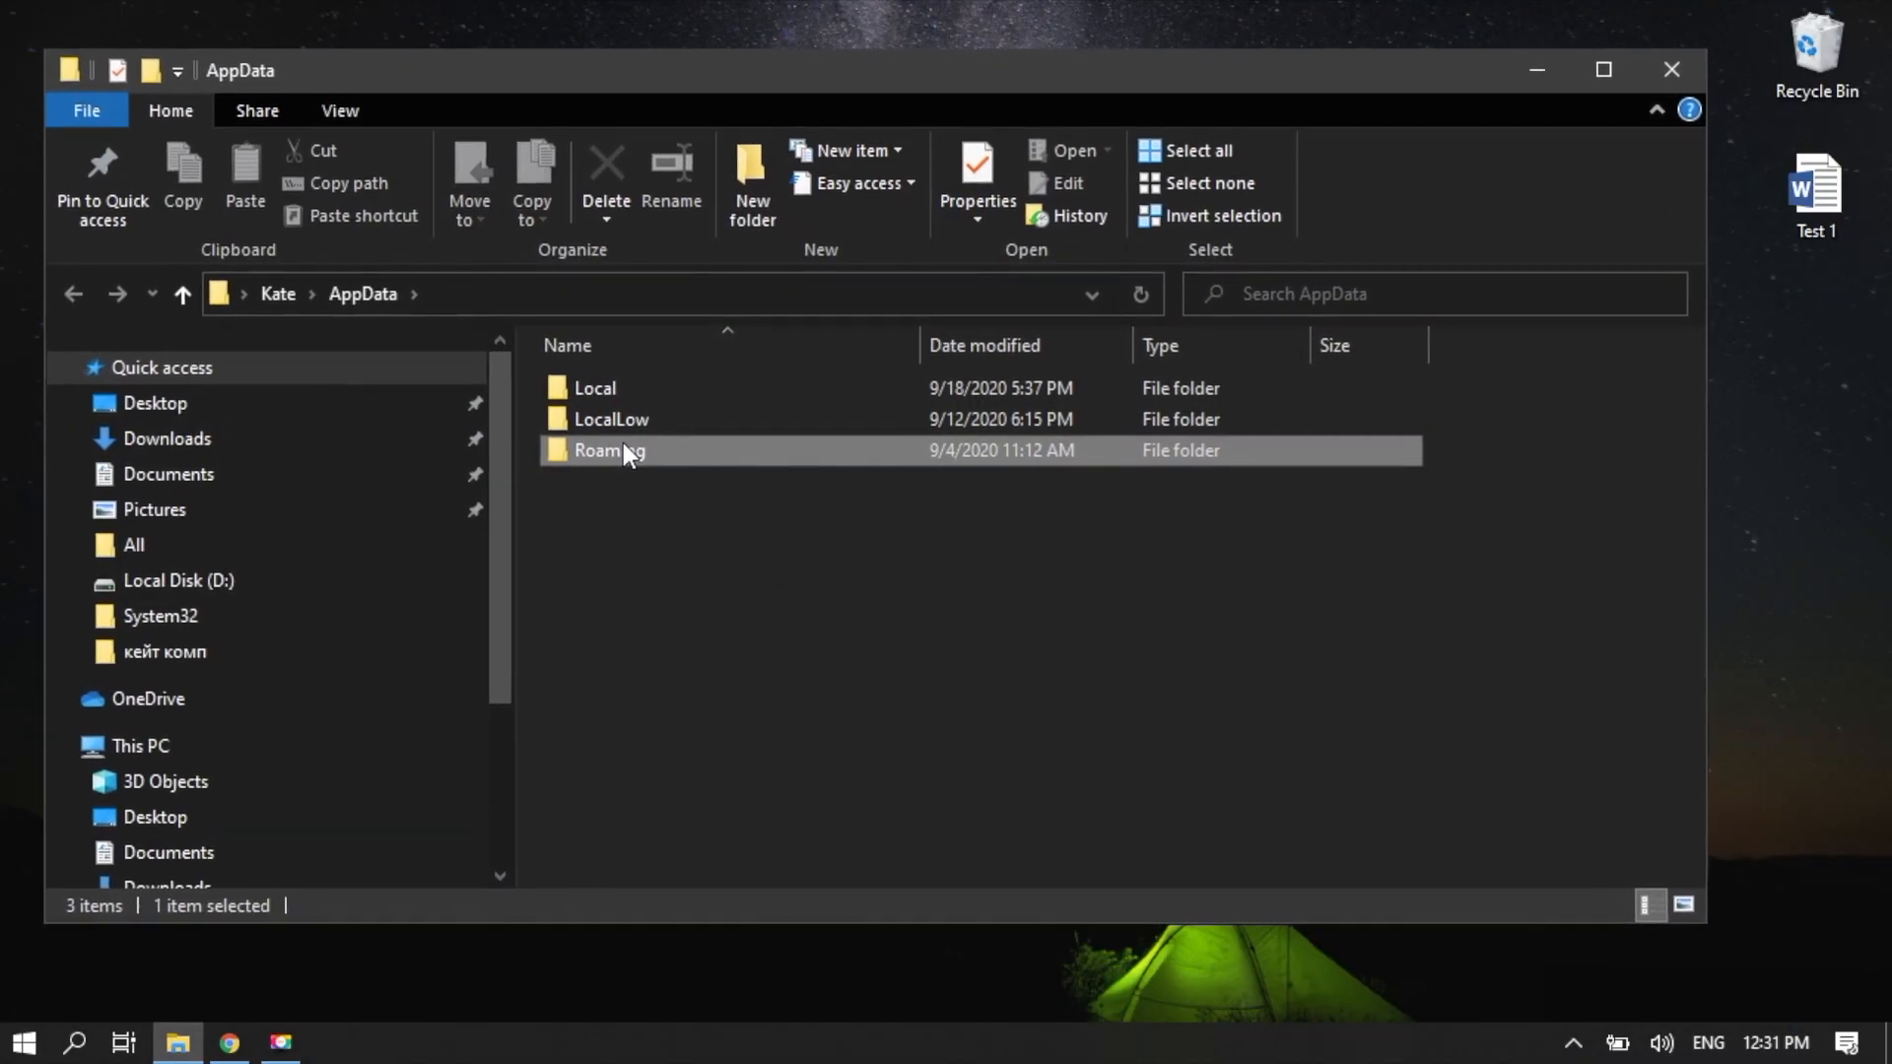
double_click(609, 449)
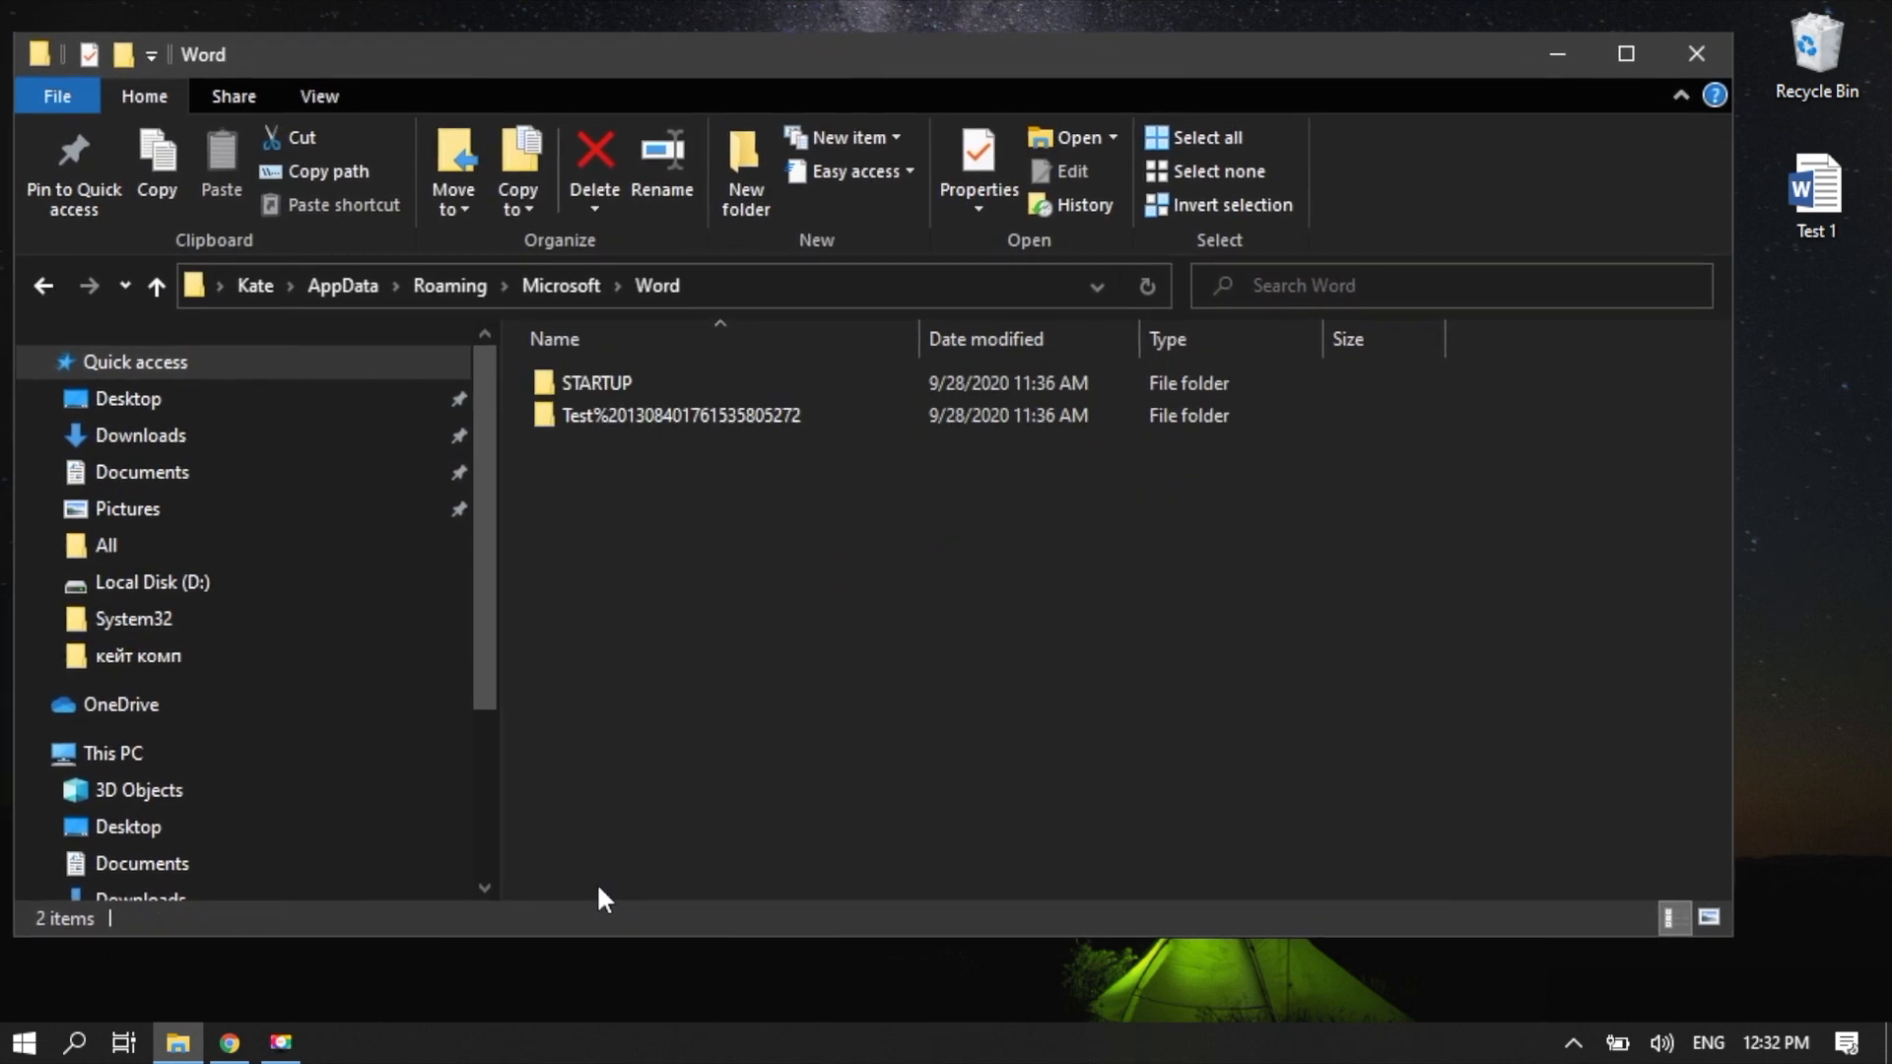
double_click(680, 416)
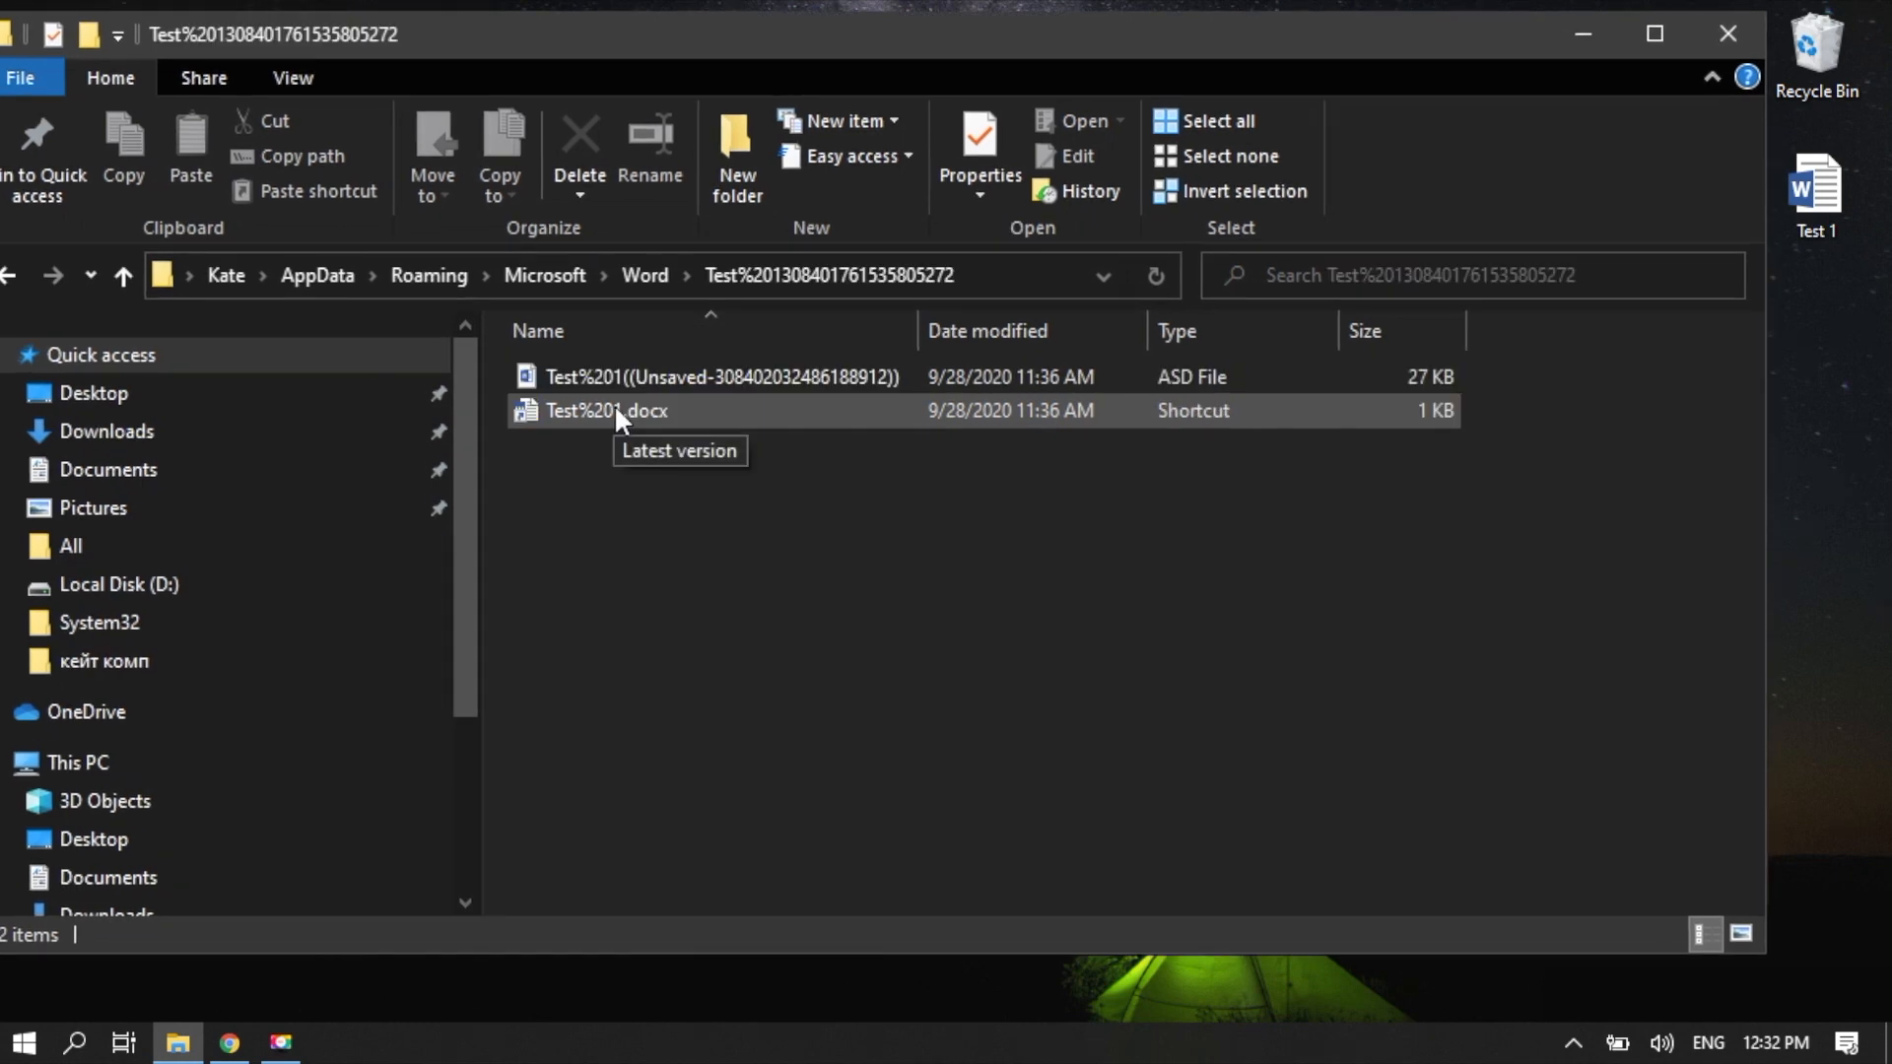
double_click(605, 410)
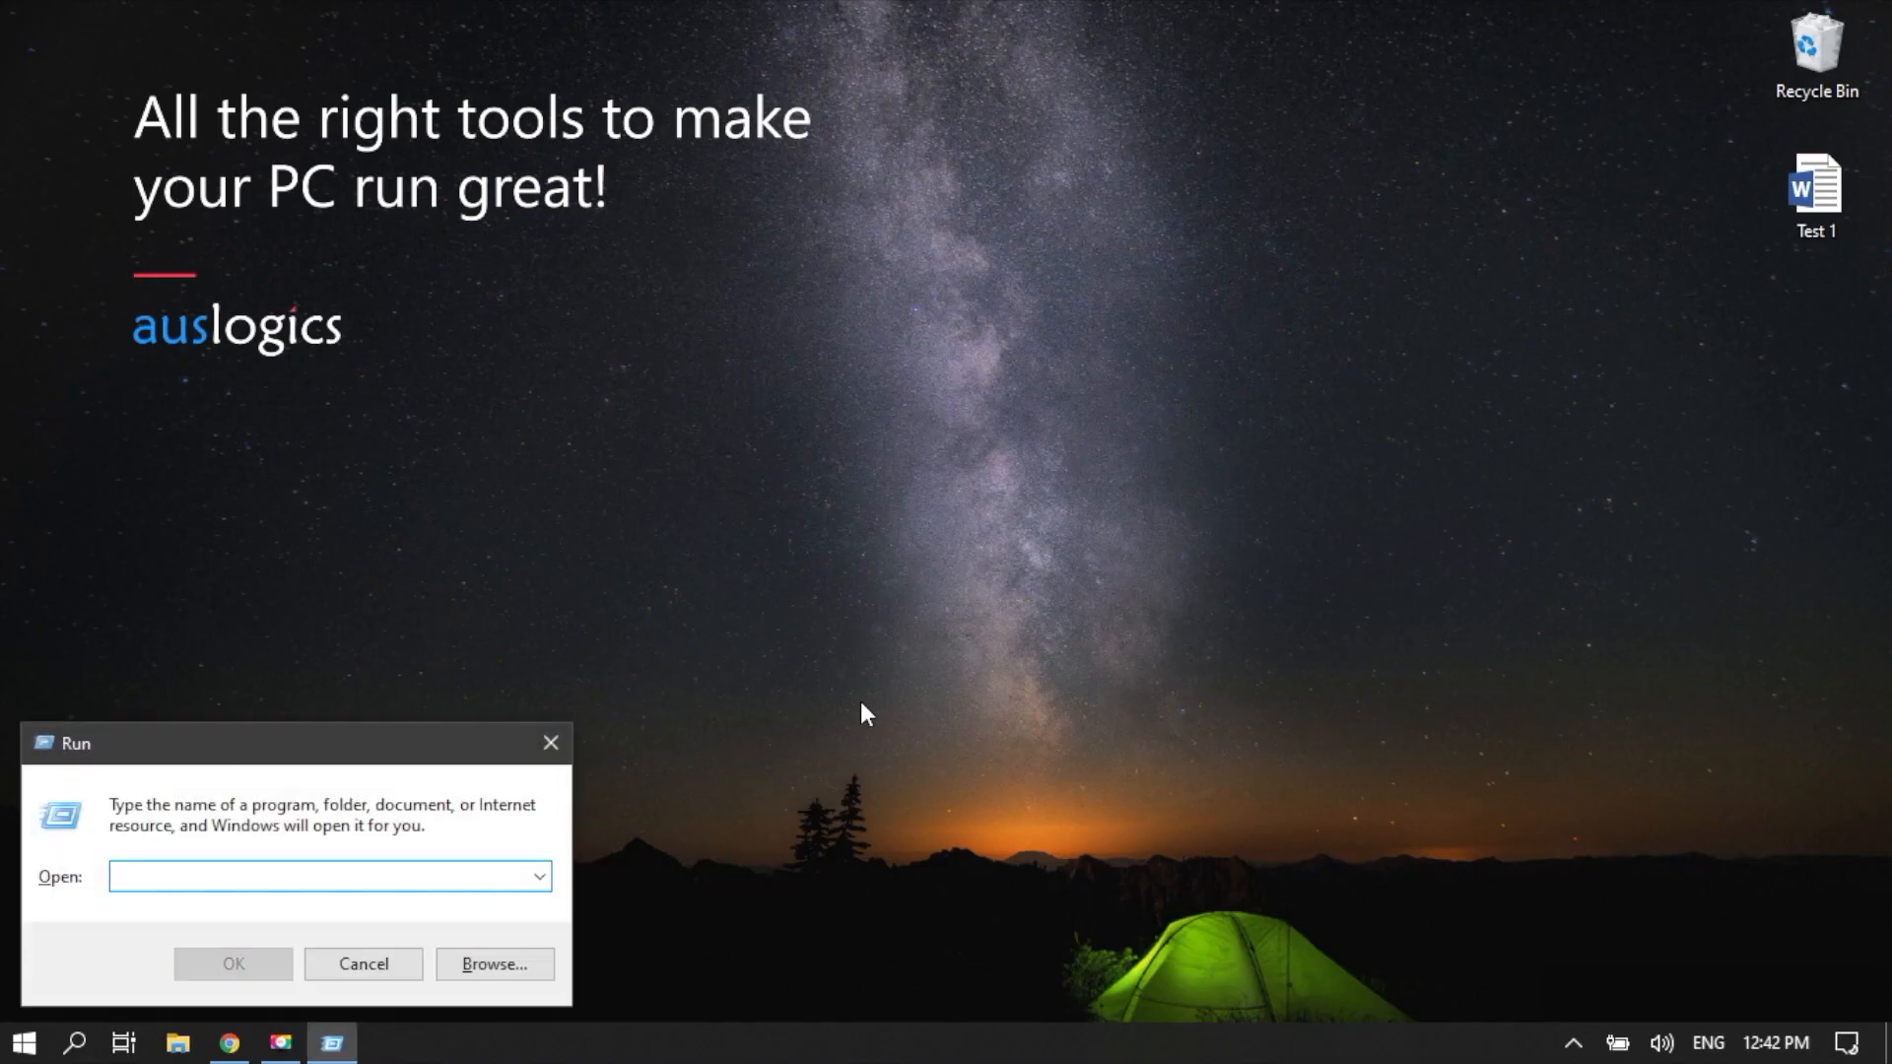
Step: Reach AppData via Run 'appdata', then browse into Local > Microsoft
type("appdata")
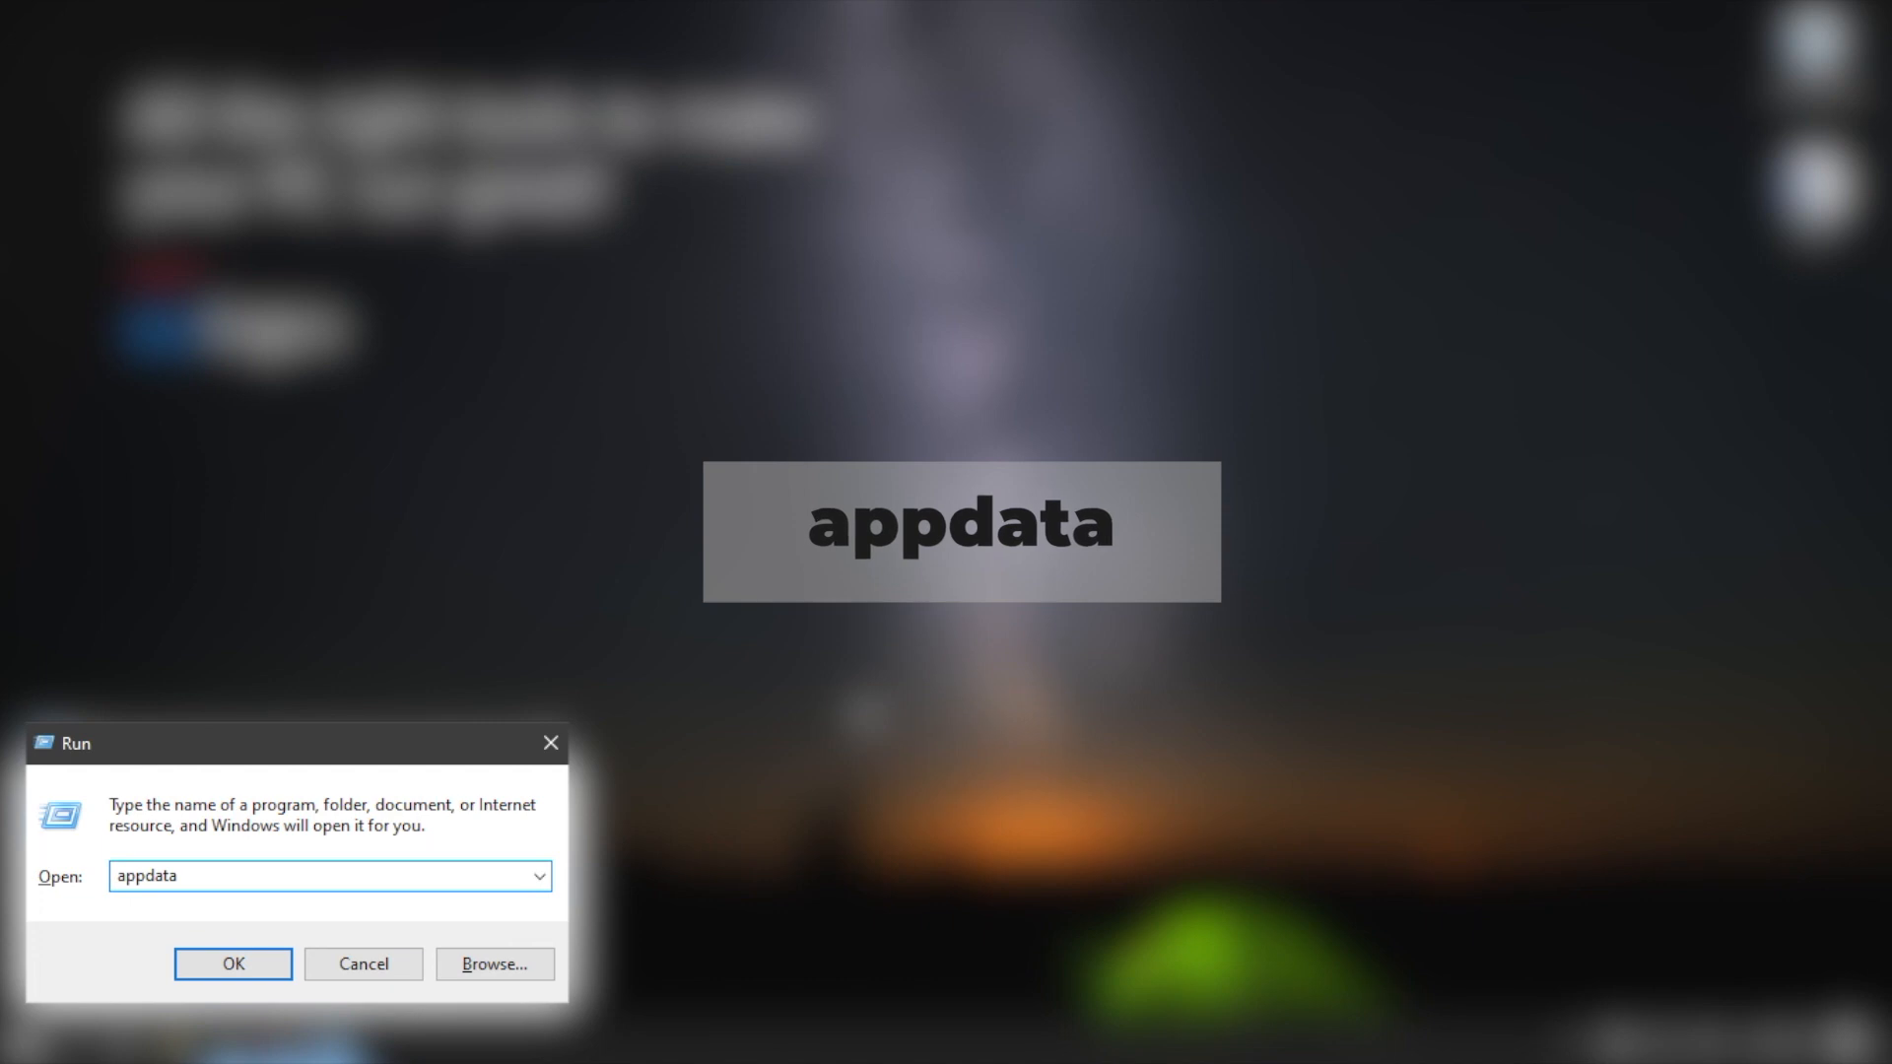
left_click(233, 964)
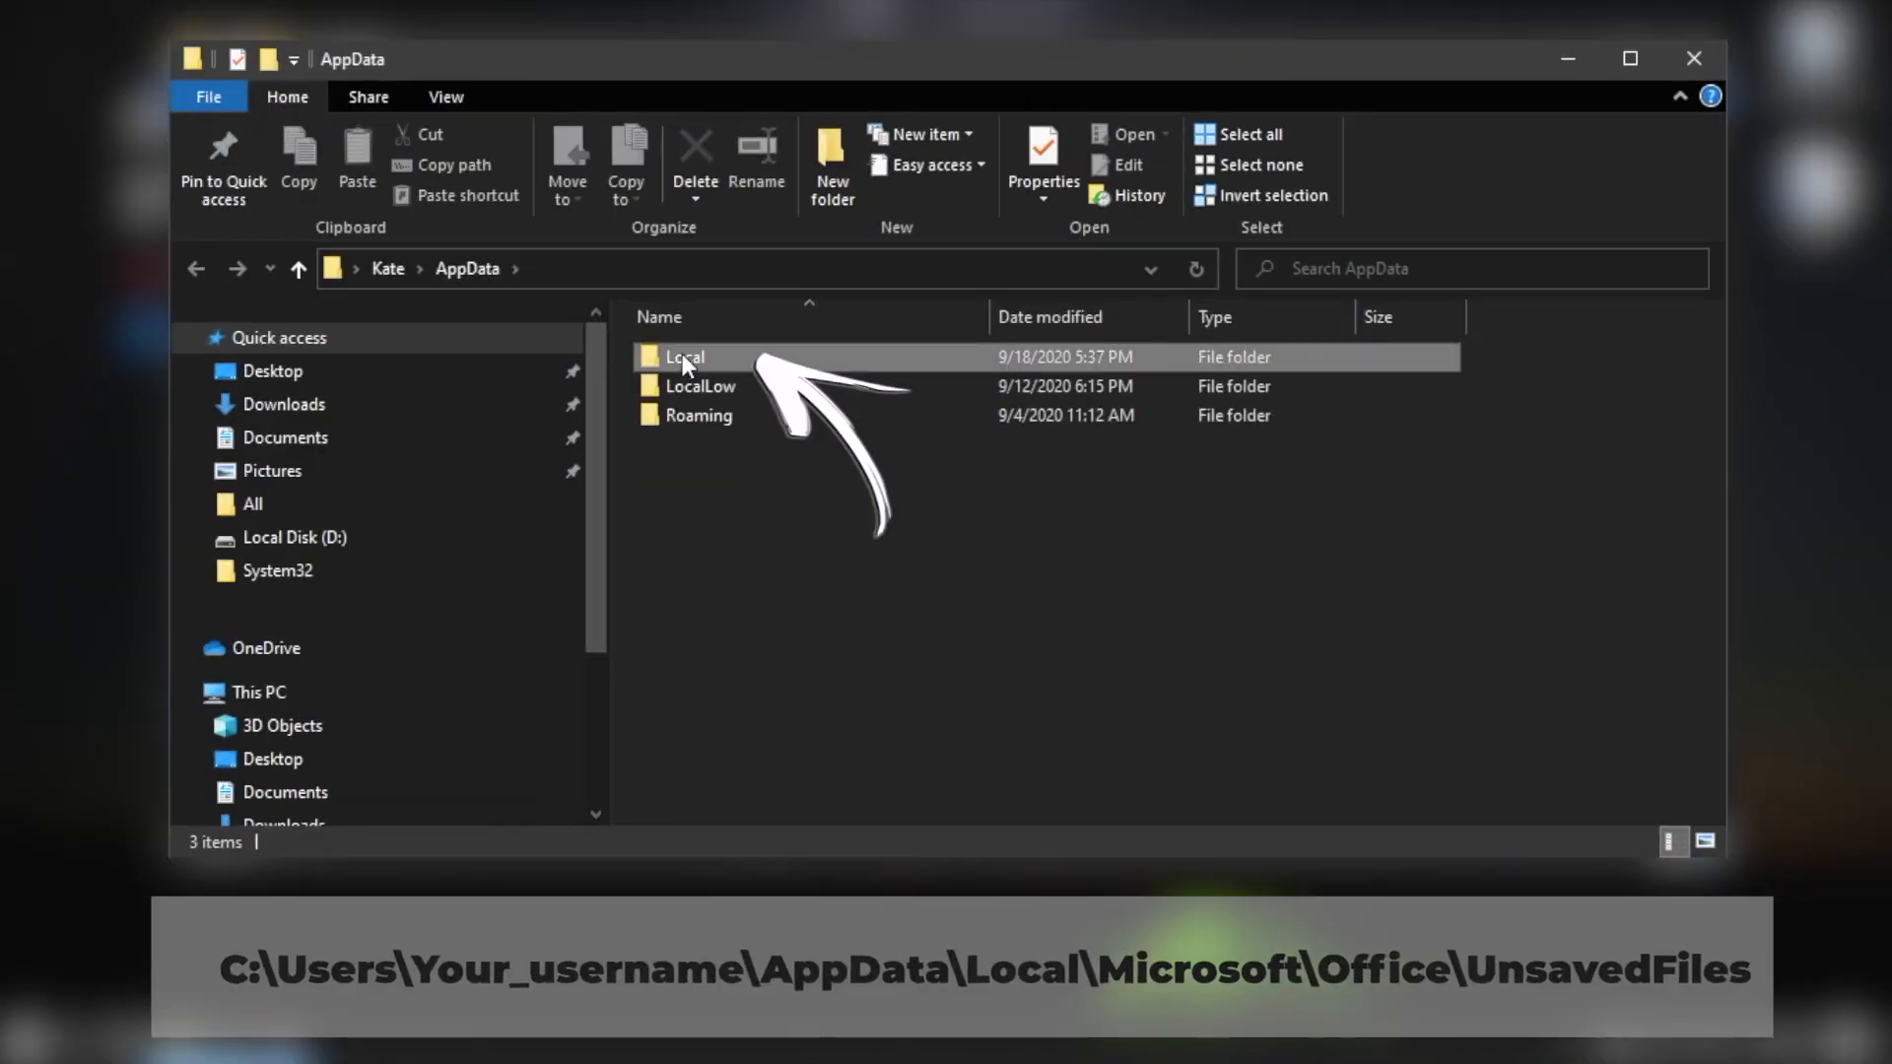
double_click(684, 357)
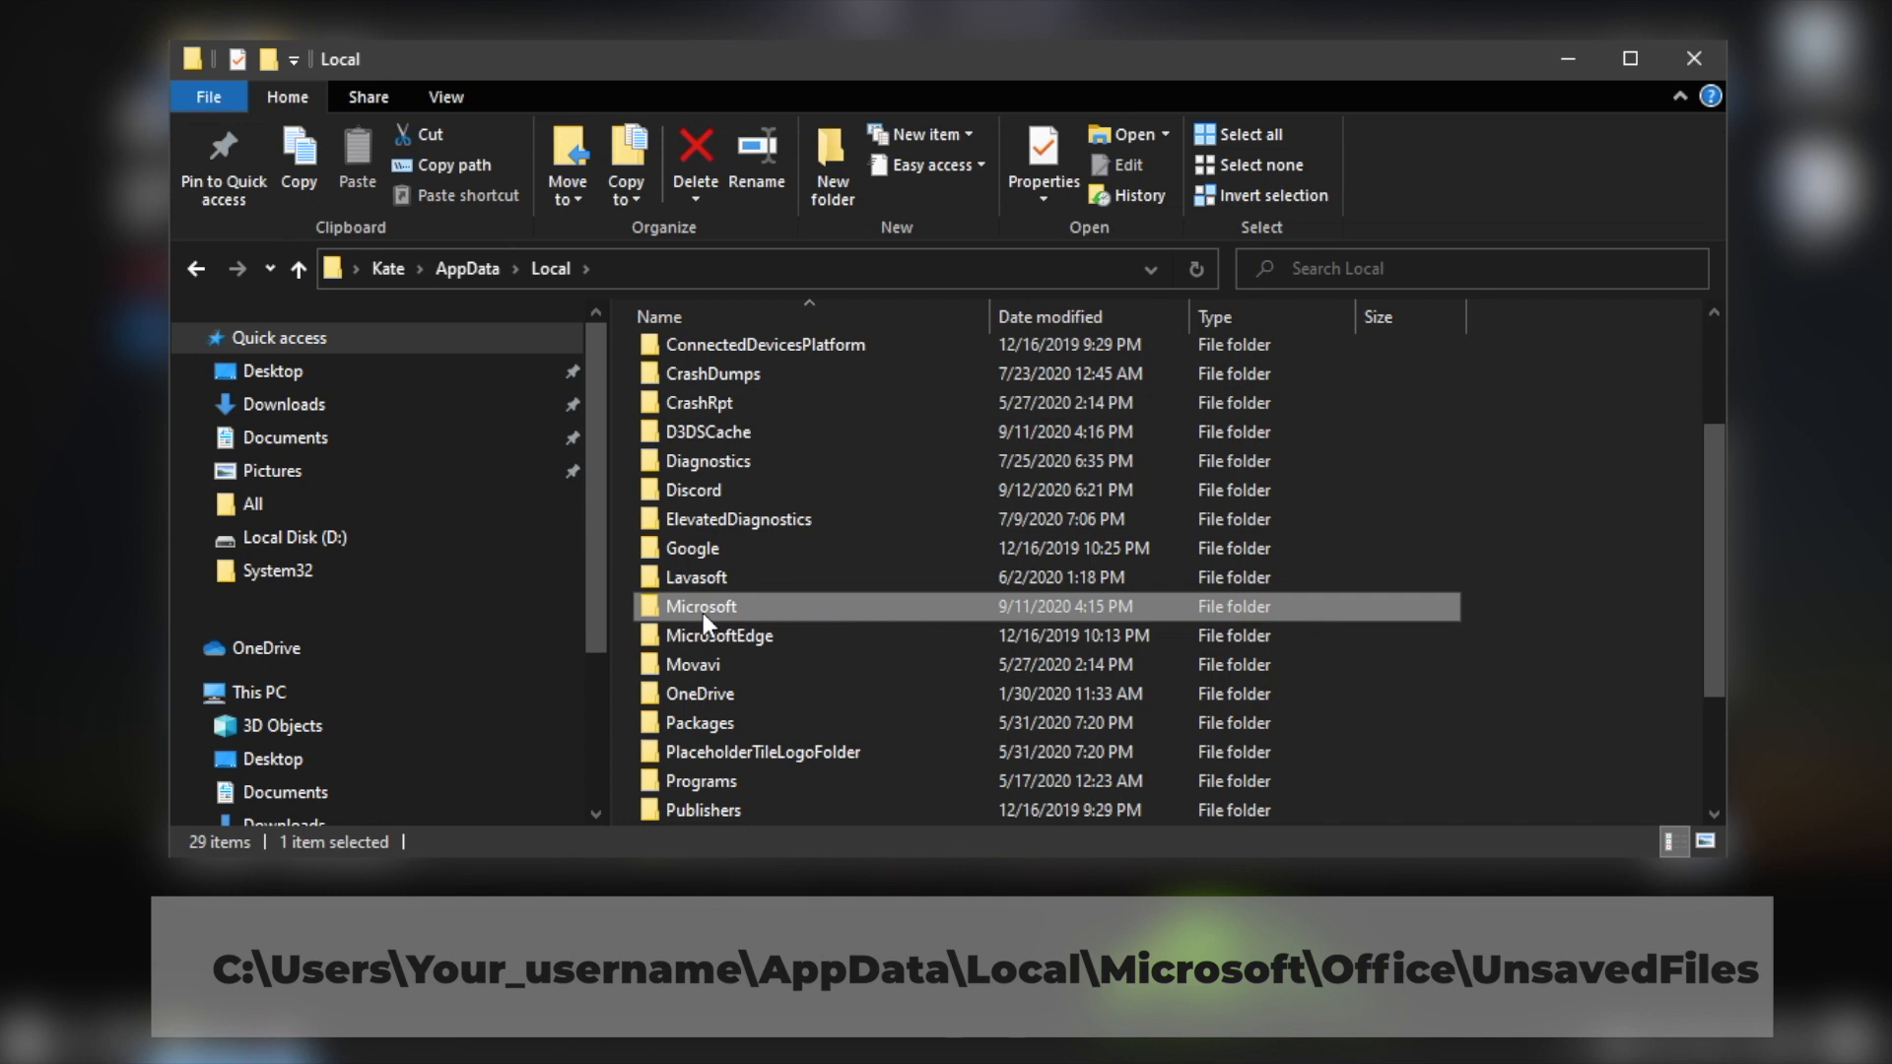
double_click(700, 605)
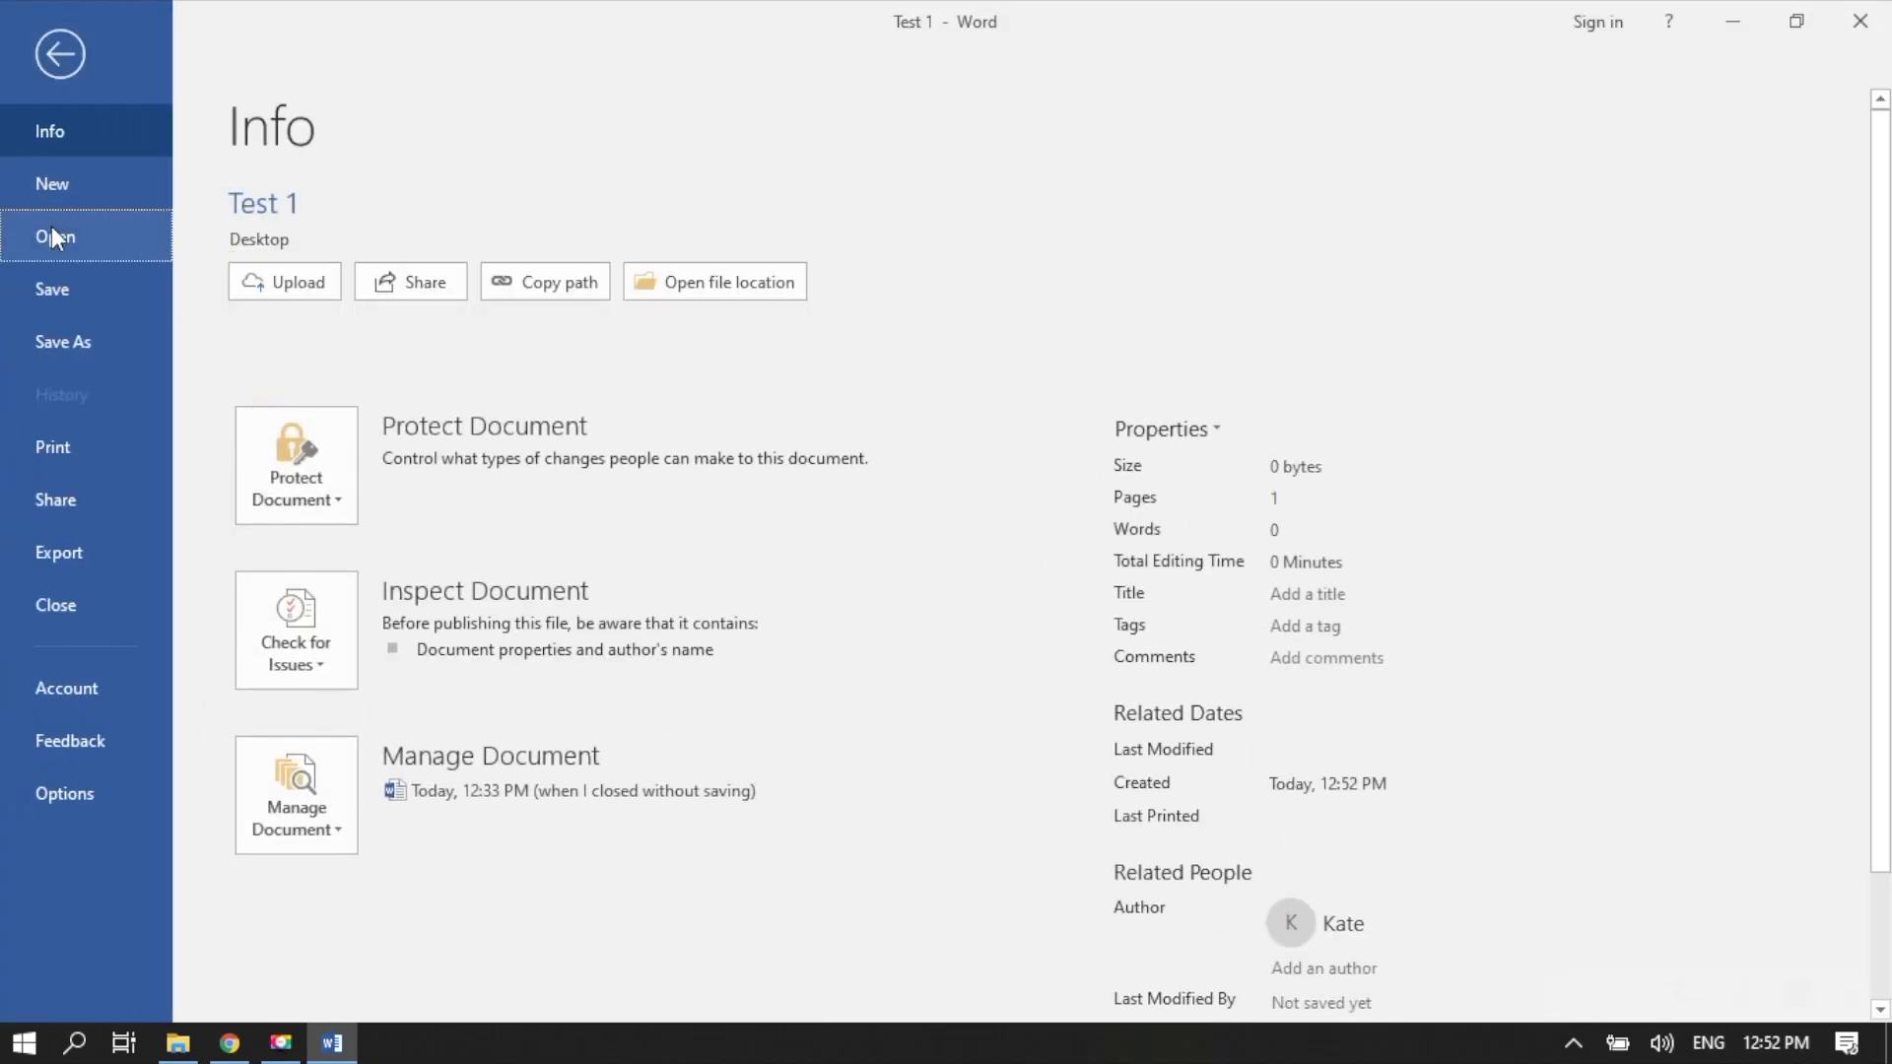
Step: Check Recover Unsaved Documents from File > Open and return to the Test 1 document
left_click(55, 236)
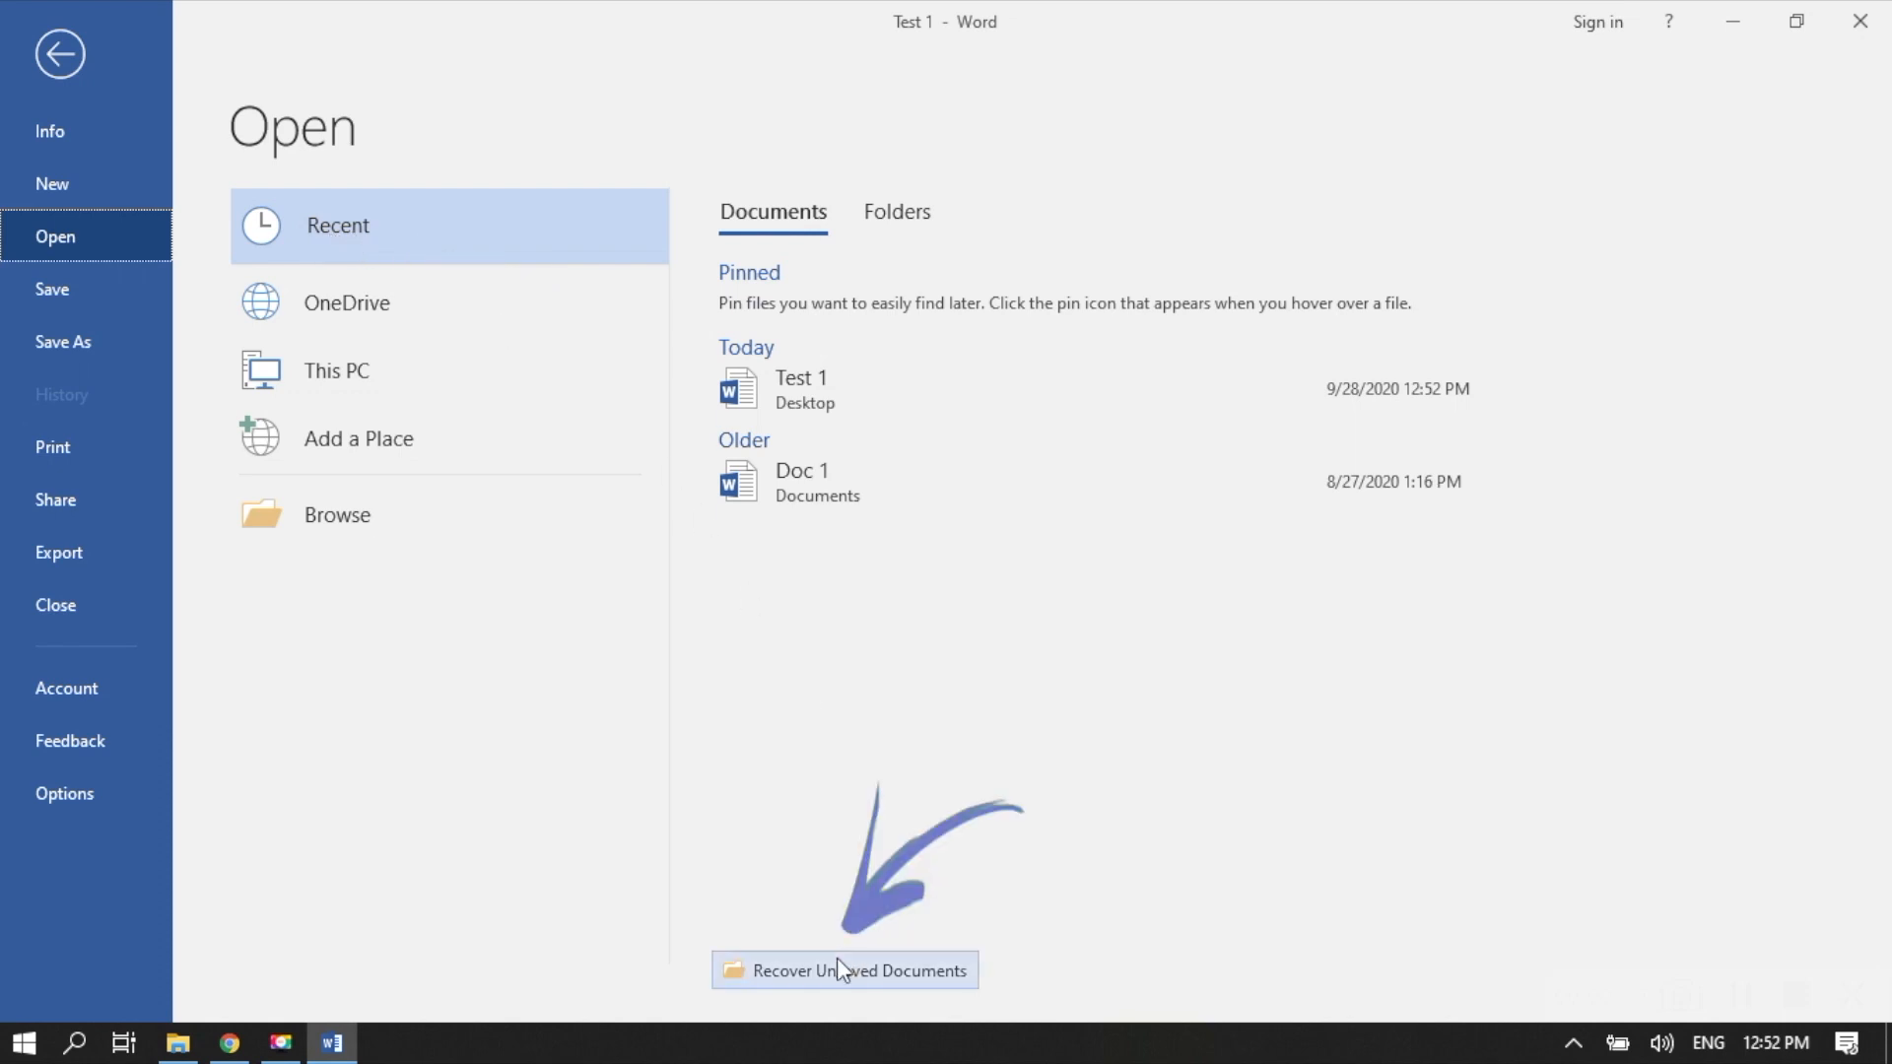
left_click(59, 53)
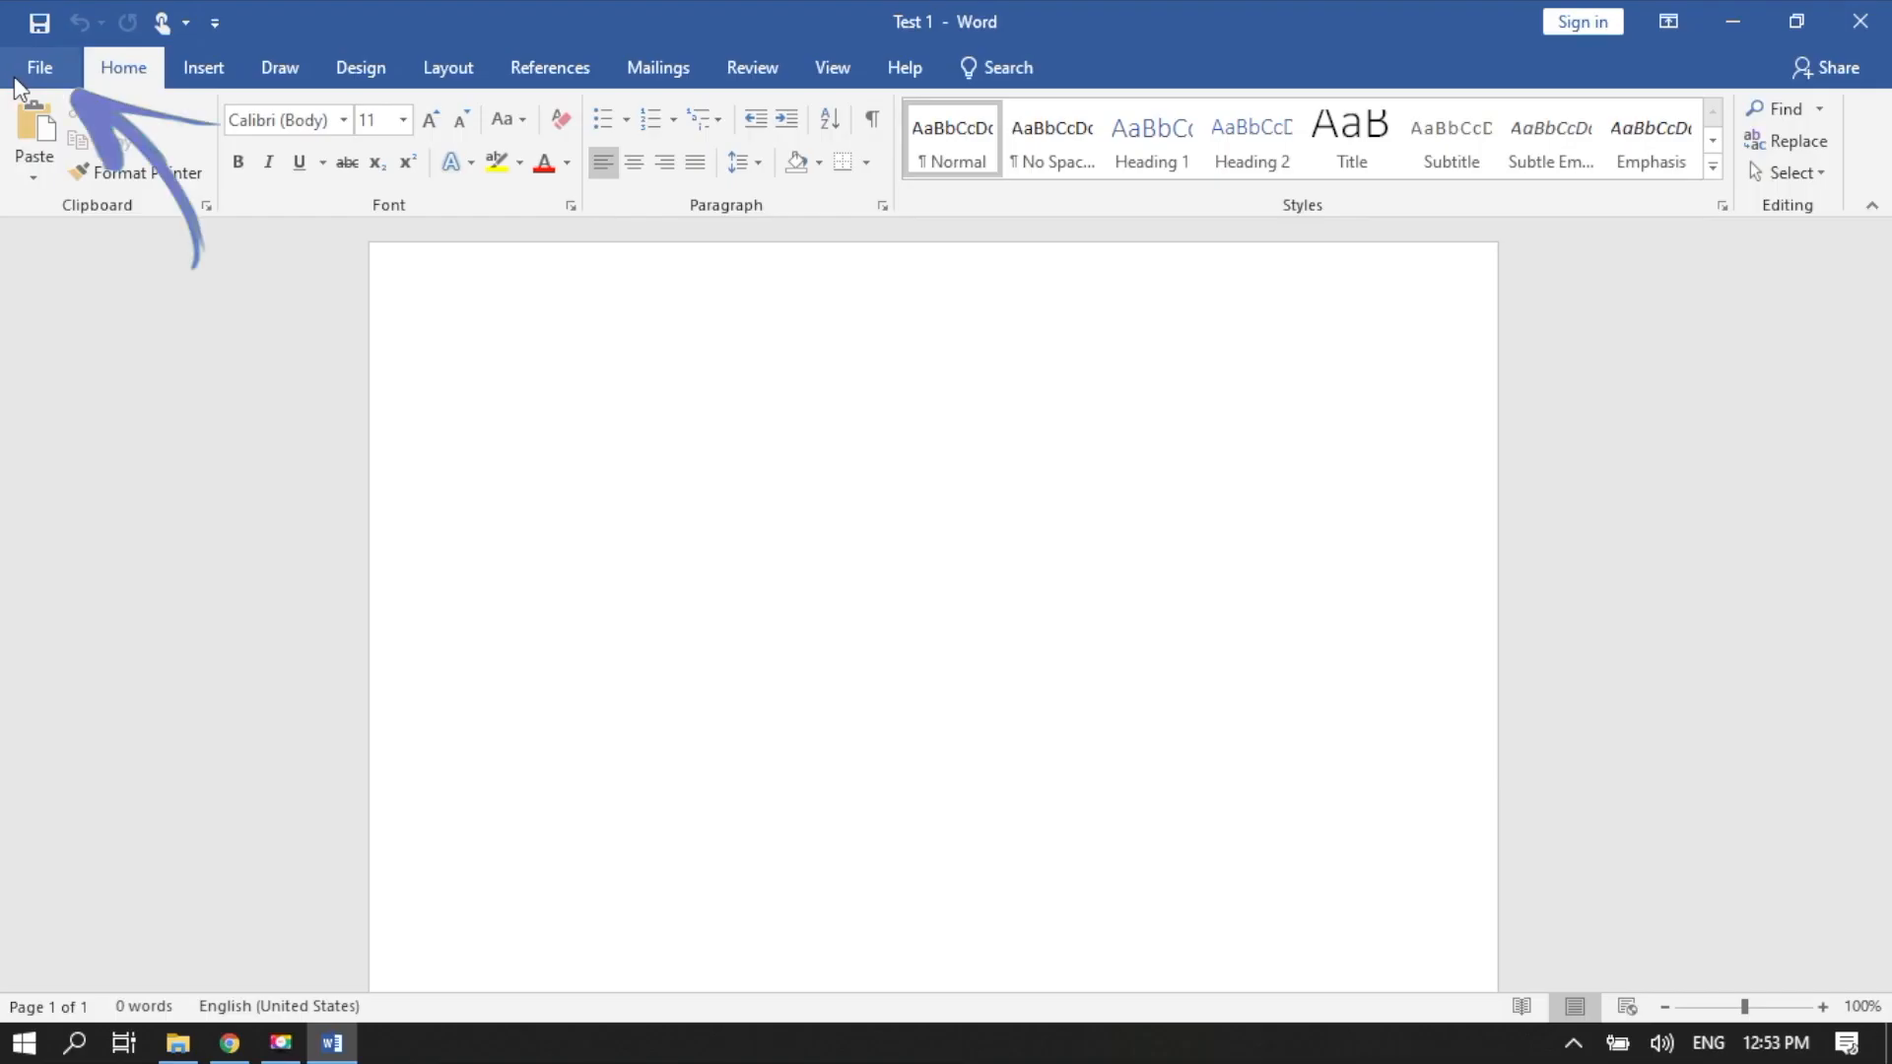
left_click(500, 386)
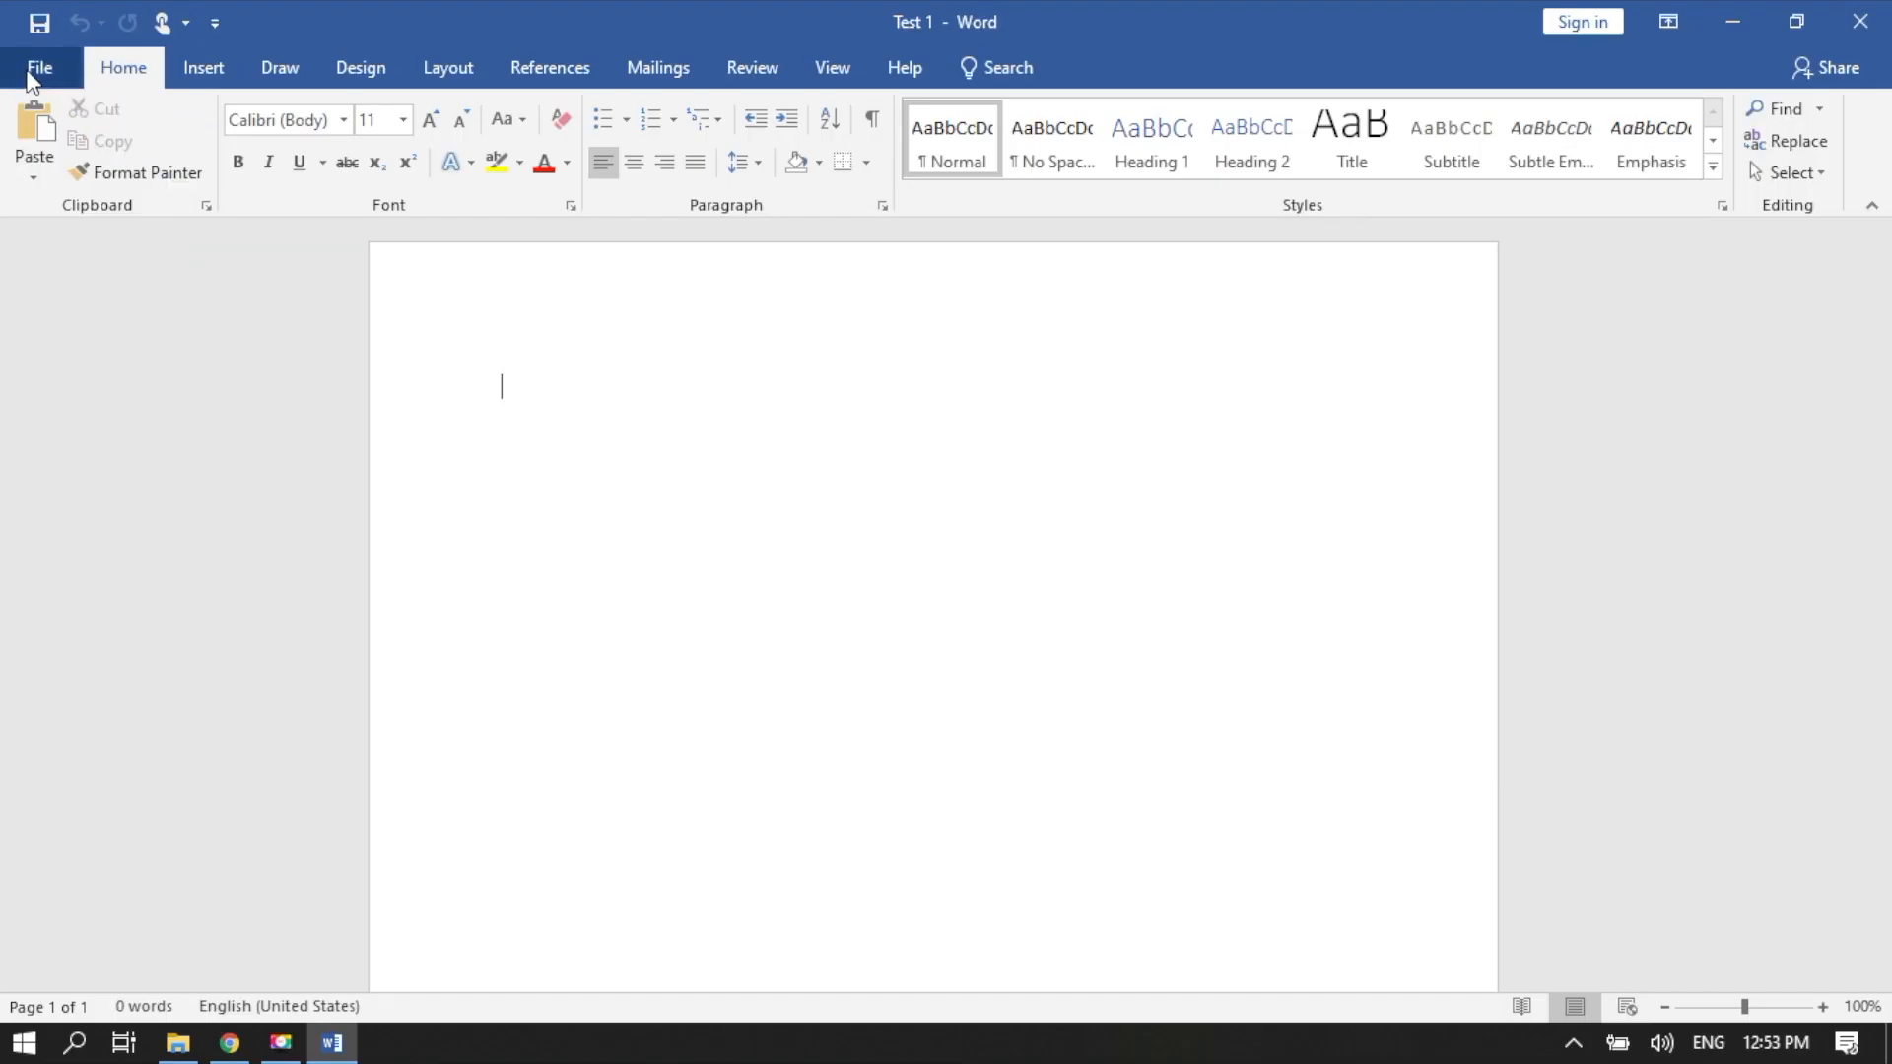
left_click(40, 67)
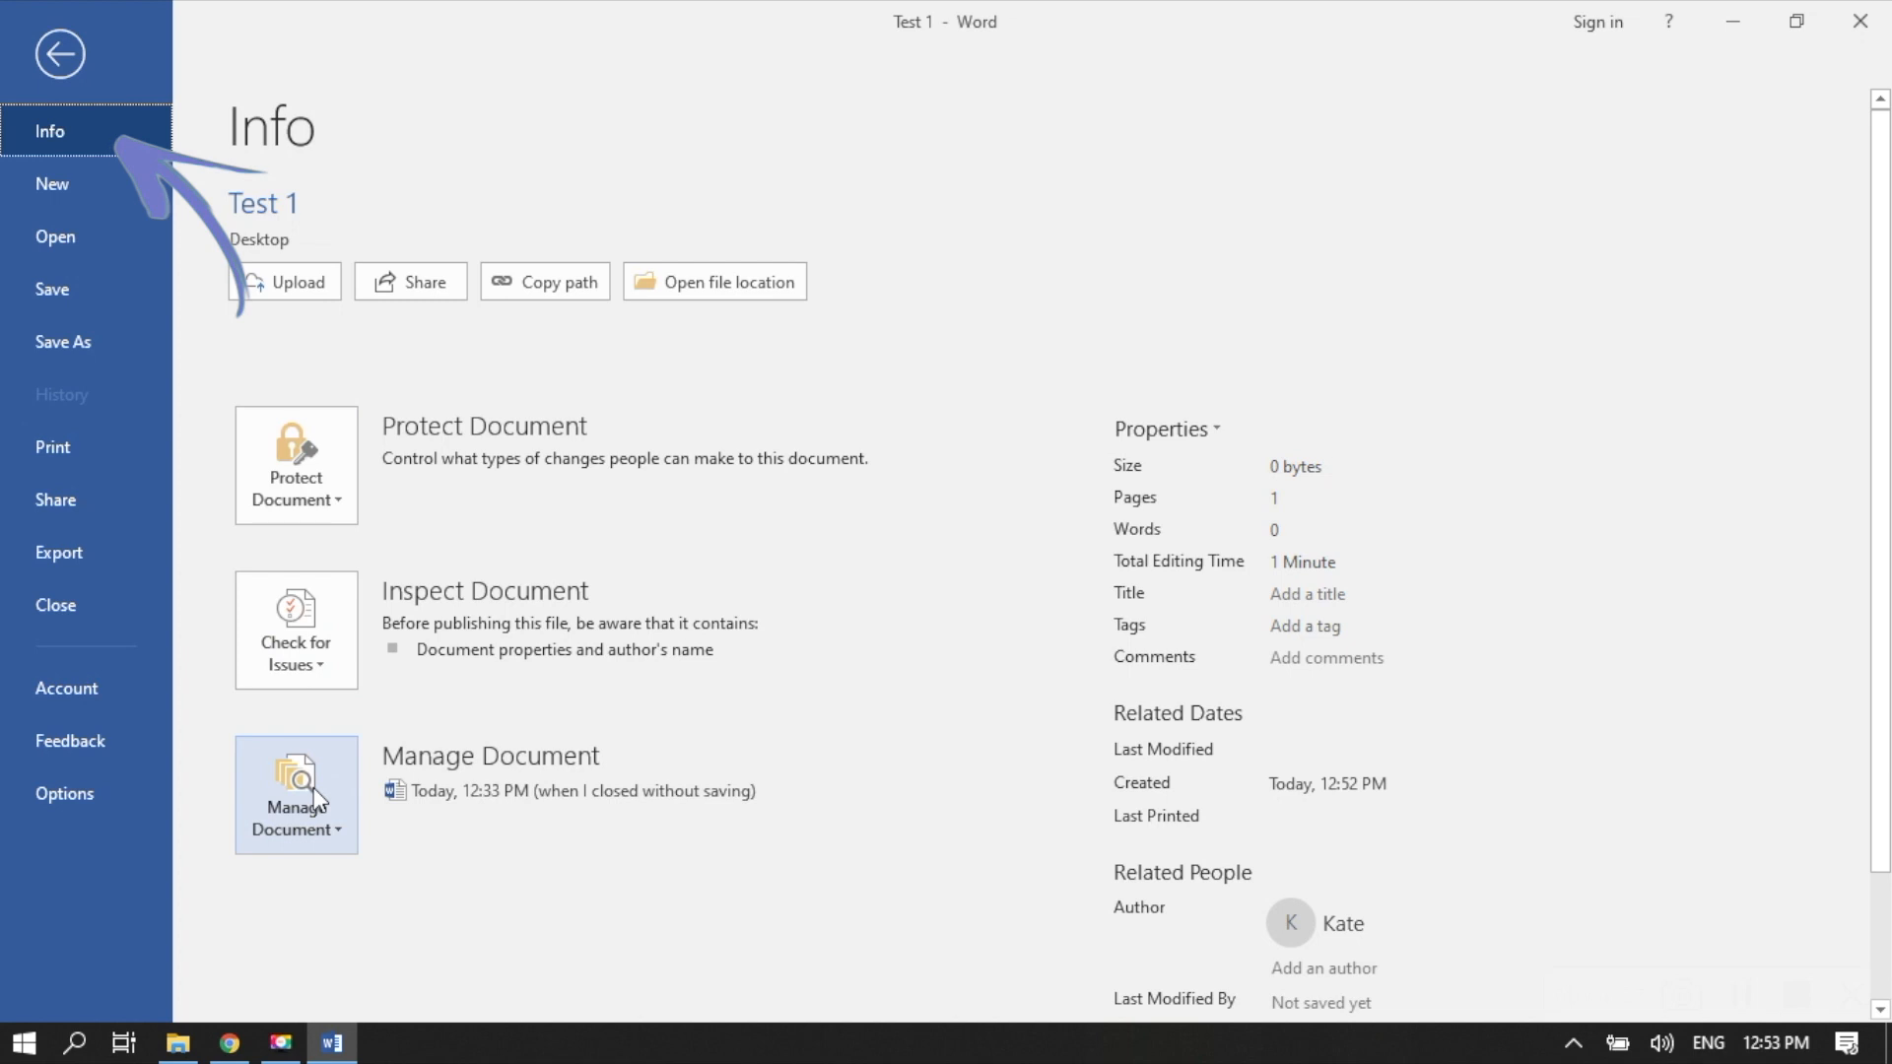
left_click(296, 794)
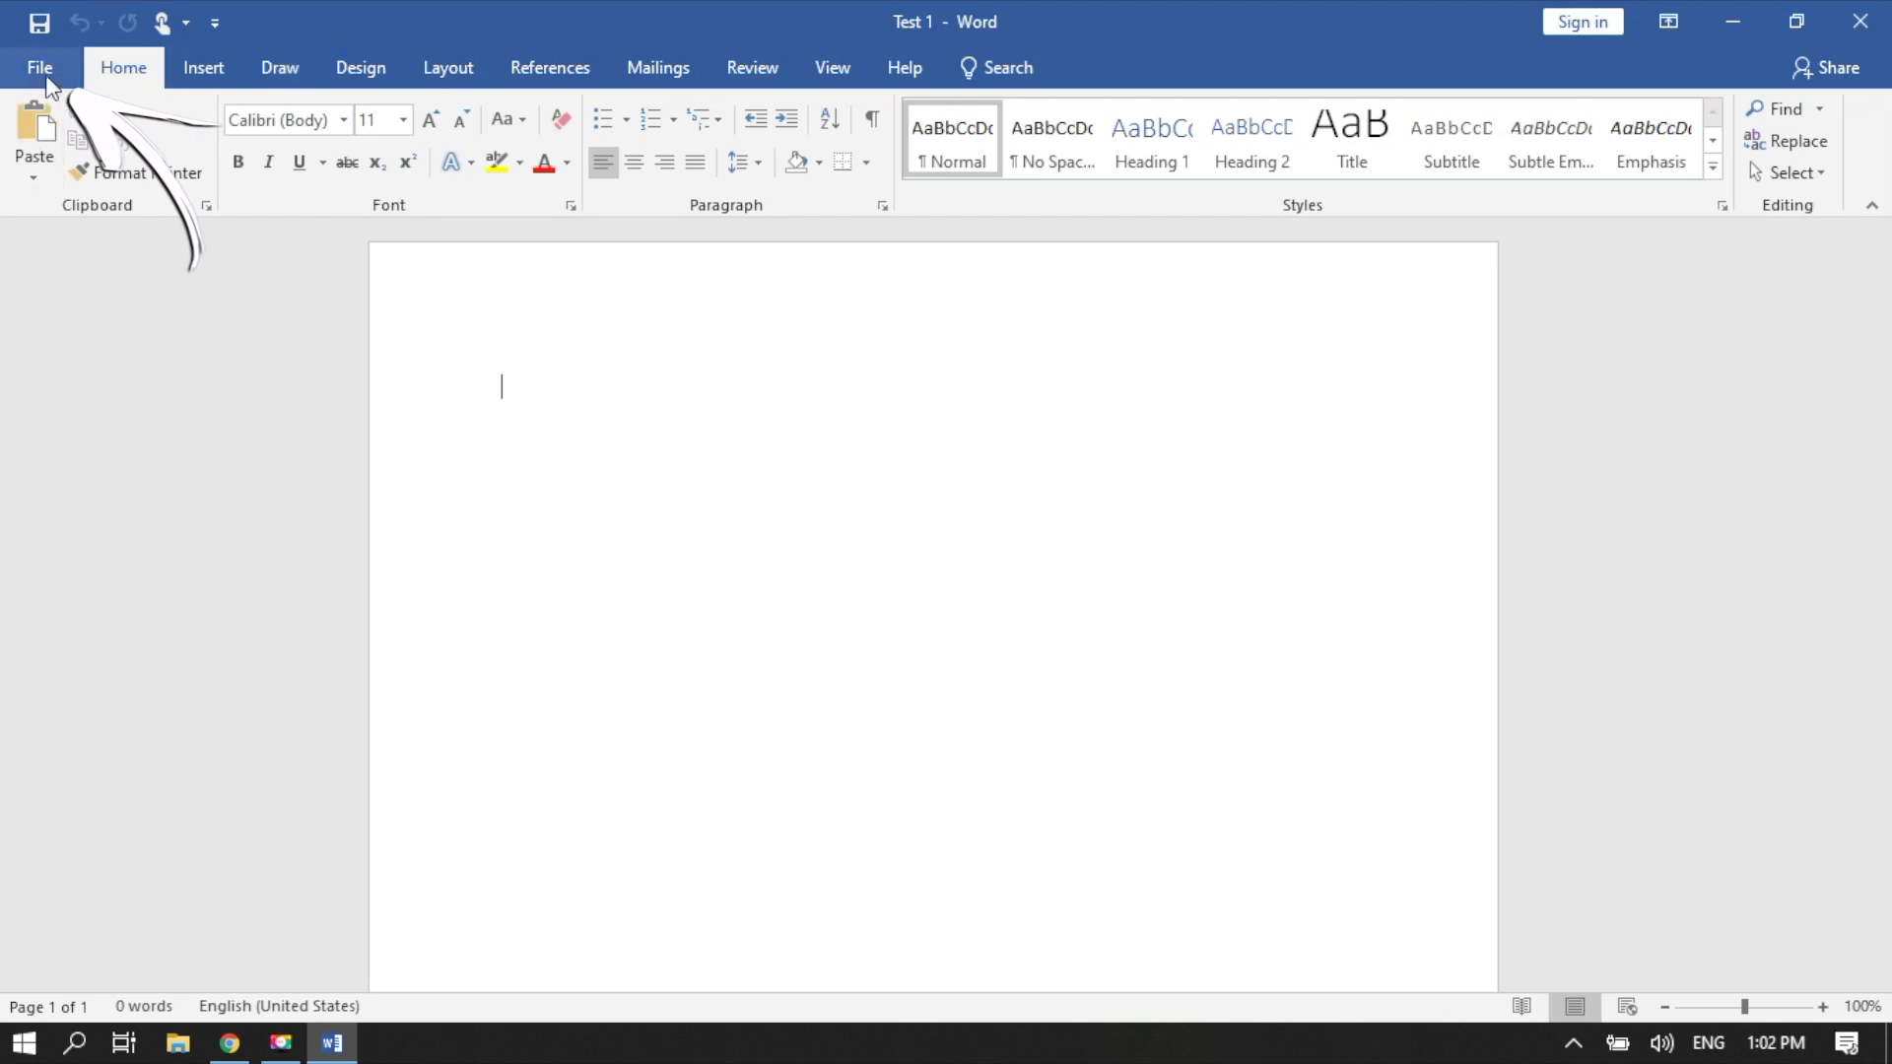
Step: Bring up Word's Open dialog via Browse, landing on the Desktop folder with Test 1
left_click(39, 67)
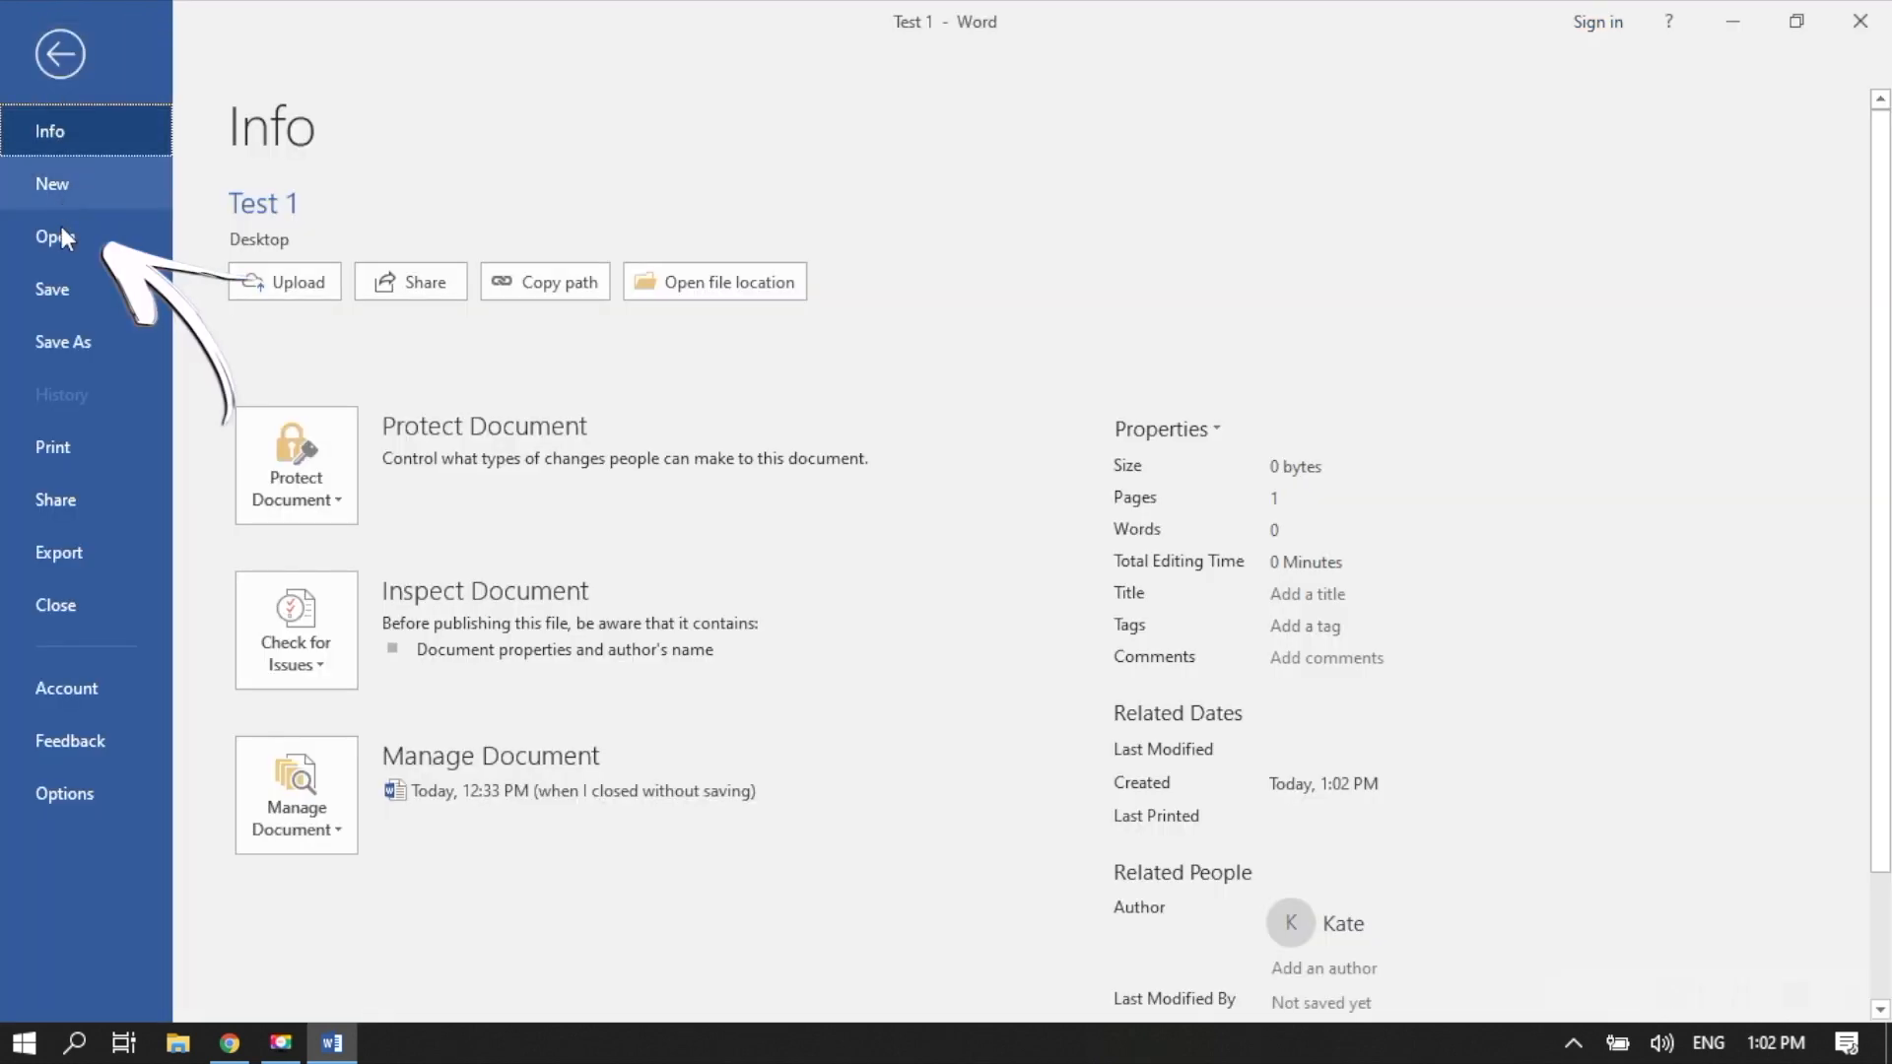
left_click(56, 234)
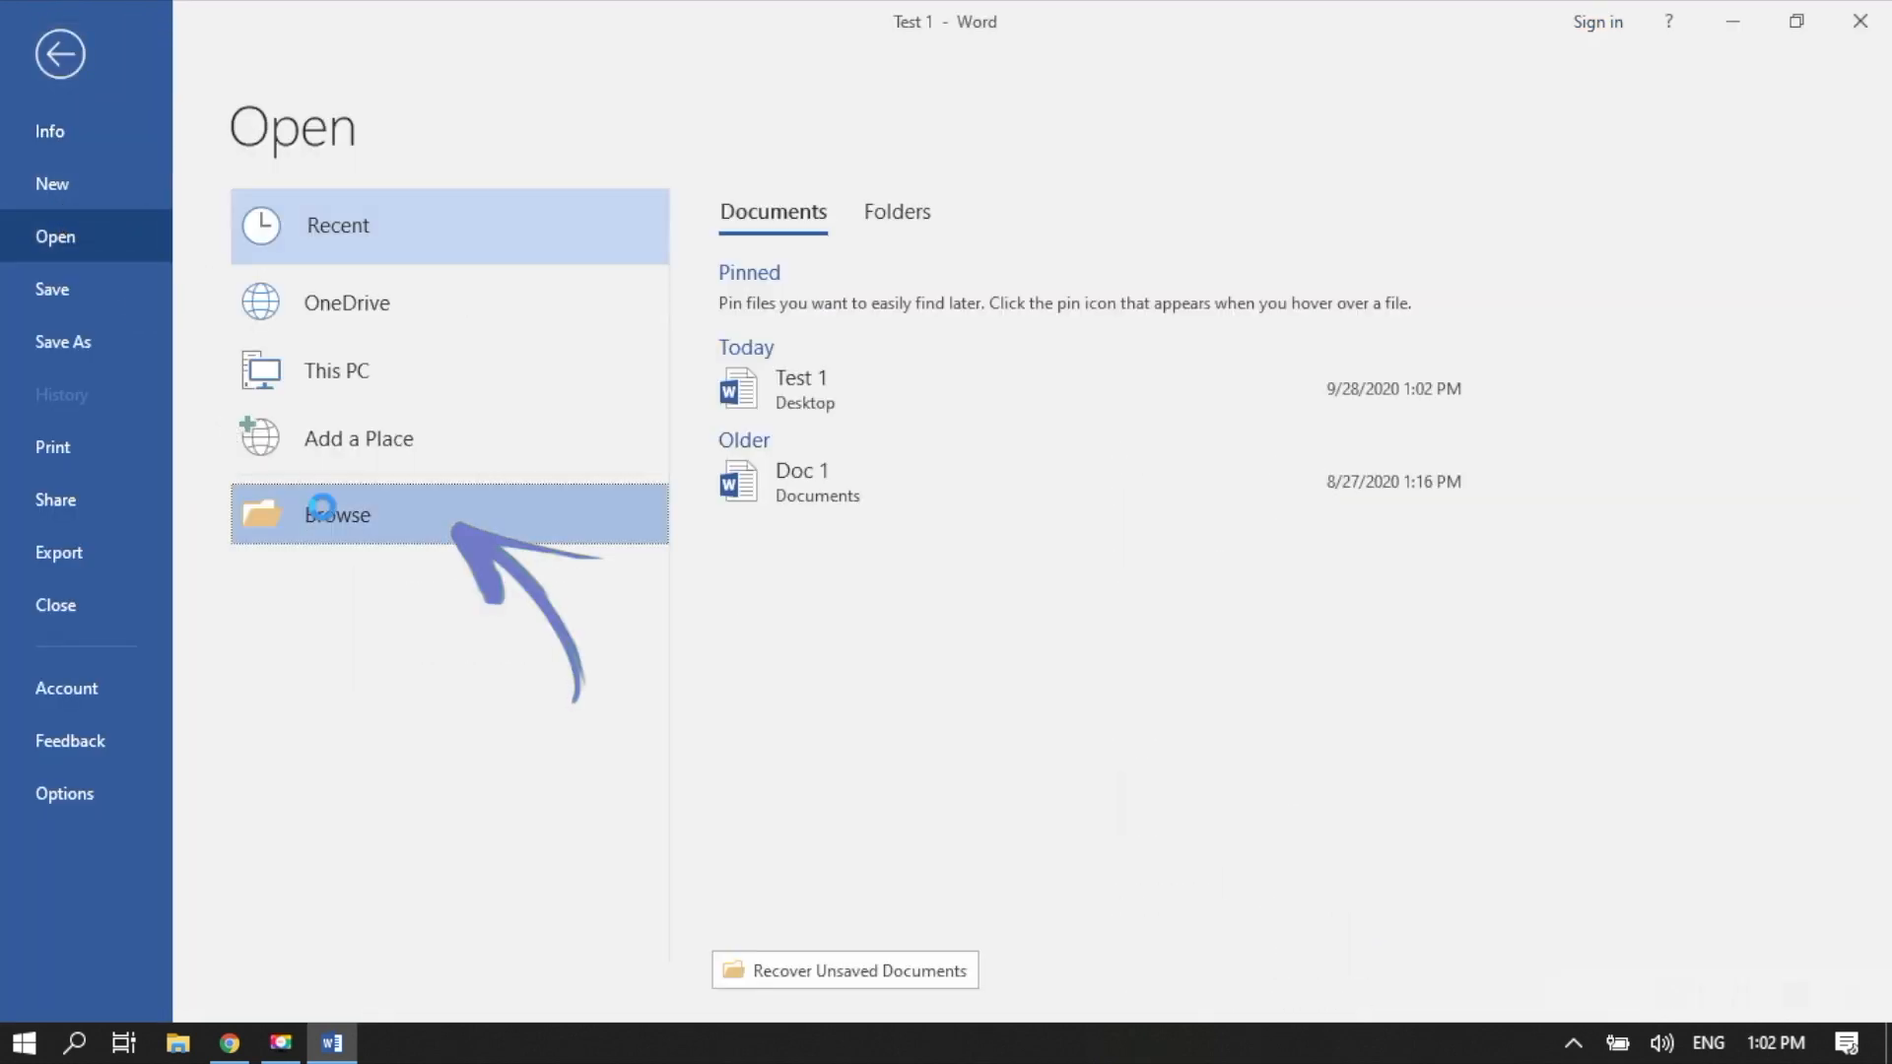
left_click(337, 514)
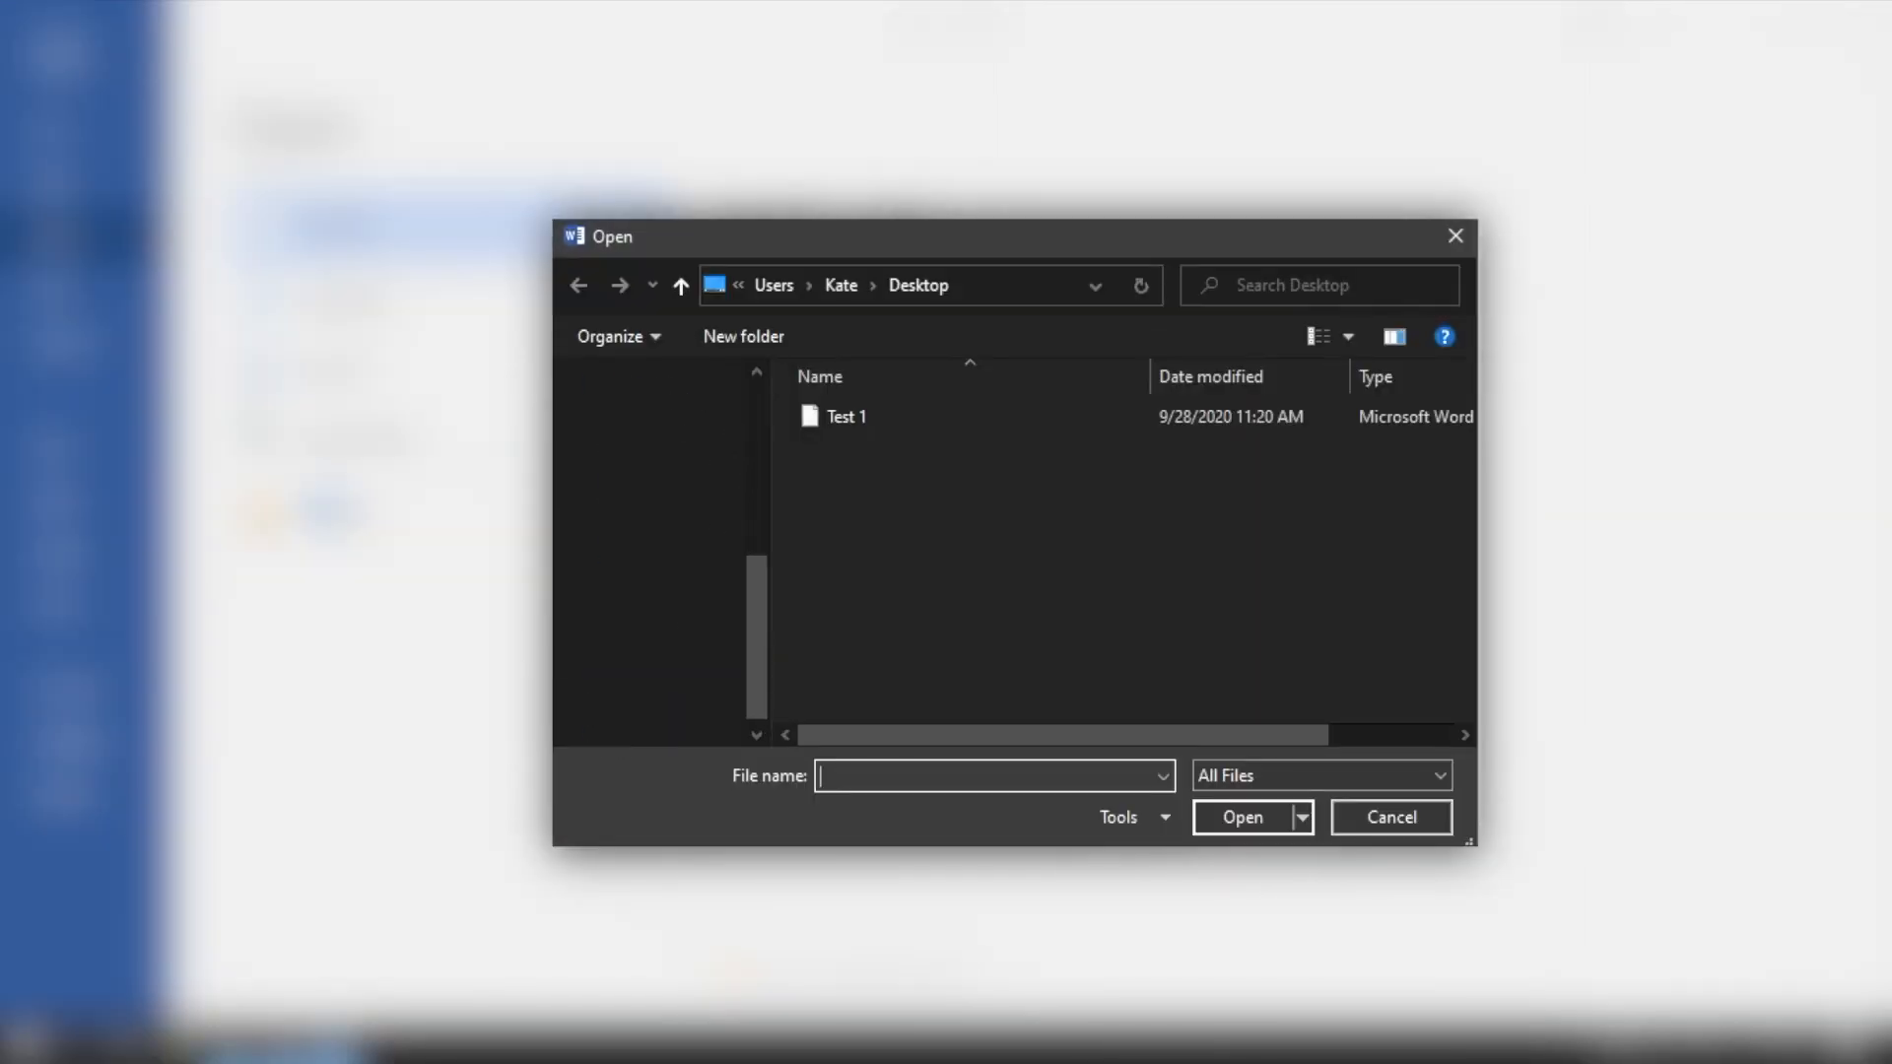
Step: Cycle the file type filter through Word Documents, Web Pages and back to All Files
left_click(1320, 774)
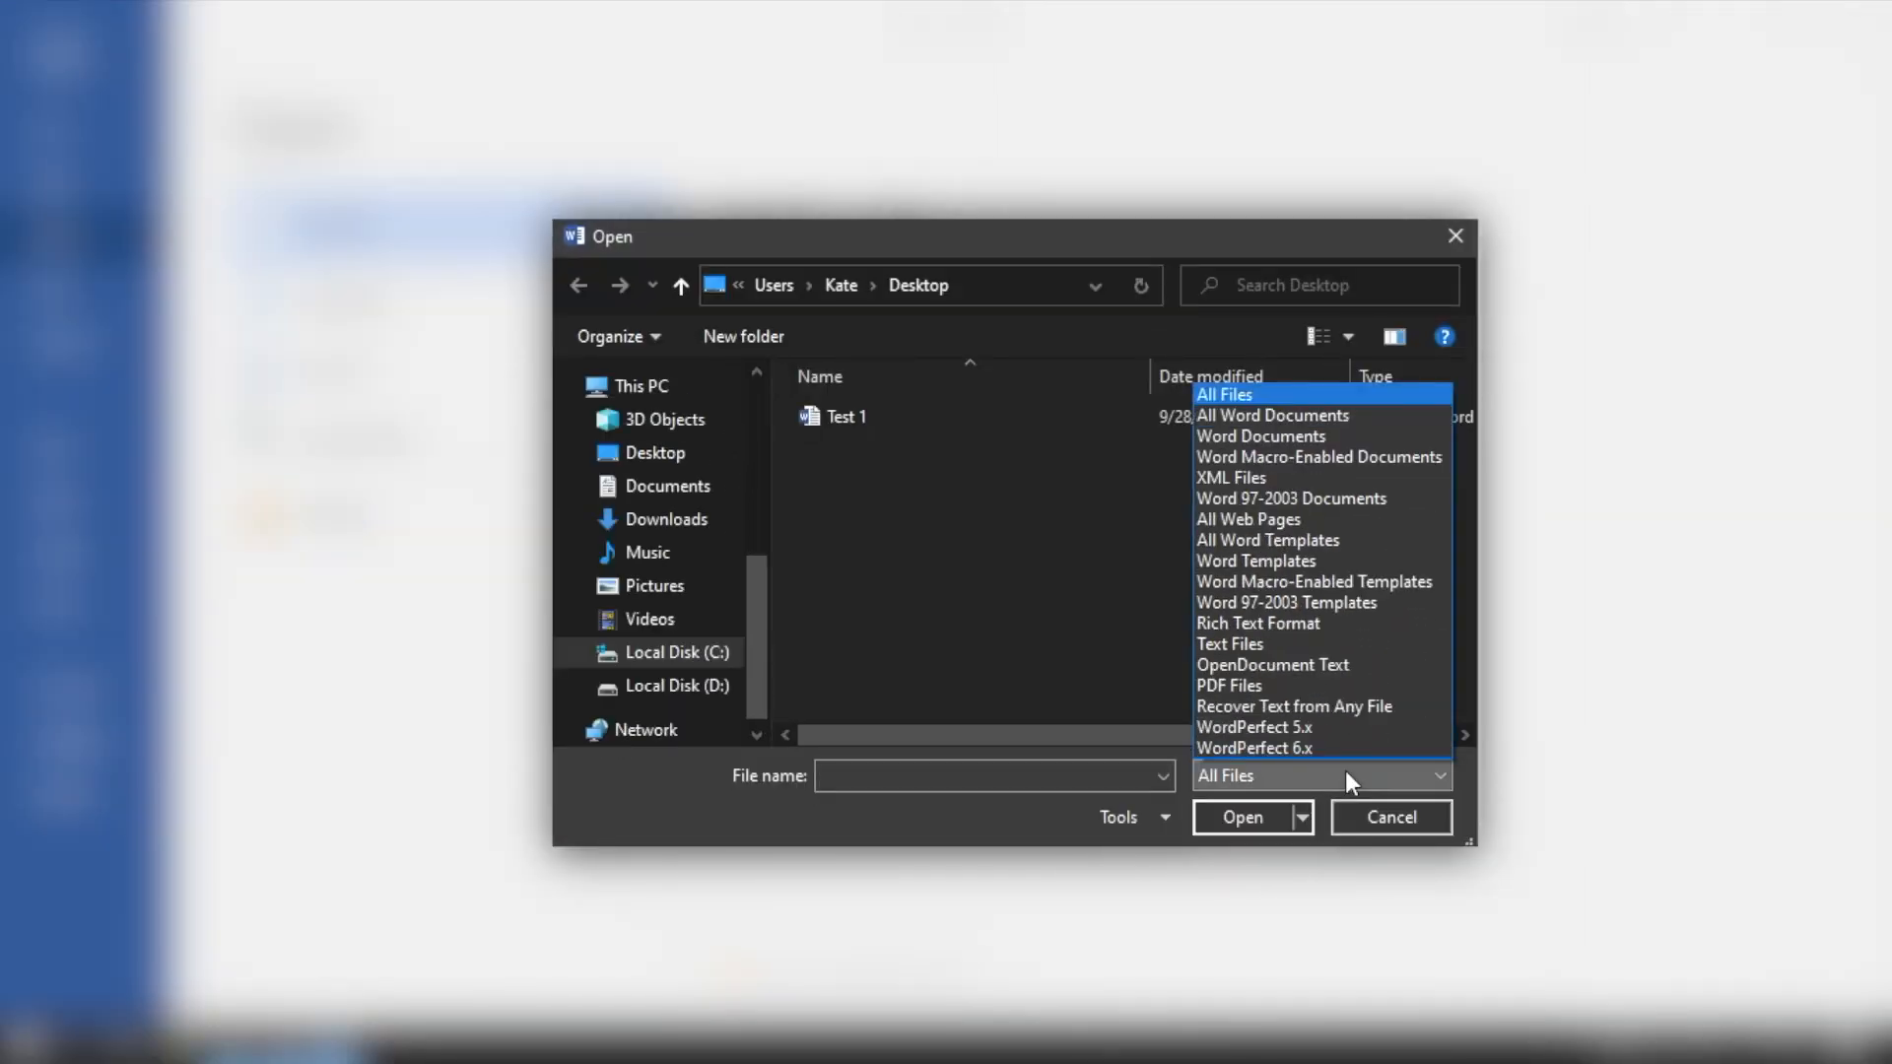
mouse_move(1243, 406)
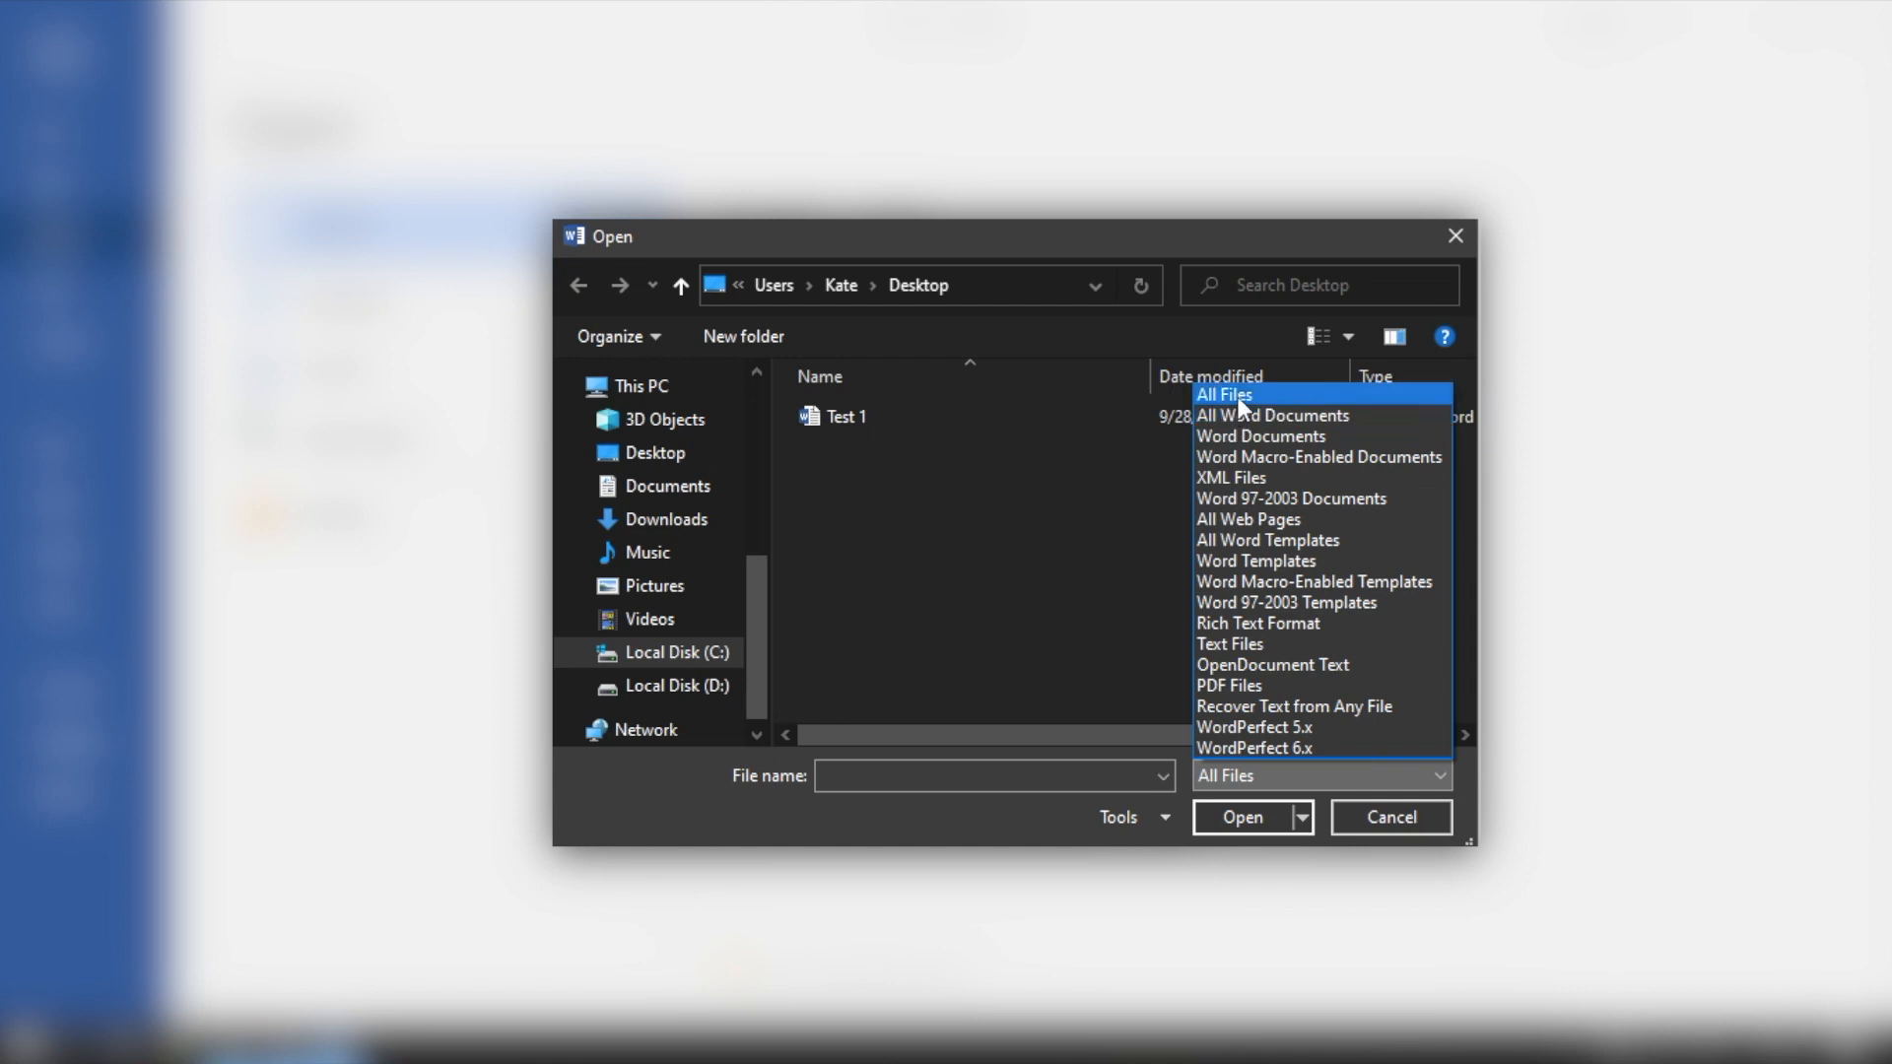
left_click(1221, 394)
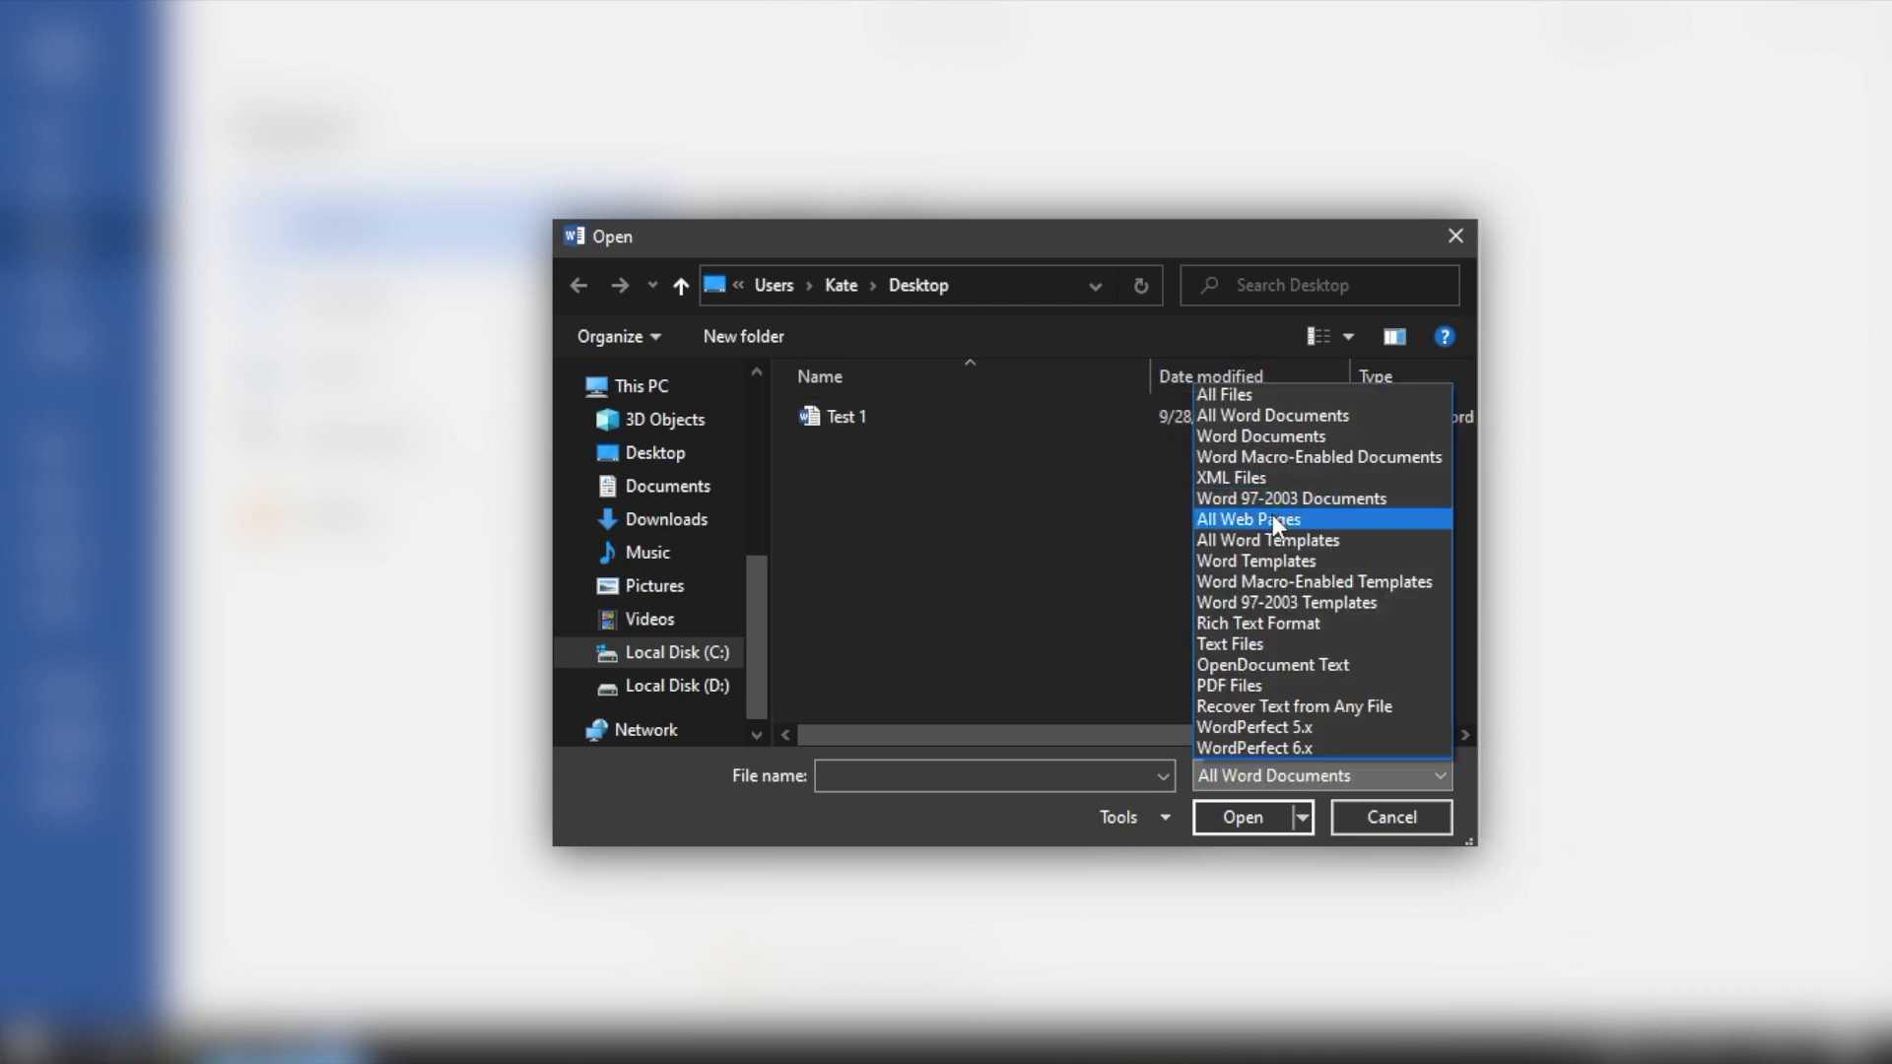
left_click(1248, 518)
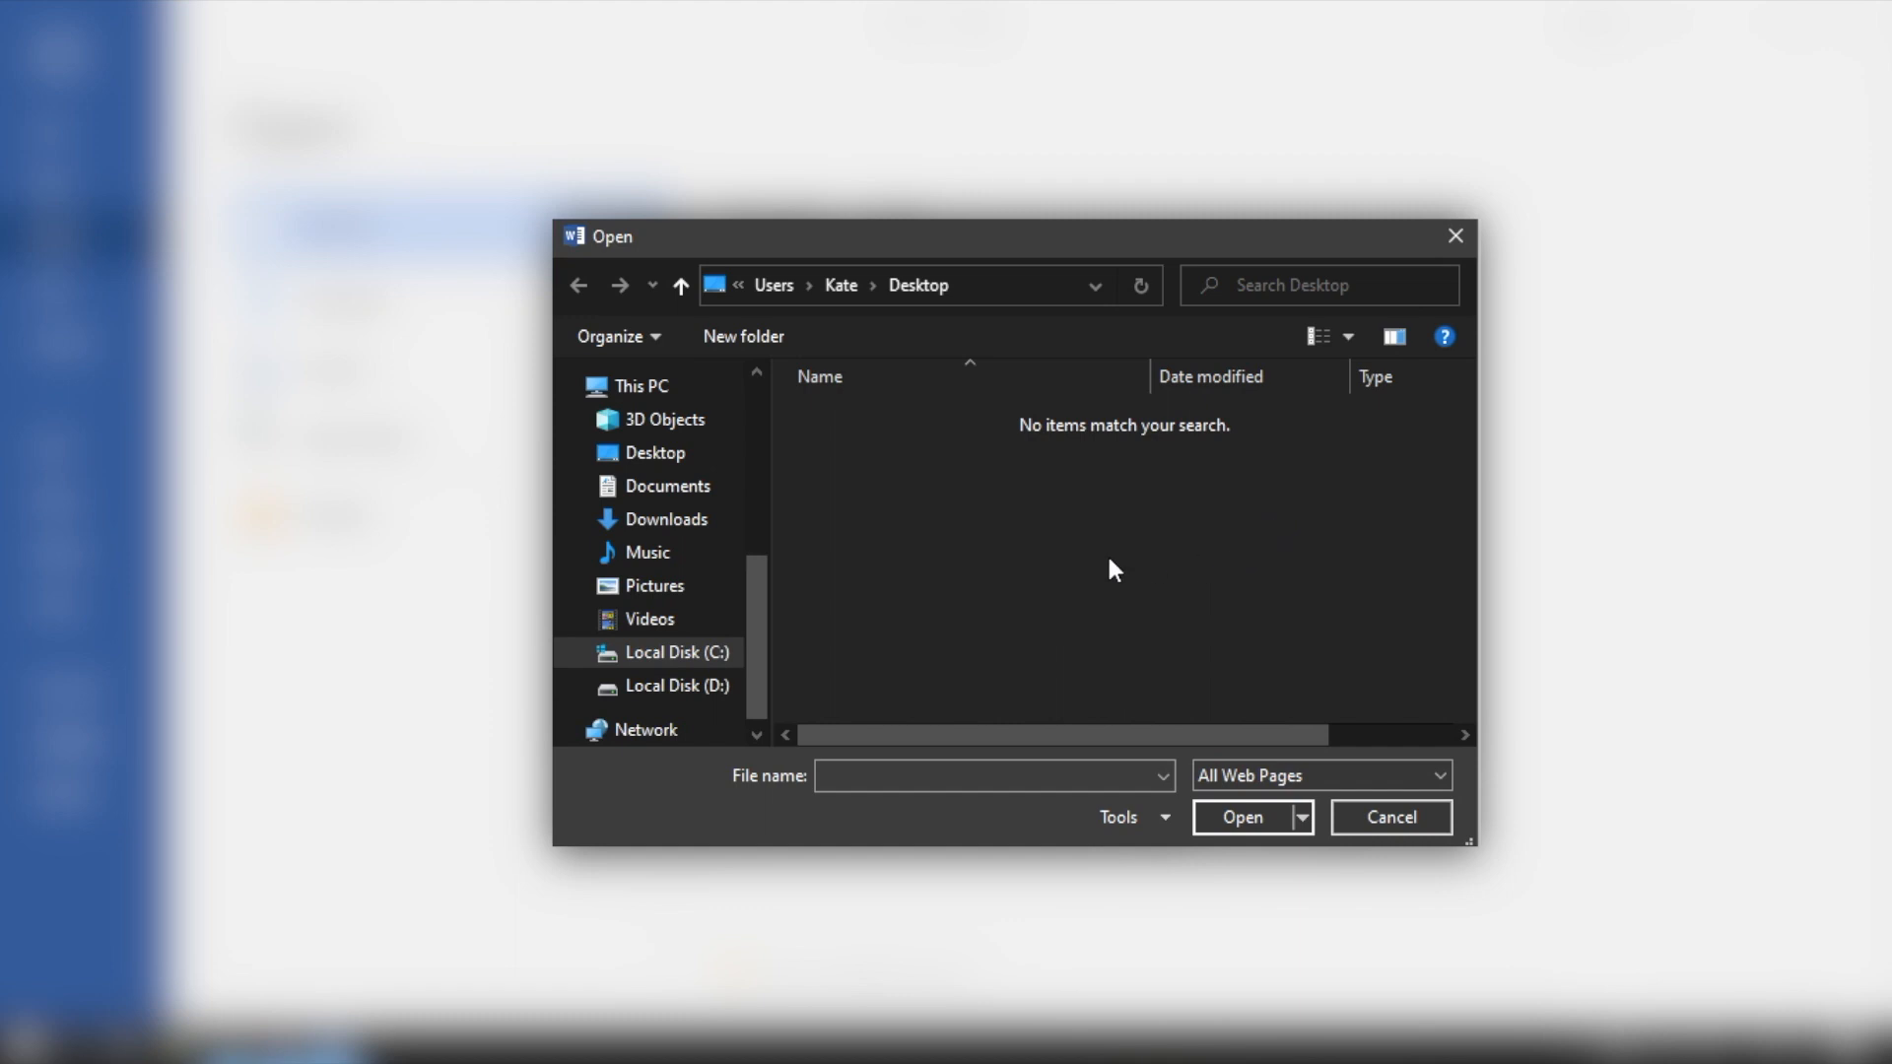
left_click(1318, 774)
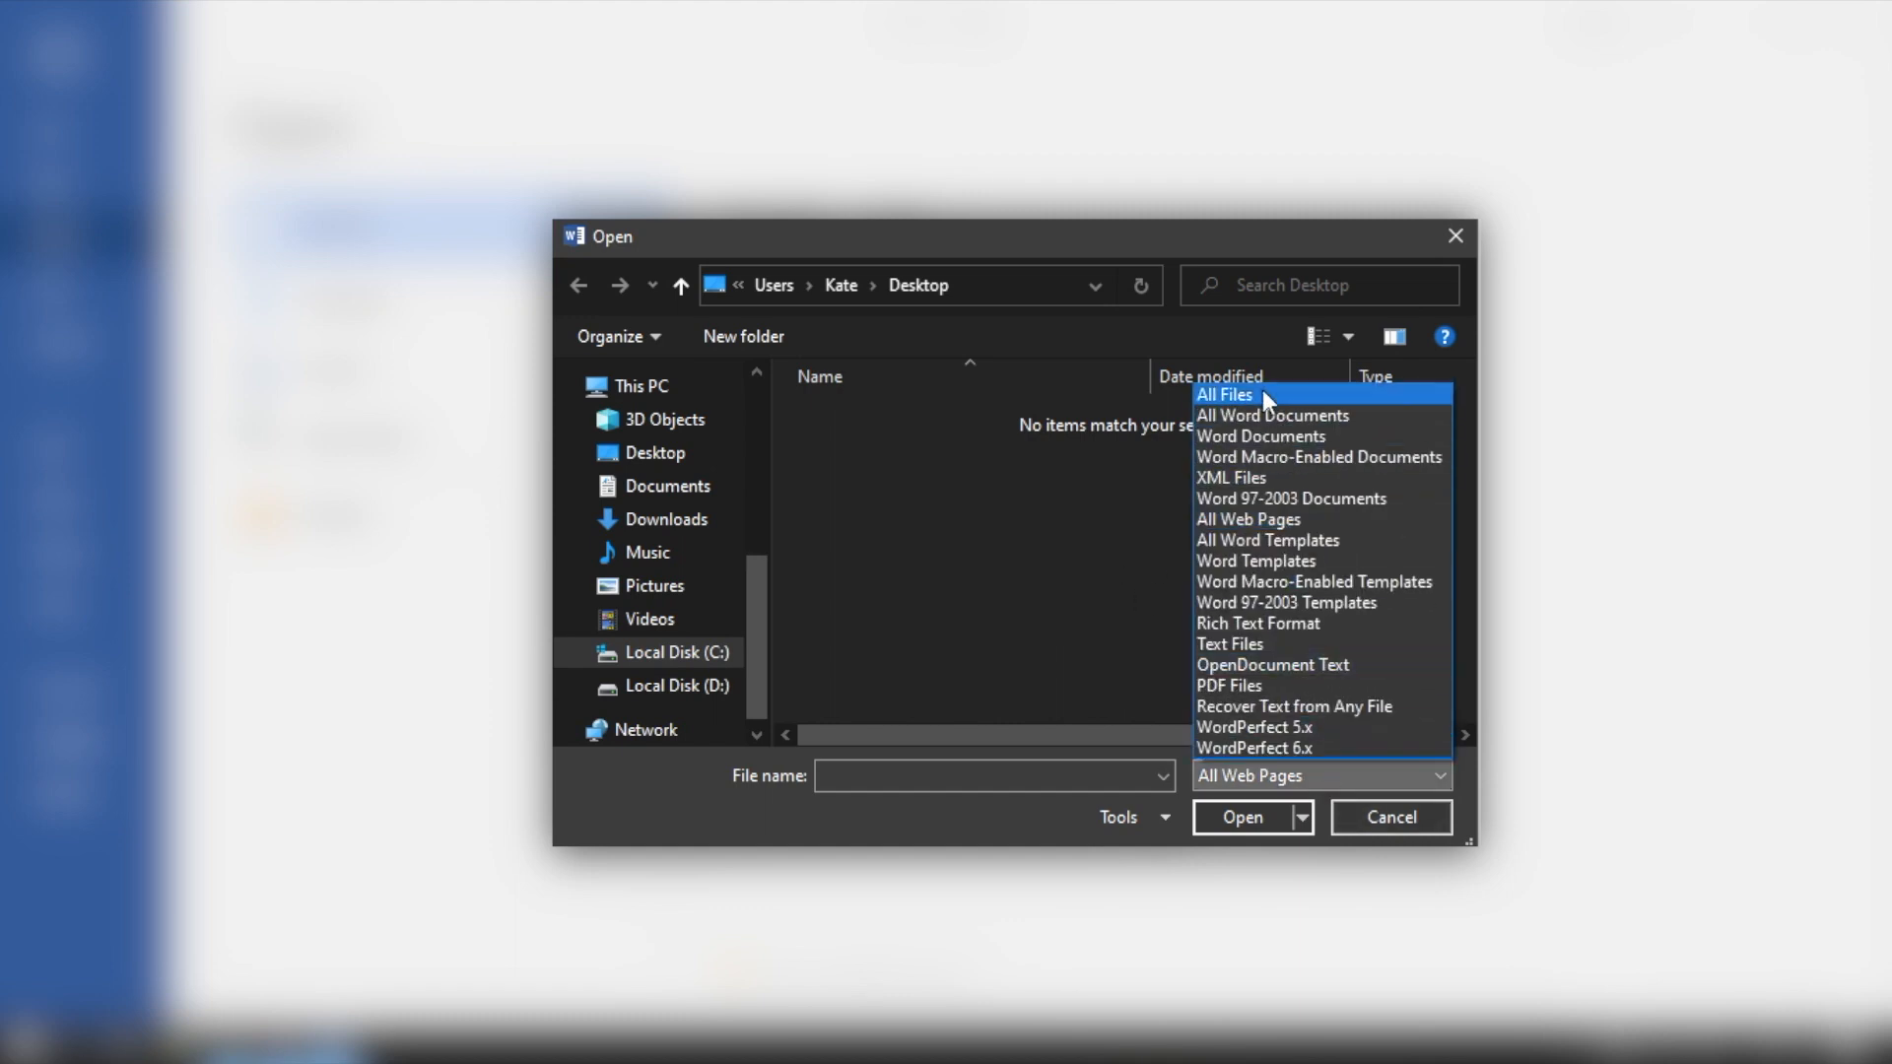
left_click(1222, 394)
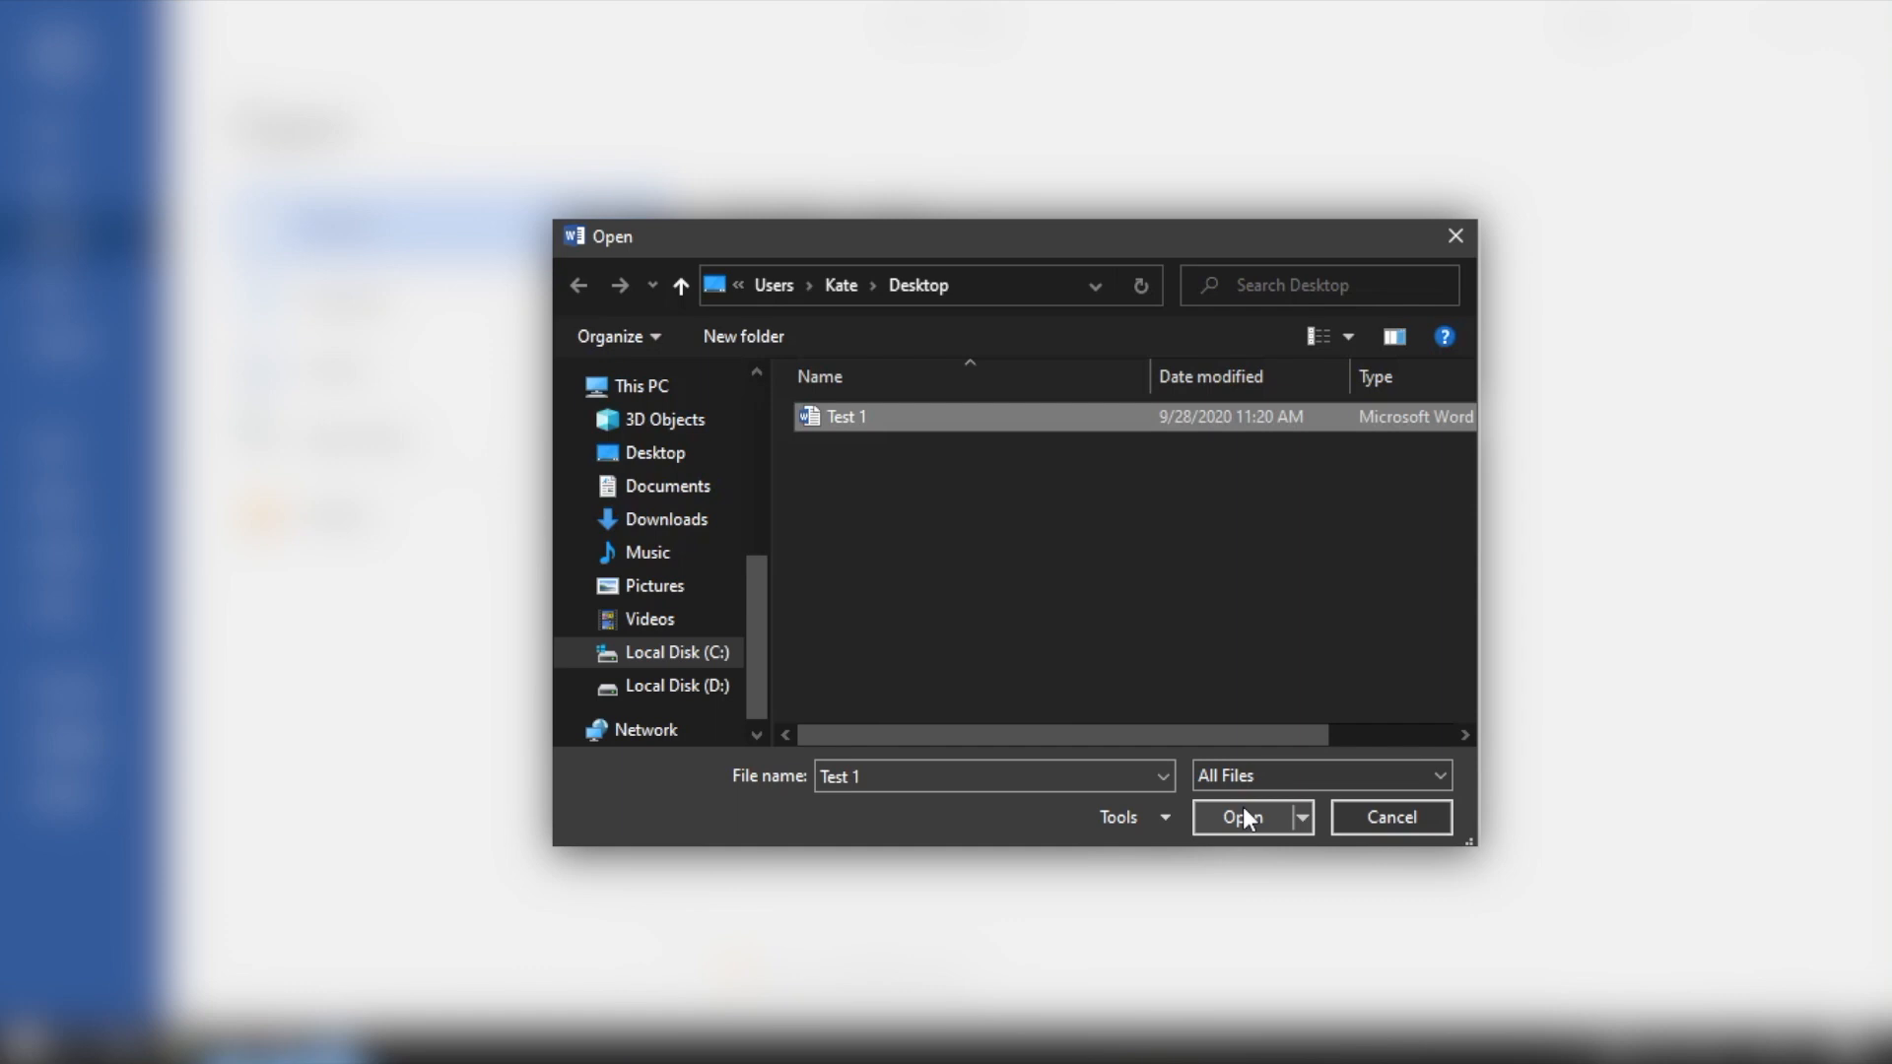
Step: Reopen Test 1 from the Desktop, showing its blank page
left_click(1243, 816)
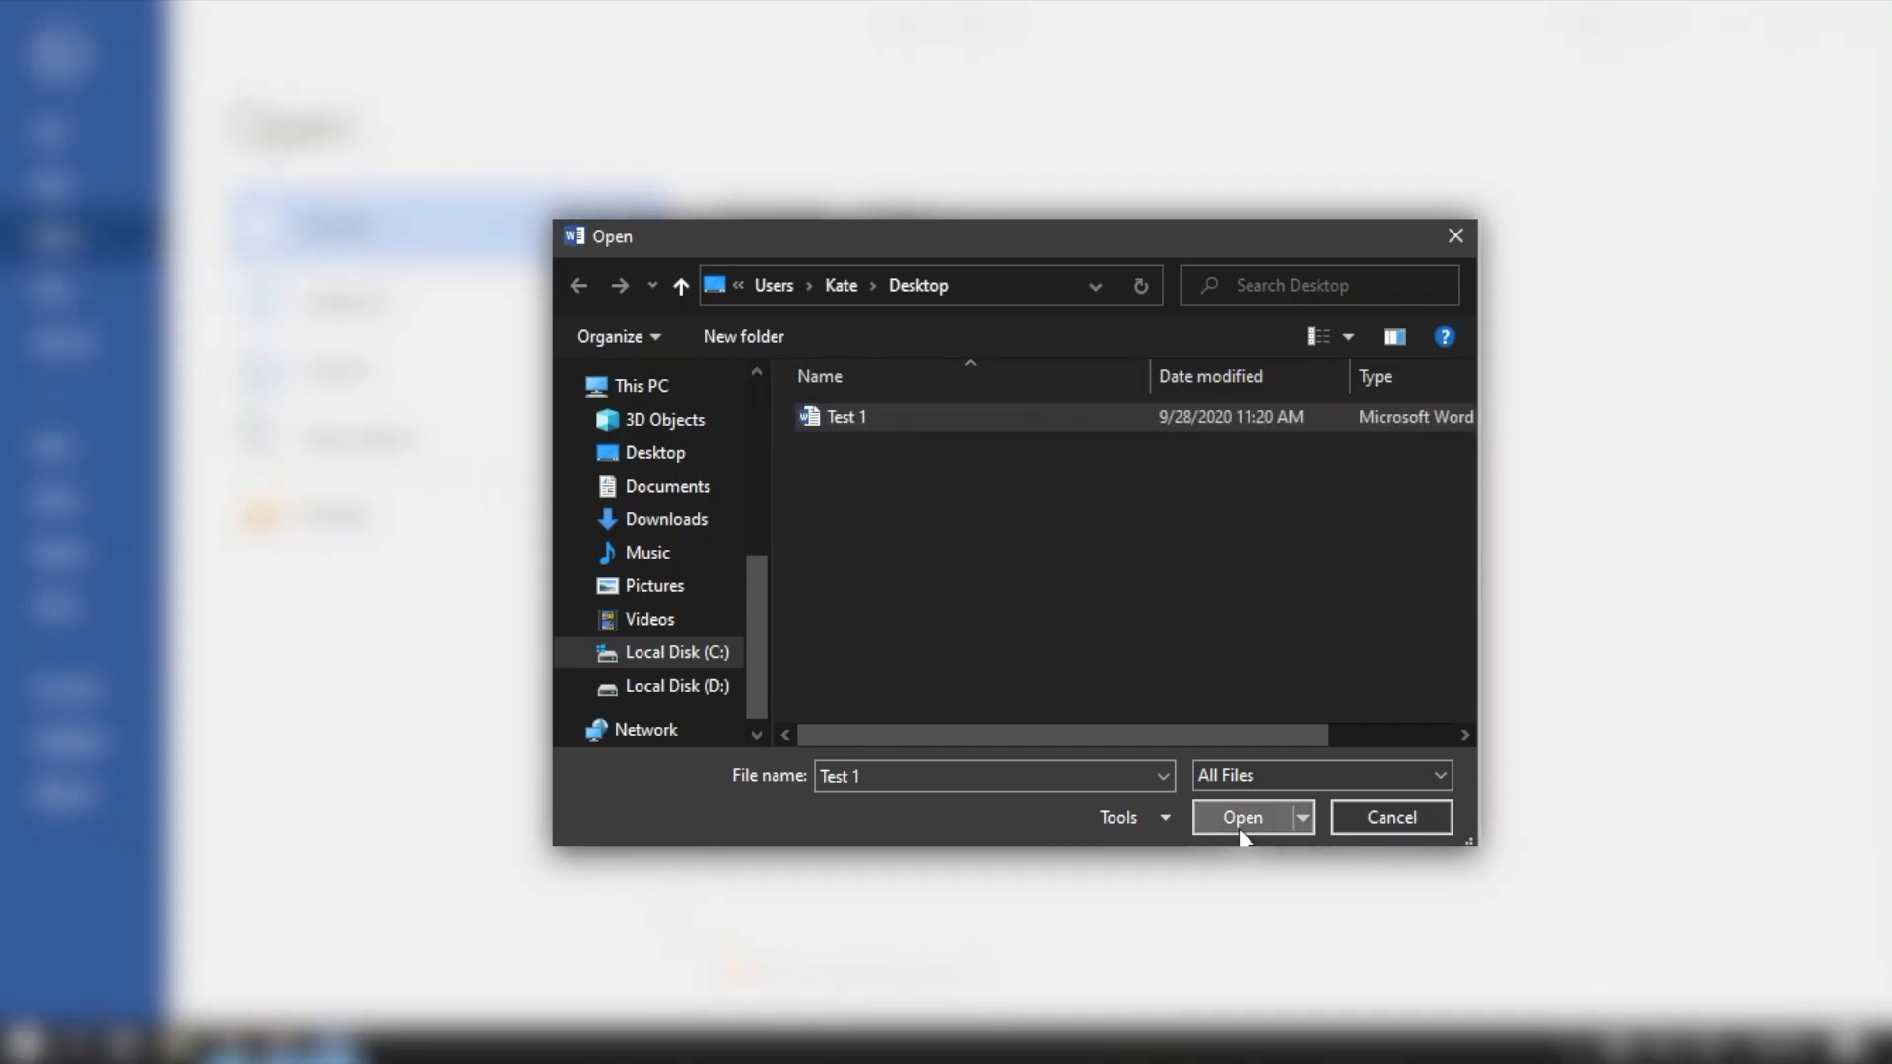
left_click(1243, 816)
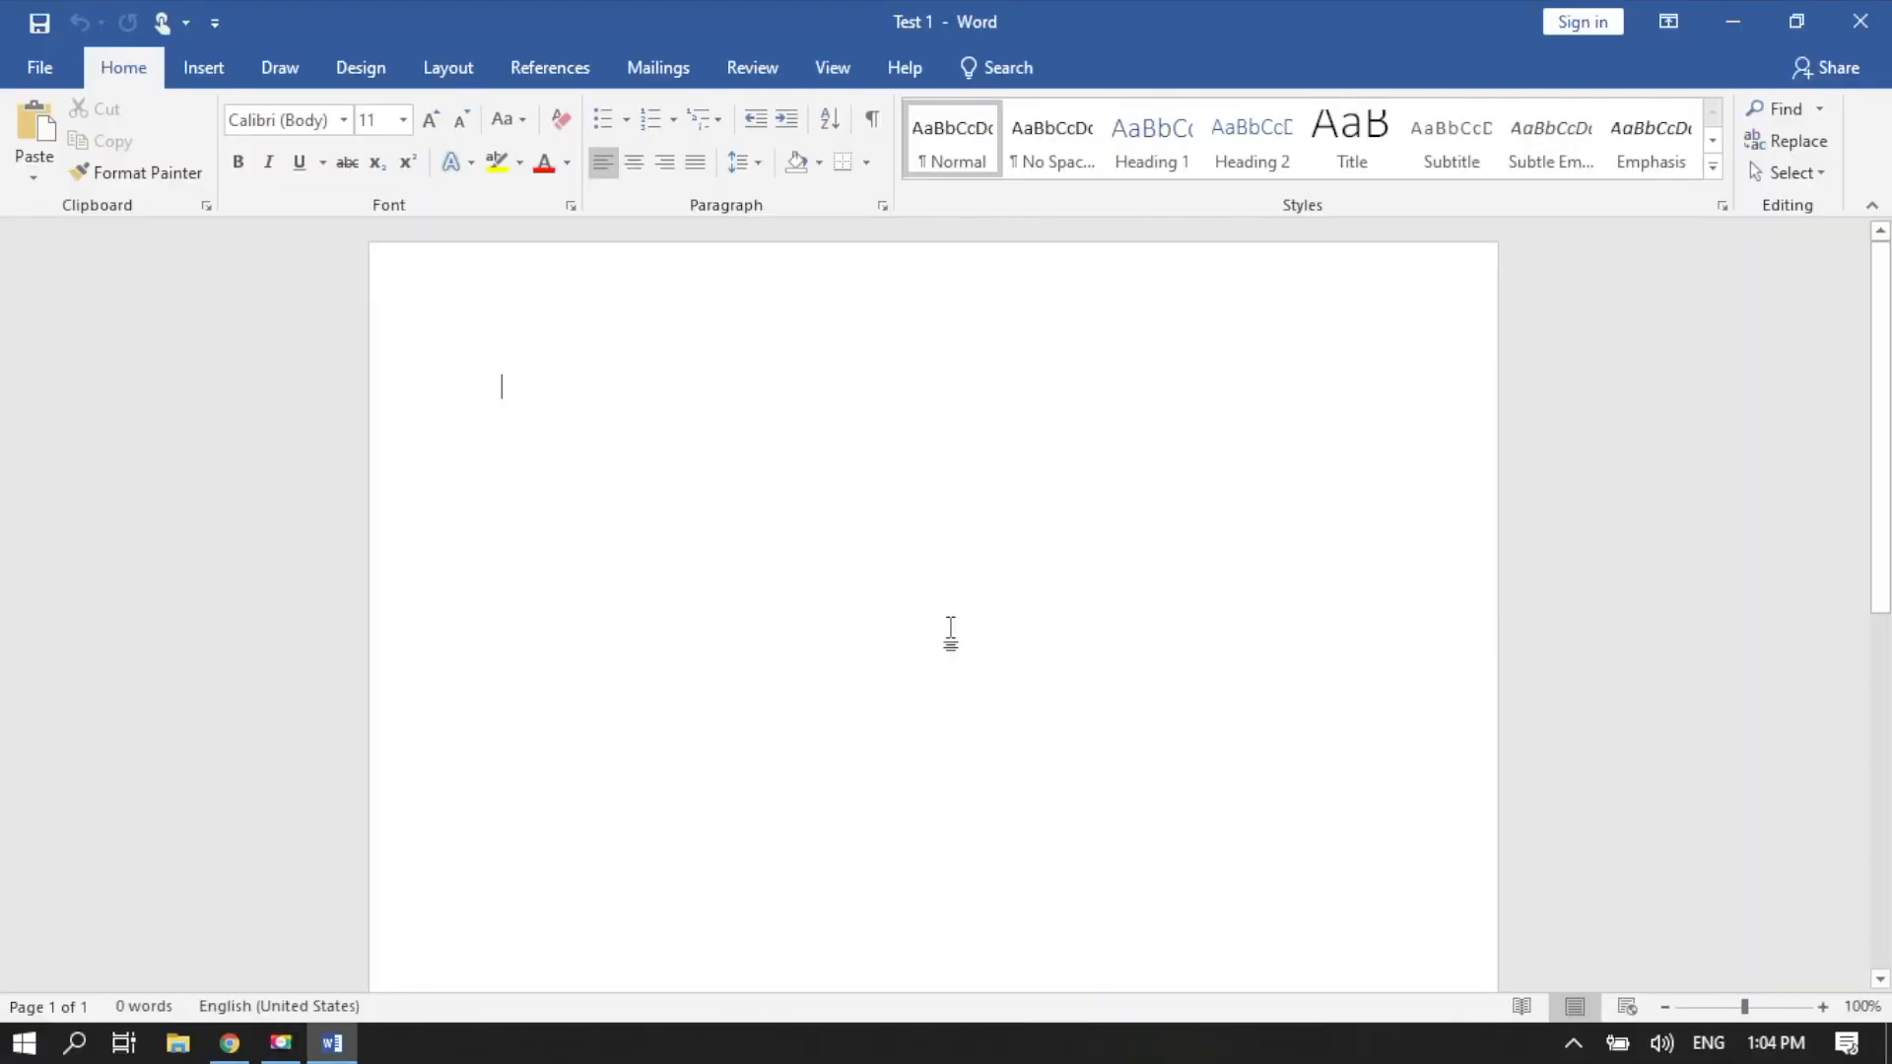